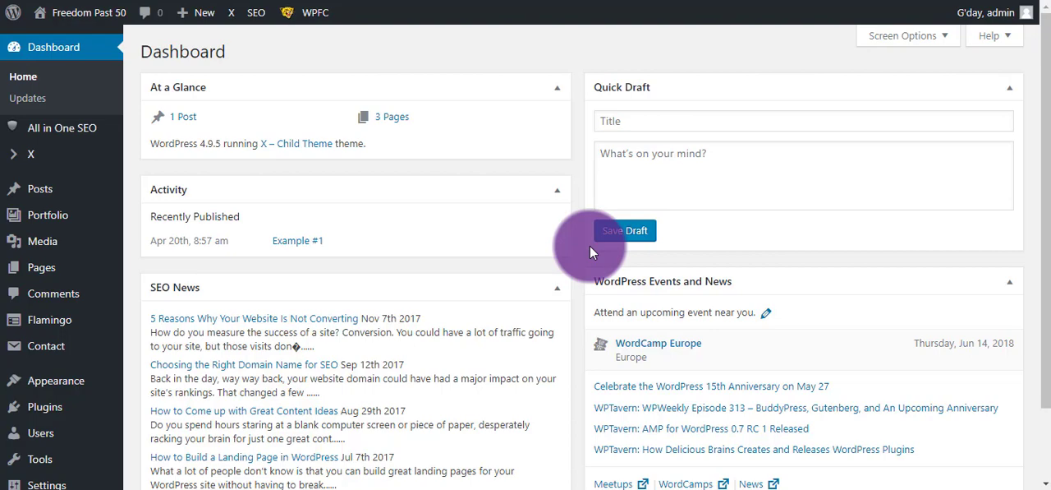
{"action": "mouse_move", "coordinate": [572, 253]}
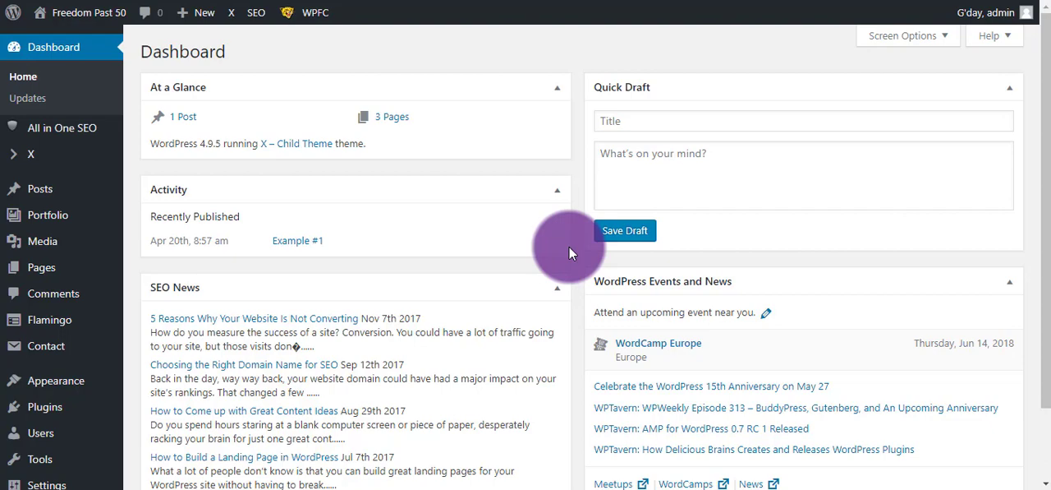
{"action": "mouse_move", "coordinate": [565, 236]}
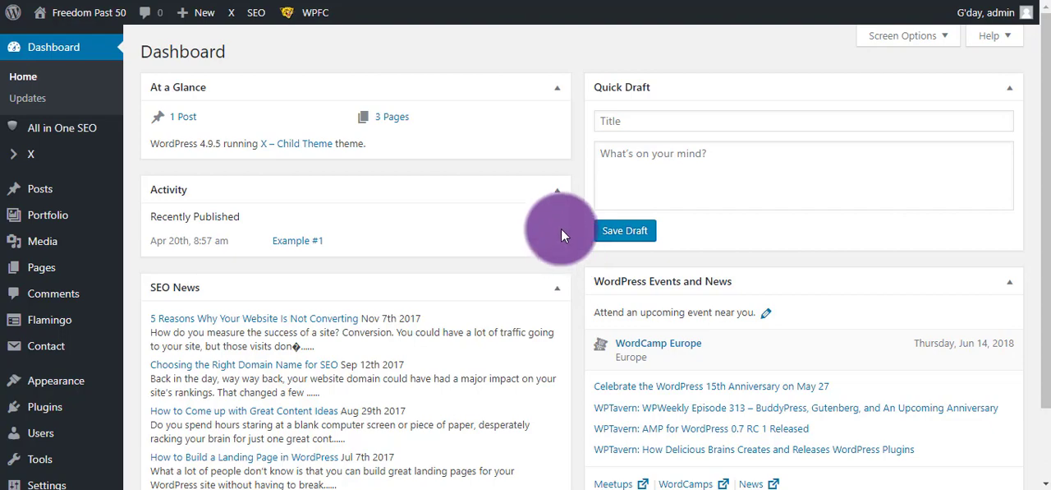
{"action": "mouse_move", "coordinate": [493, 249]}
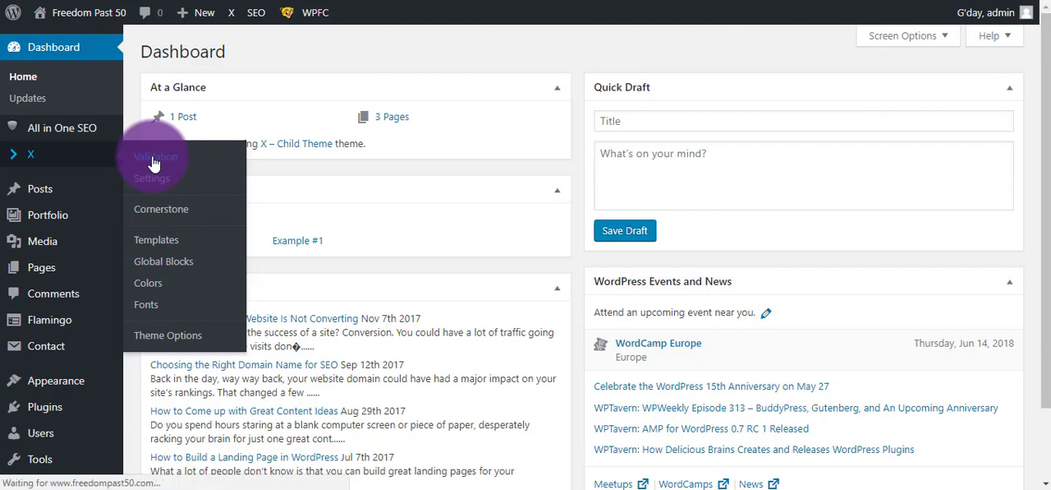
Step: Select the first X | The Theme purchase code in the Envato order email
{"action": "left_click", "coordinate": [154, 157]}
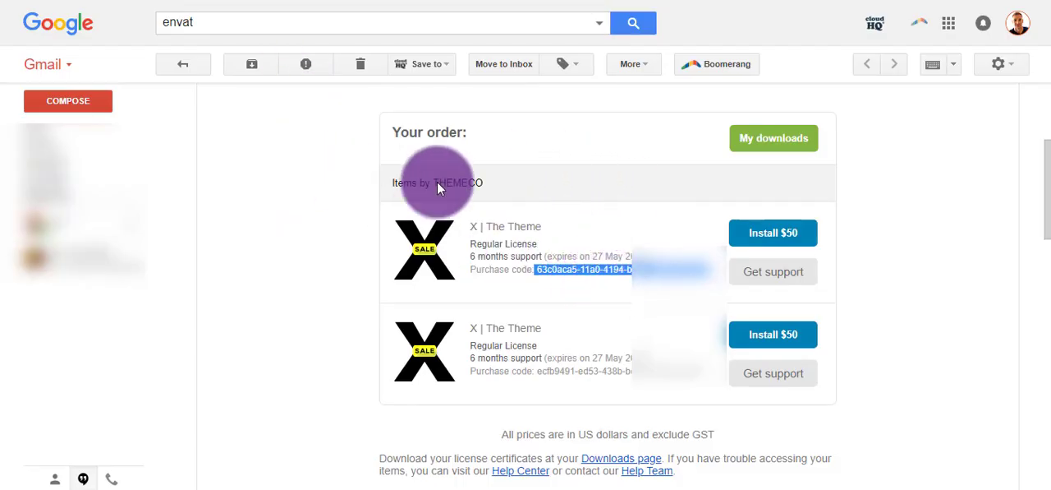
{"action": "mouse_move", "coordinate": [501, 276]}
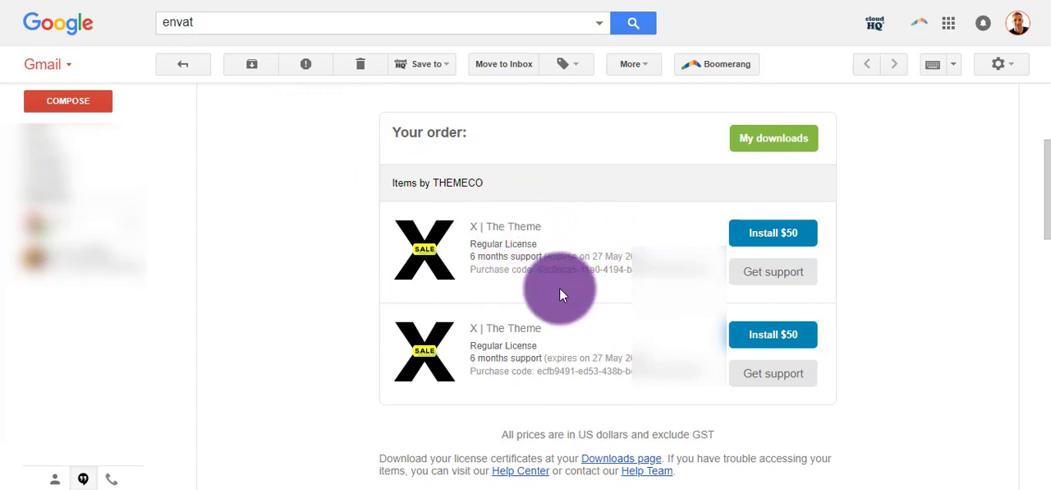
{"action": "double_click", "coordinate": [582, 269]}
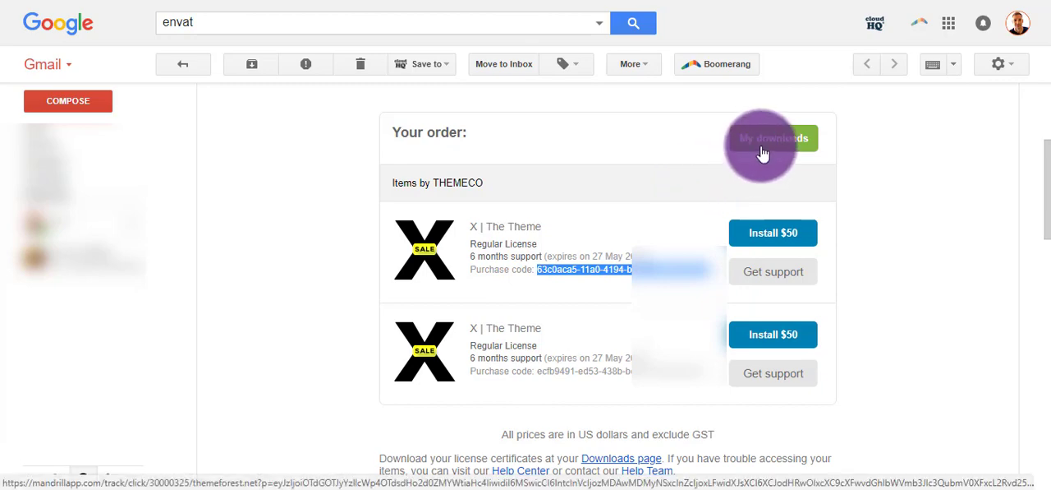
{"action": "mouse_move", "coordinate": [664, 197]}
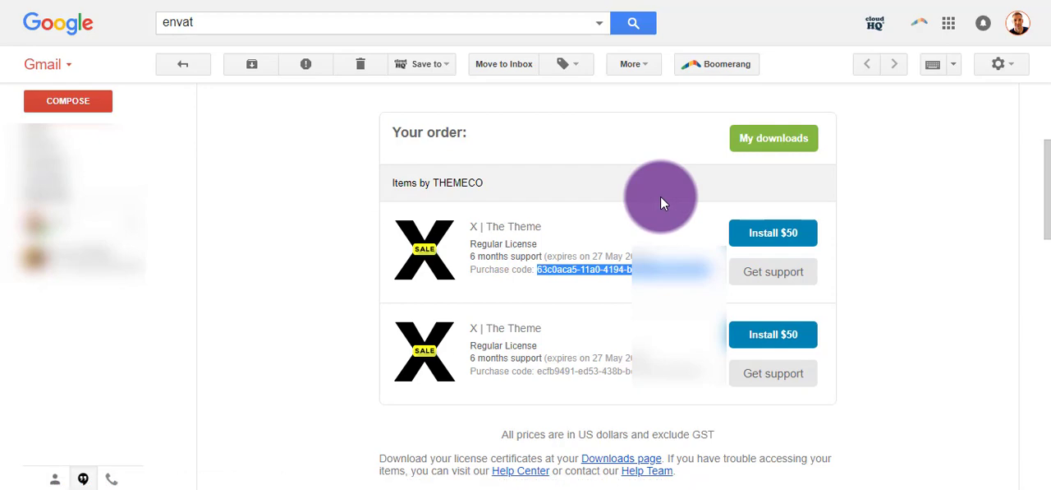
{"action": "mouse_move", "coordinate": [621, 217]}
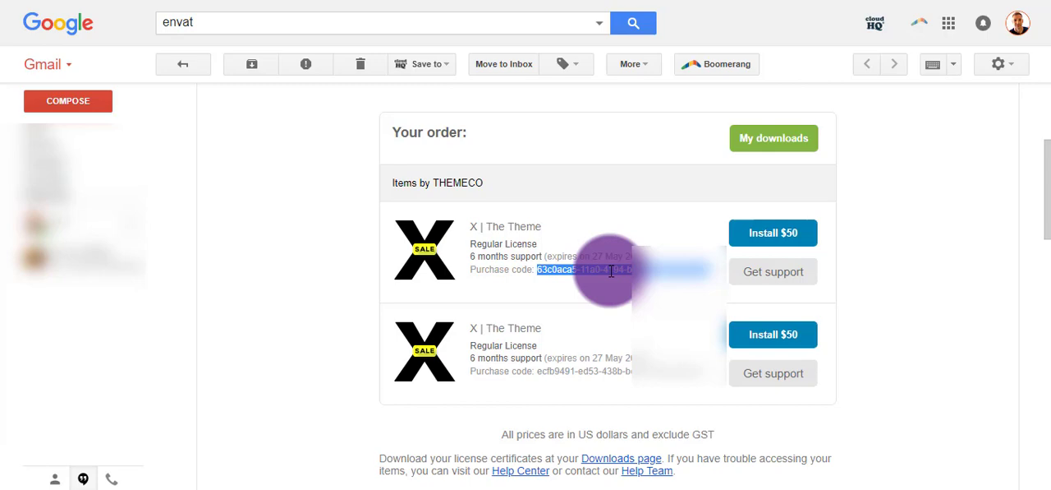
{"action": "mouse_move", "coordinate": [316, 197]}
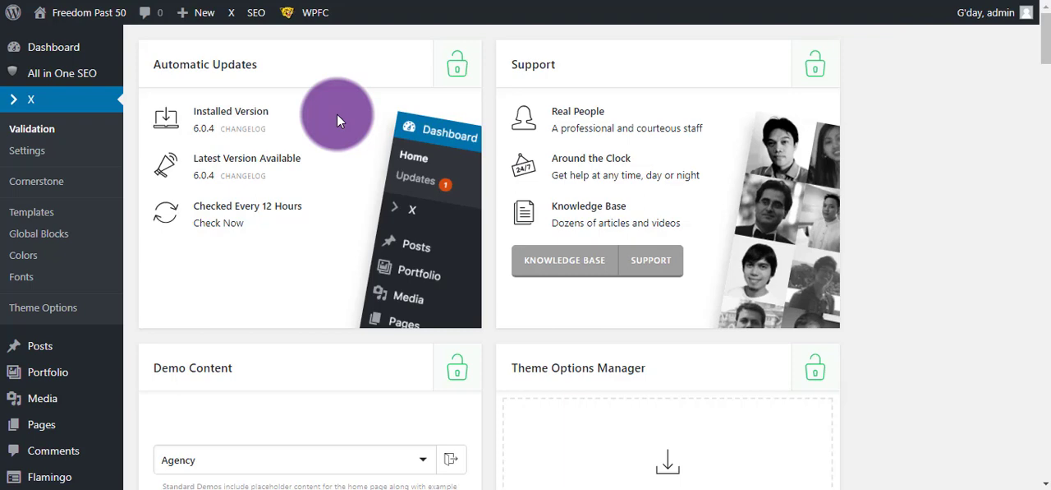
{"action": "mouse_move", "coordinate": [365, 90]}
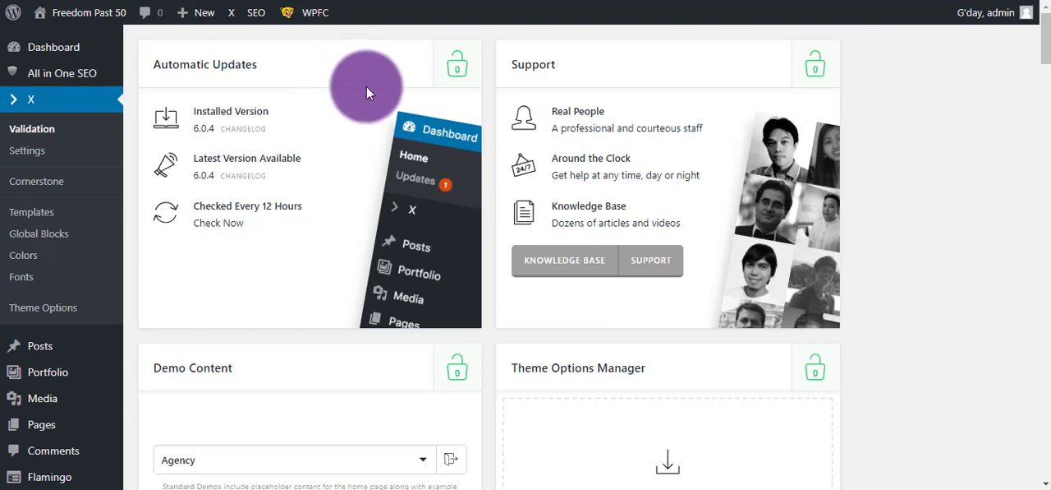
{"action": "mouse_move", "coordinate": [358, 46]}
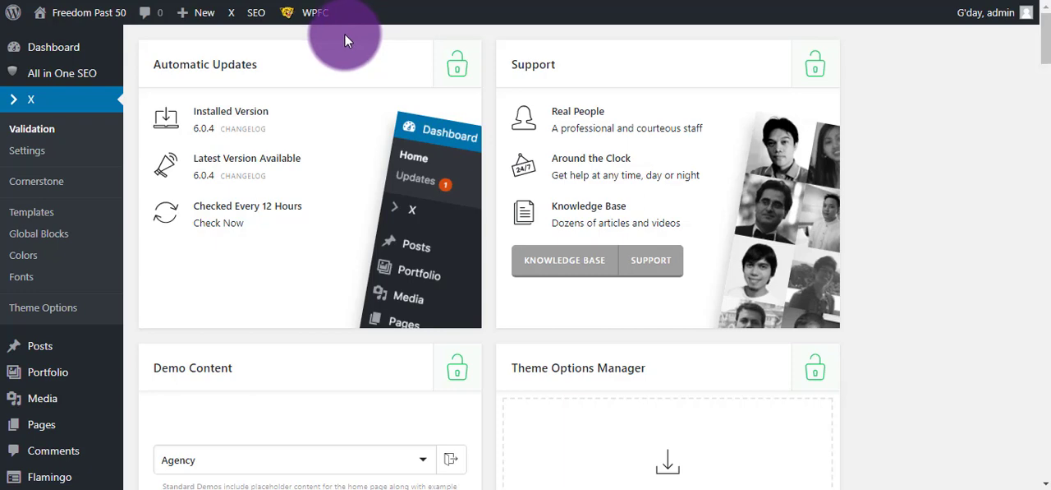
{"action": "mouse_move", "coordinate": [703, 100]}
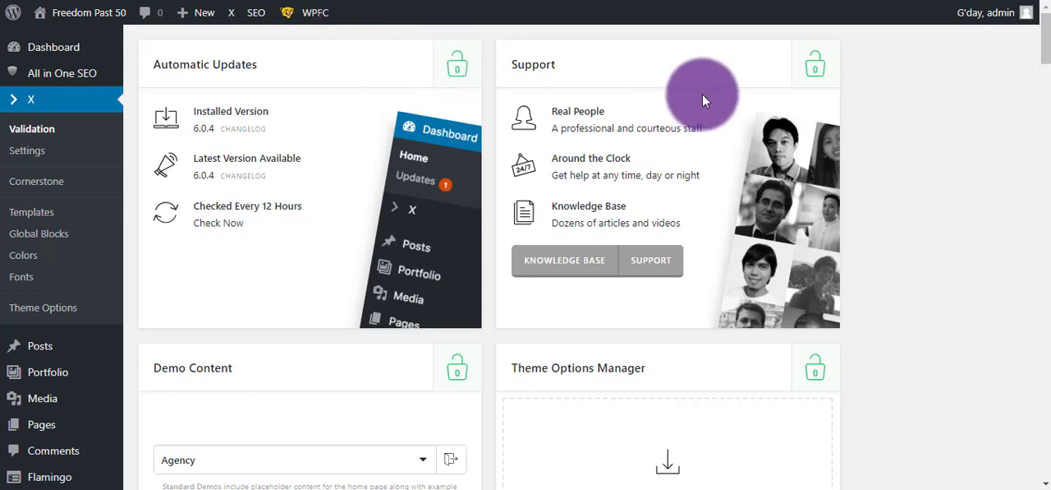
{"action": "mouse_move", "coordinate": [365, 191]}
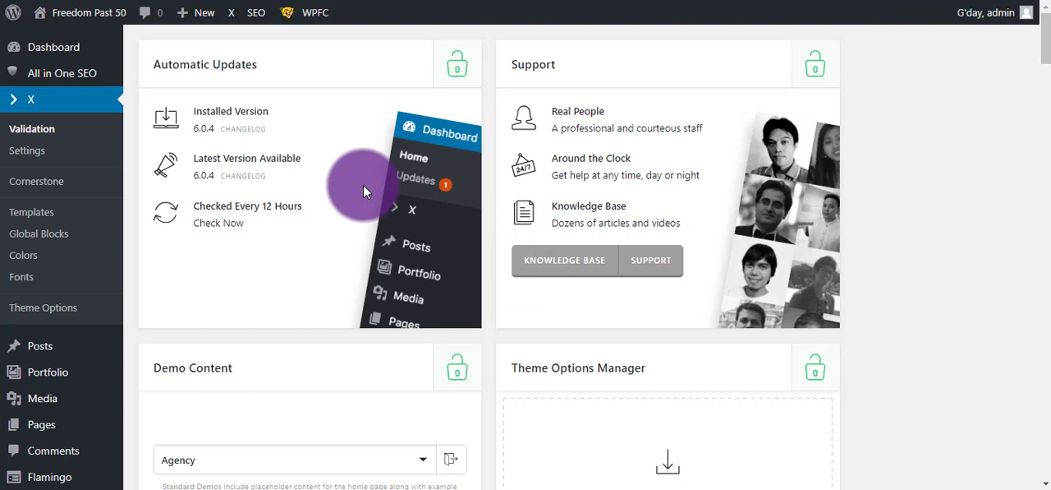
{"action": "mouse_move", "coordinate": [342, 181]}
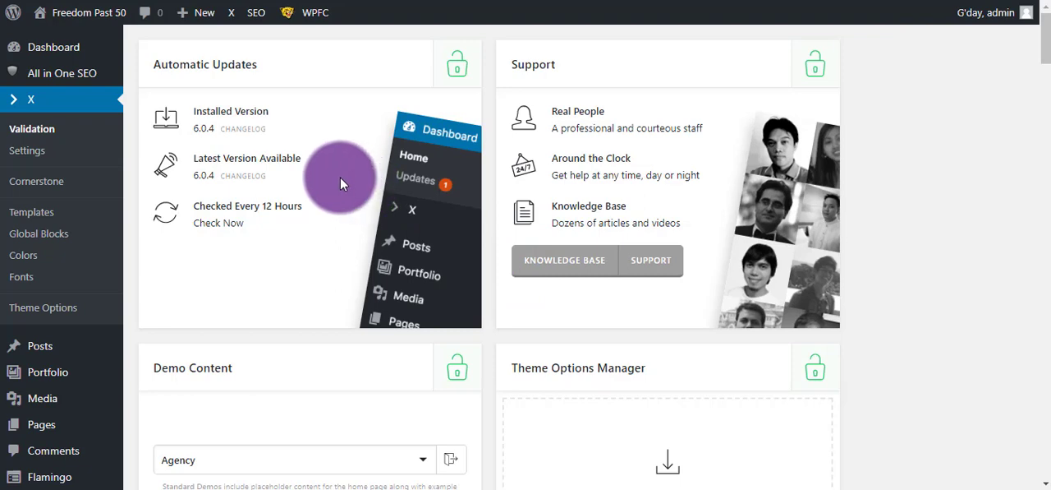
{"action": "scroll", "scroll_direction": "down", "scroll_amount": 3}
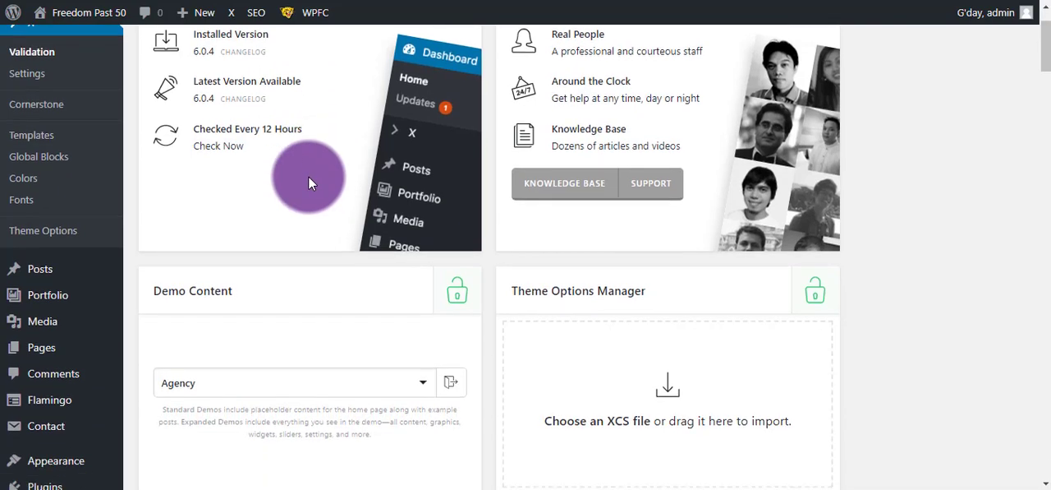
{"action": "scroll", "scroll_direction": "down", "scroll_amount": 3}
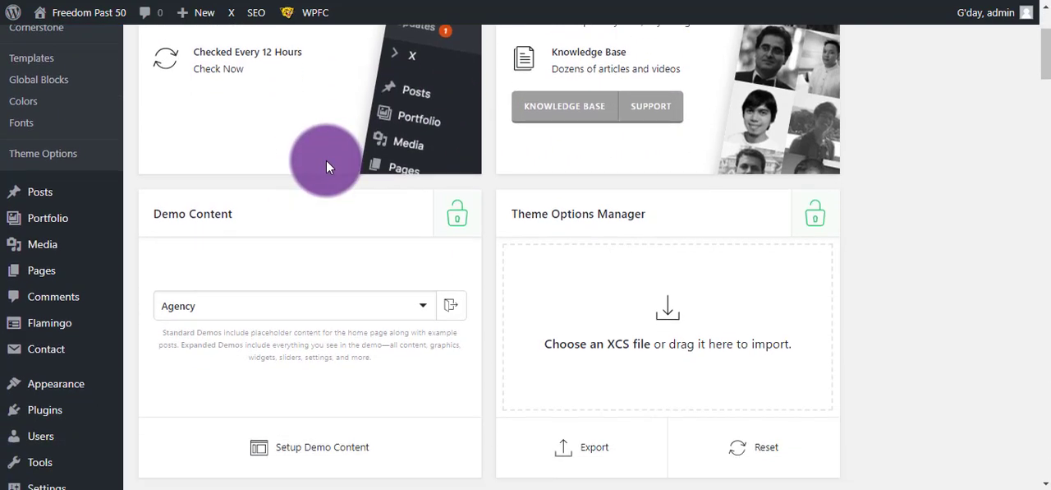
{"action": "scroll", "scroll_direction": "down", "scroll_amount": 3}
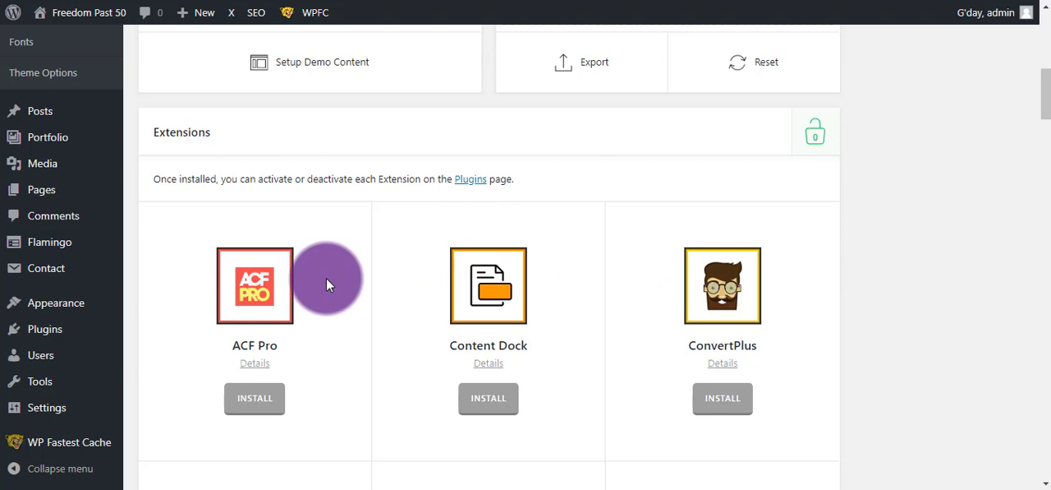
{"action": "mouse_move", "coordinate": [332, 246]}
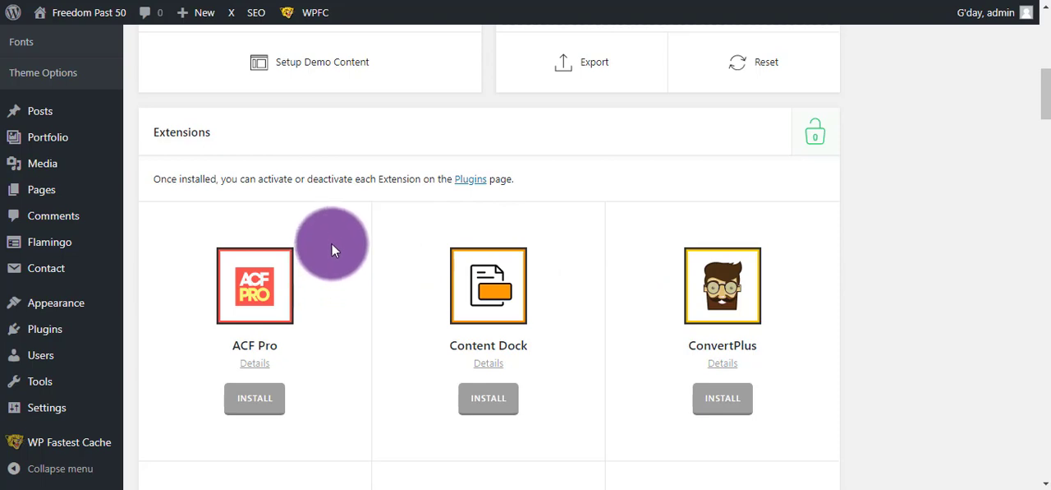
{"action": "scroll", "scroll_direction": "down", "scroll_amount": 3}
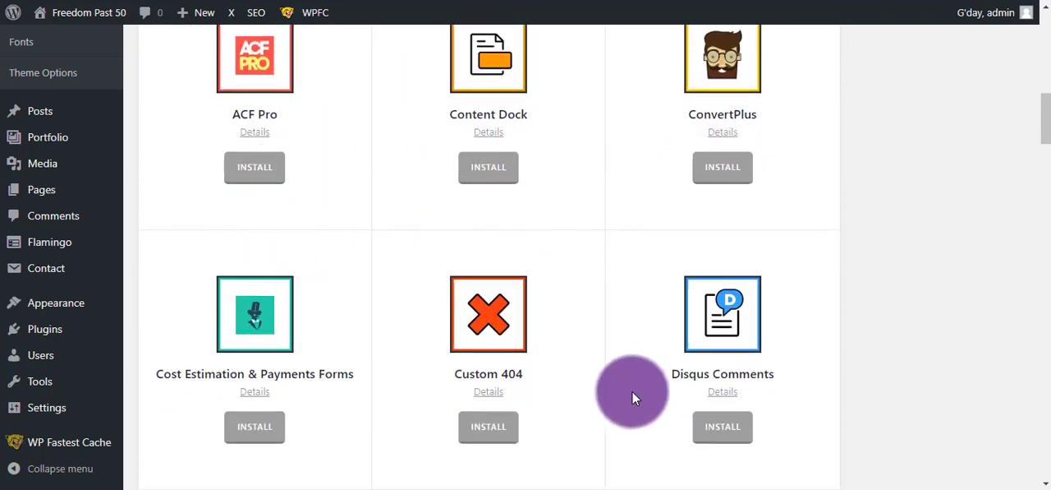
{"action": "mouse_move", "coordinate": [365, 288]}
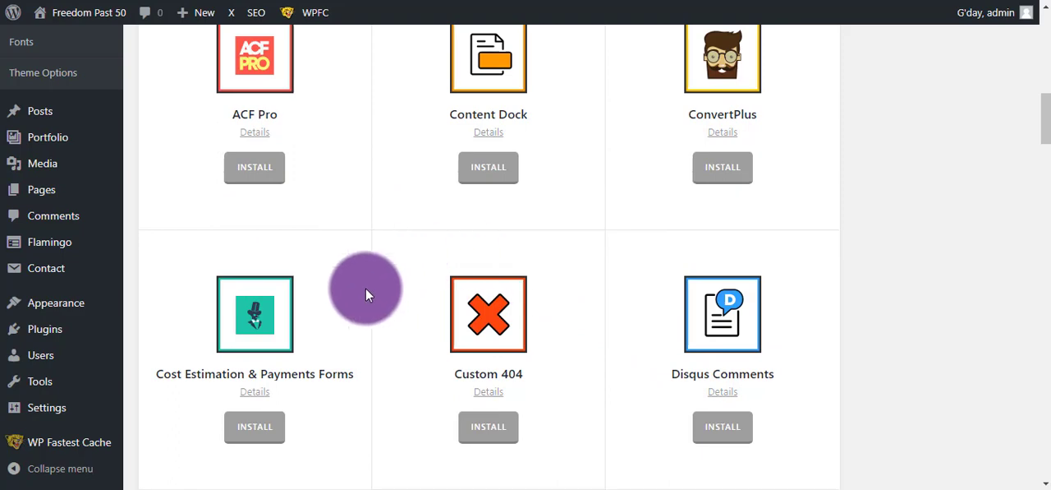
{"action": "mouse_move", "coordinate": [384, 294]}
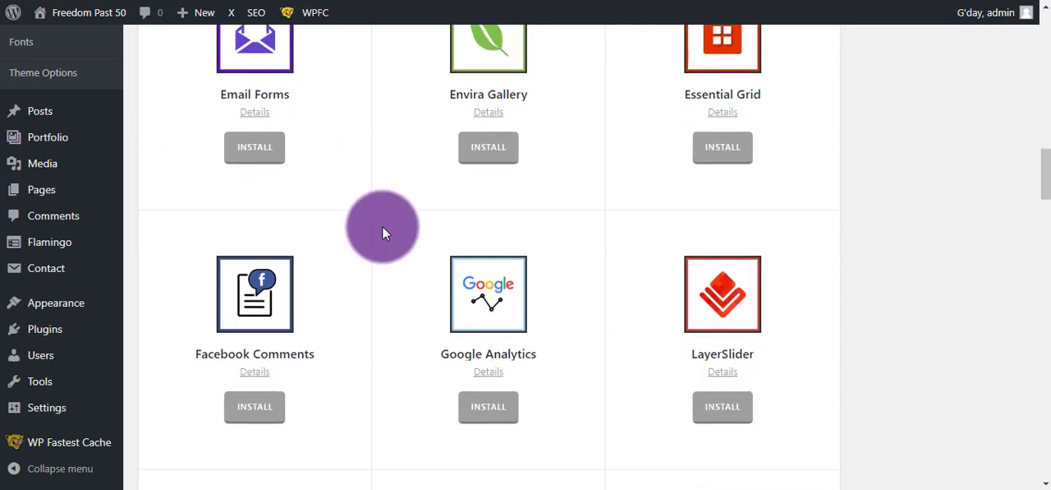
{"action": "scroll", "scroll_direction": "down", "scroll_amount": 3}
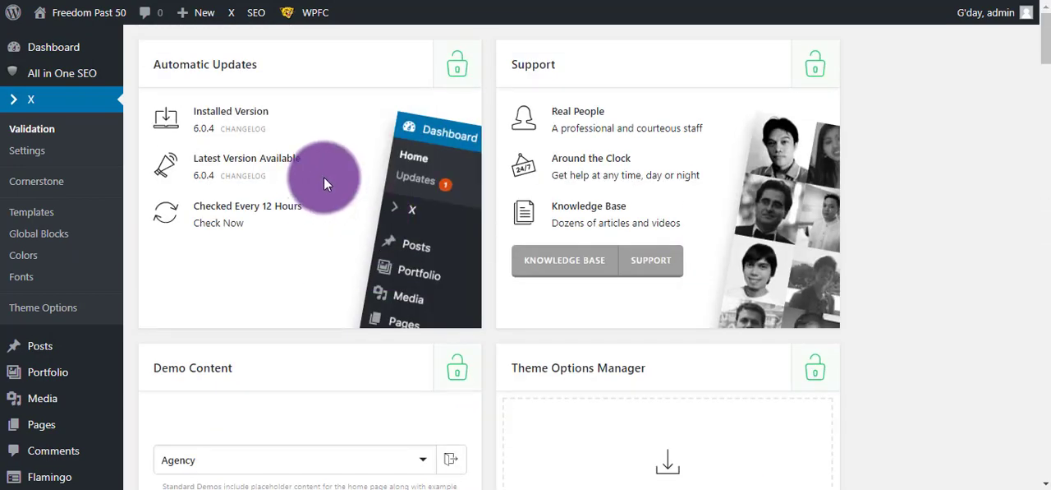
{"action": "left_click", "coordinate": [26, 149]}
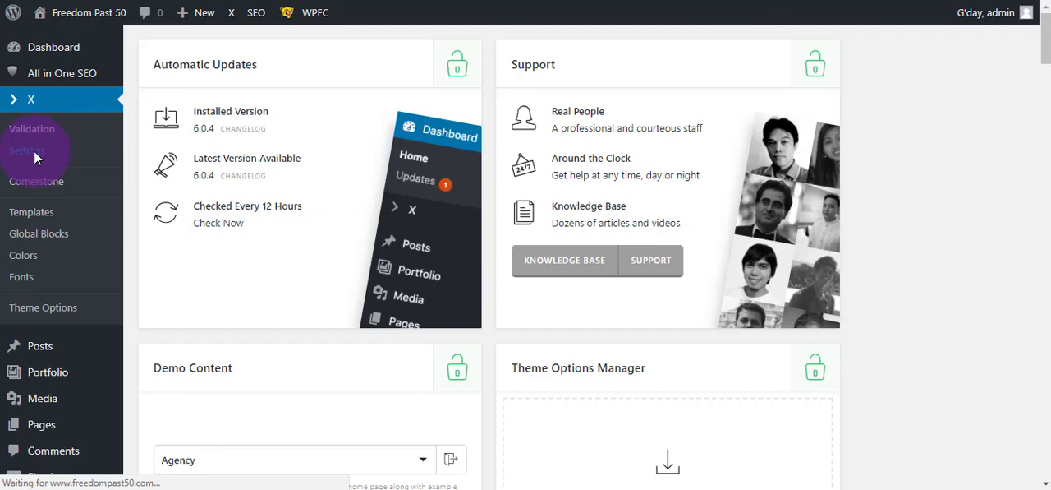
{"action": "left_click", "coordinate": [26, 150]}
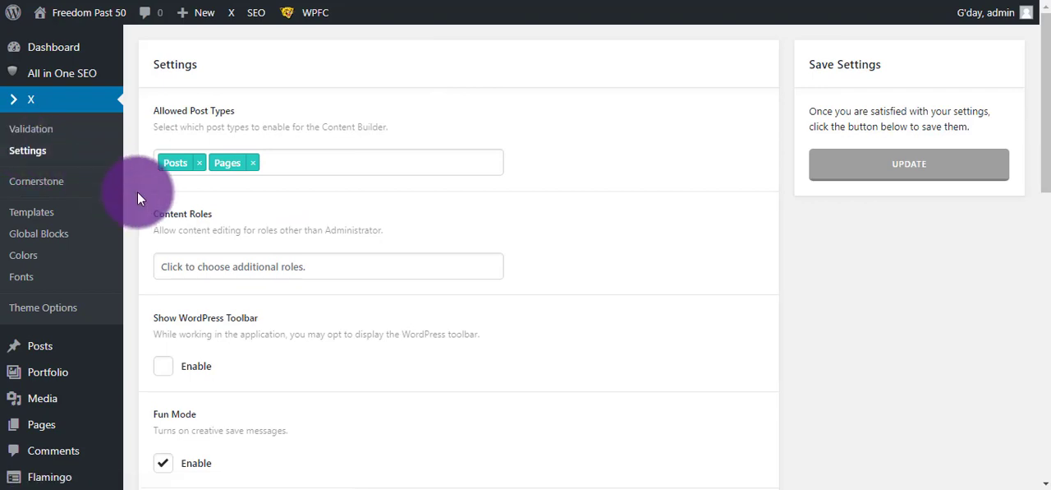
{"action": "mouse_move", "coordinate": [353, 248]}
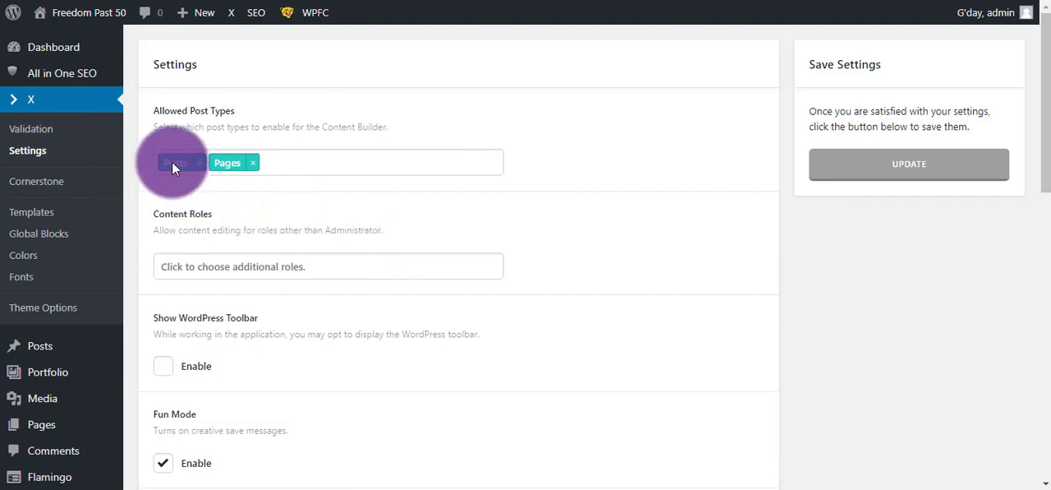
{"action": "left_click", "coordinate": [181, 161]}
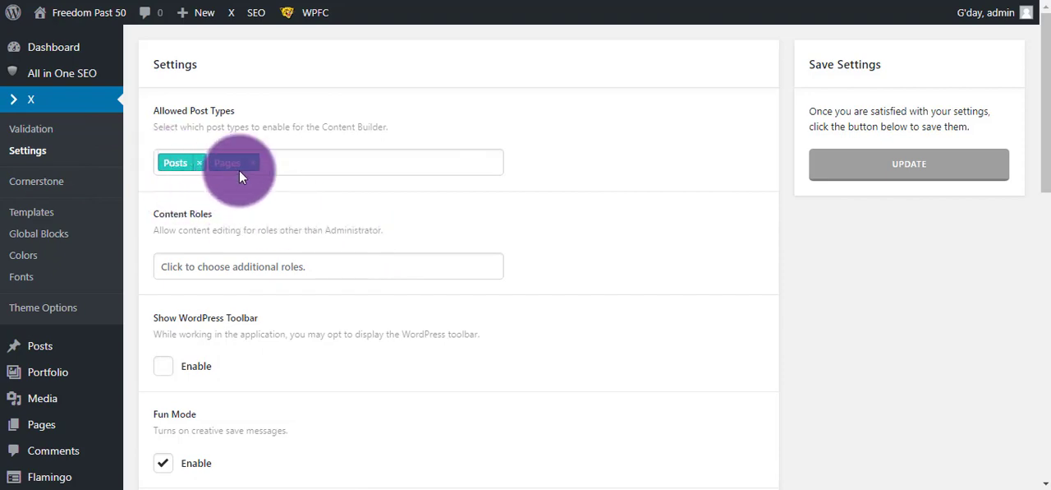
{"action": "left_click", "coordinate": [227, 161]}
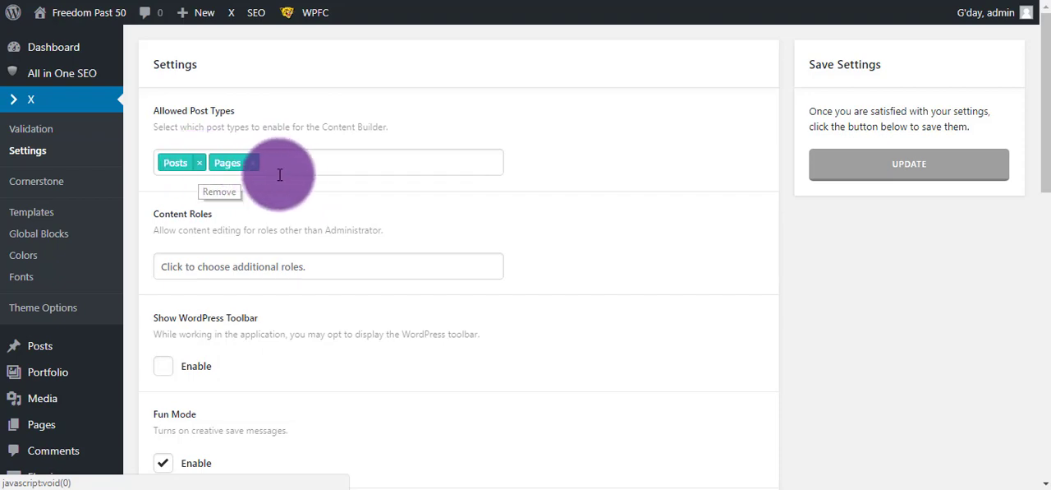
{"action": "scroll", "scroll_direction": "down", "scroll_amount": 3}
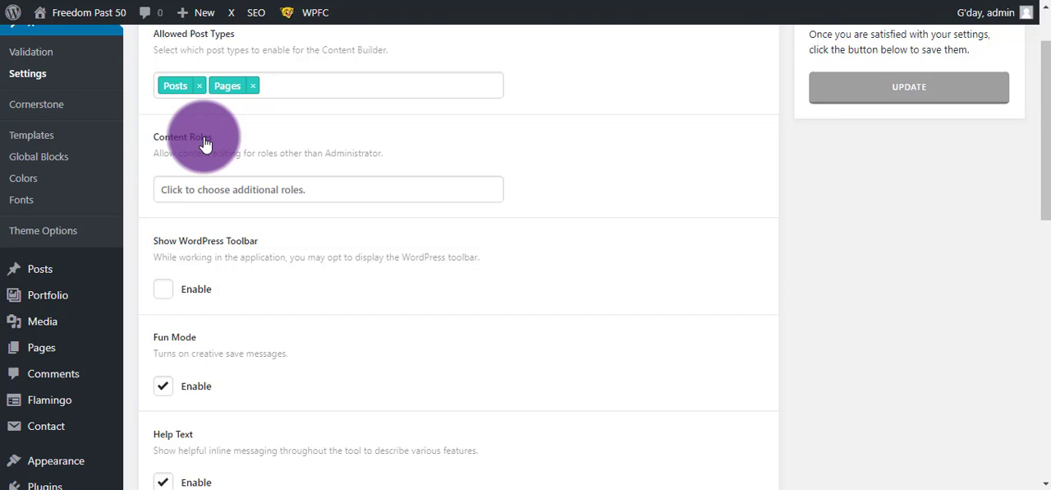
{"action": "mouse_move", "coordinate": [289, 189]}
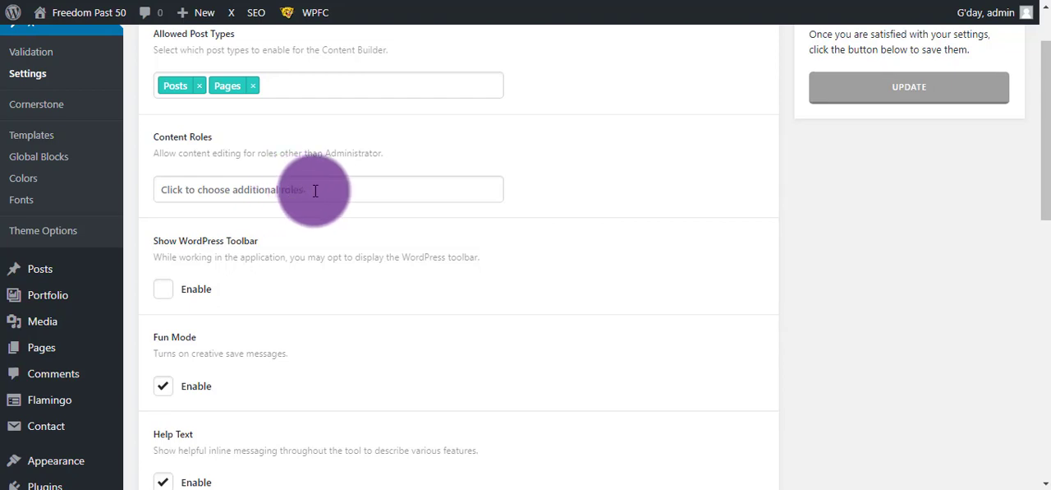
{"action": "left_click", "coordinate": [329, 188]}
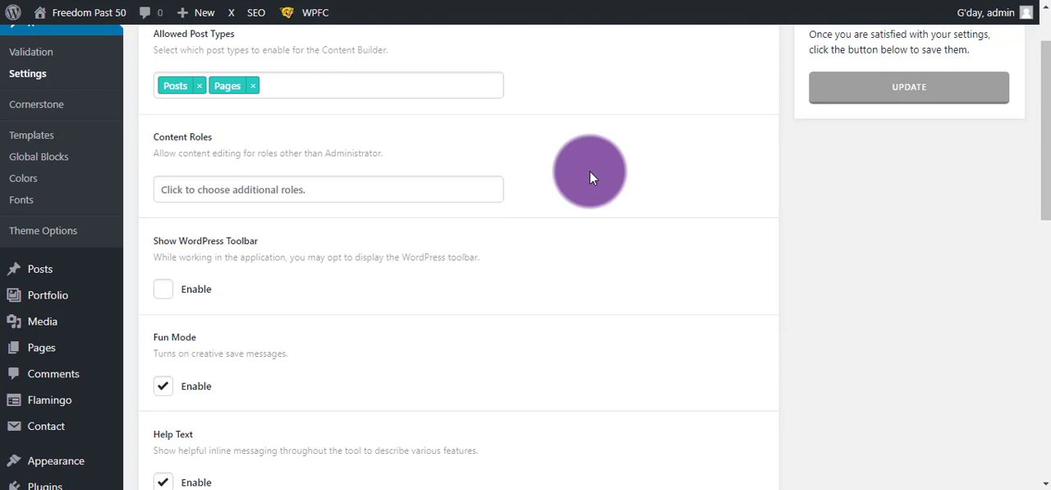
{"action": "scroll", "scroll_direction": "down", "scroll_amount": 3}
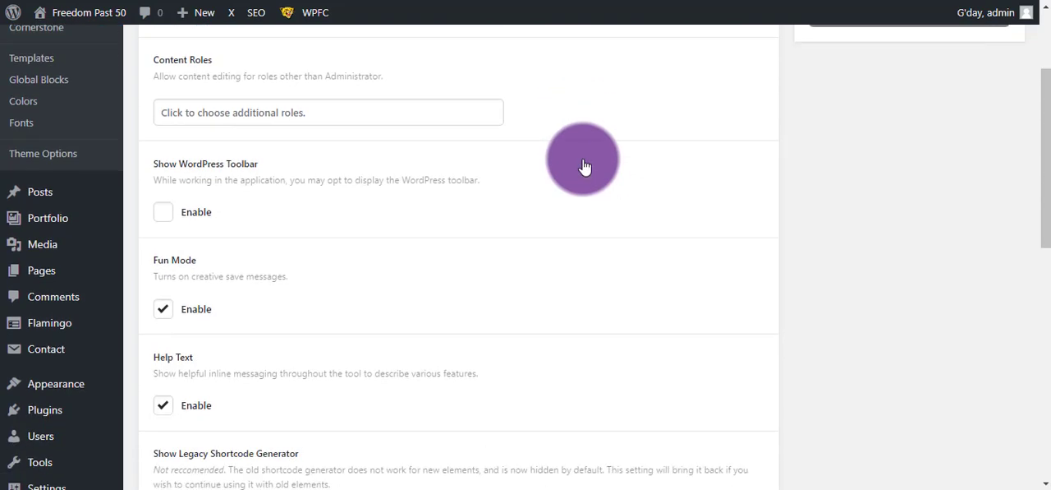
{"action": "mouse_move", "coordinate": [226, 173]}
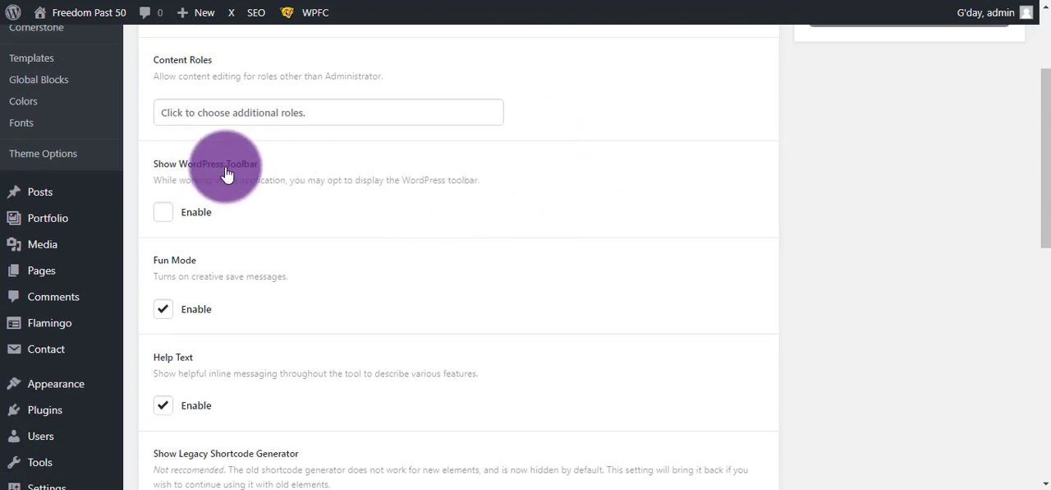
{"action": "mouse_move", "coordinate": [381, 19]}
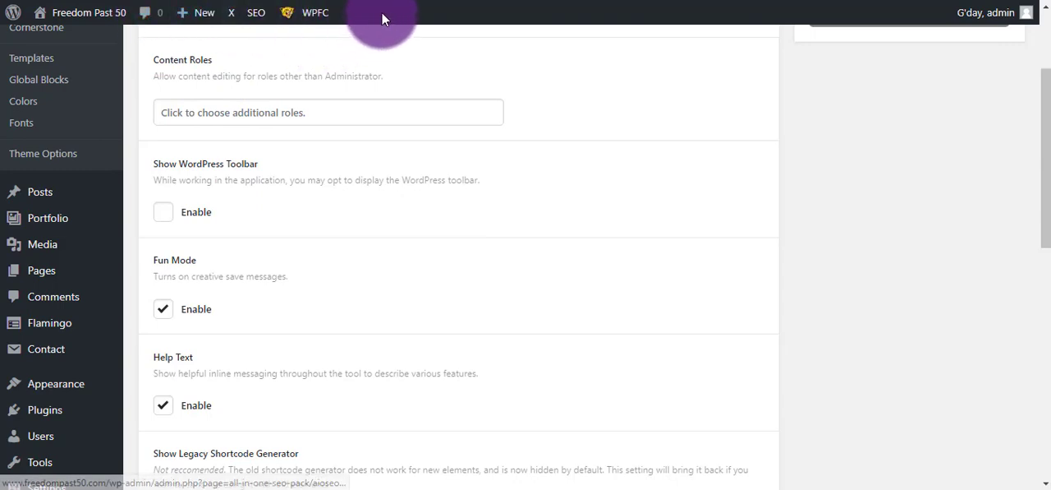
{"action": "mouse_move", "coordinate": [368, 36]}
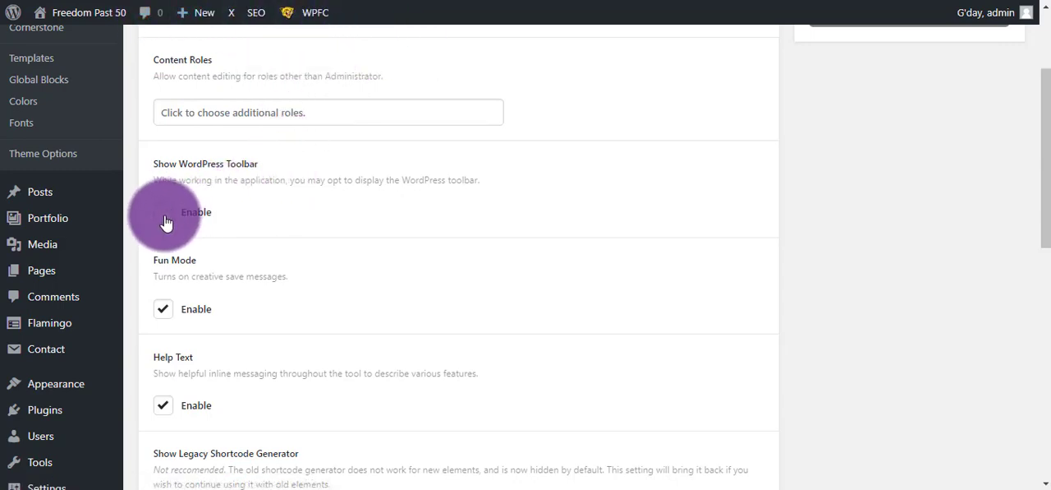
{"action": "left_click", "coordinate": [162, 212]}
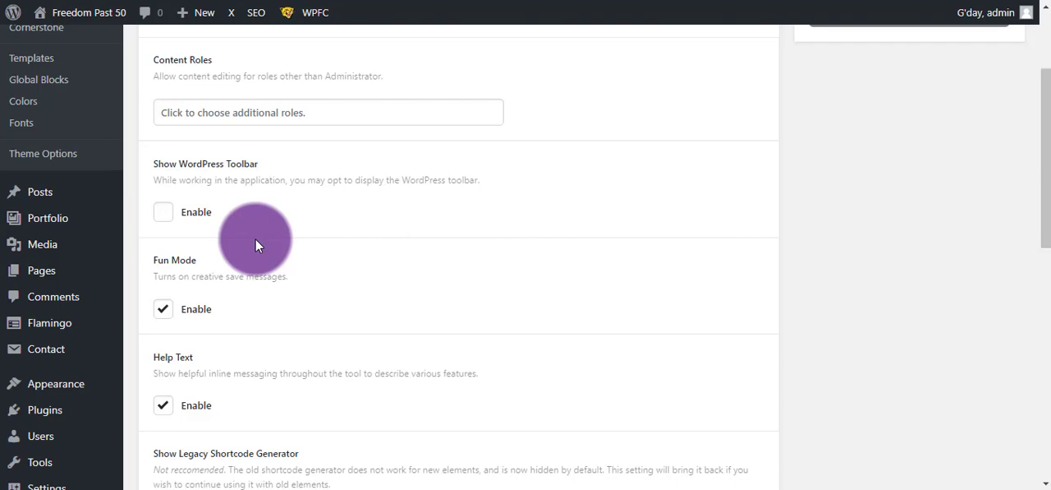
{"action": "mouse_move", "coordinate": [279, 212]}
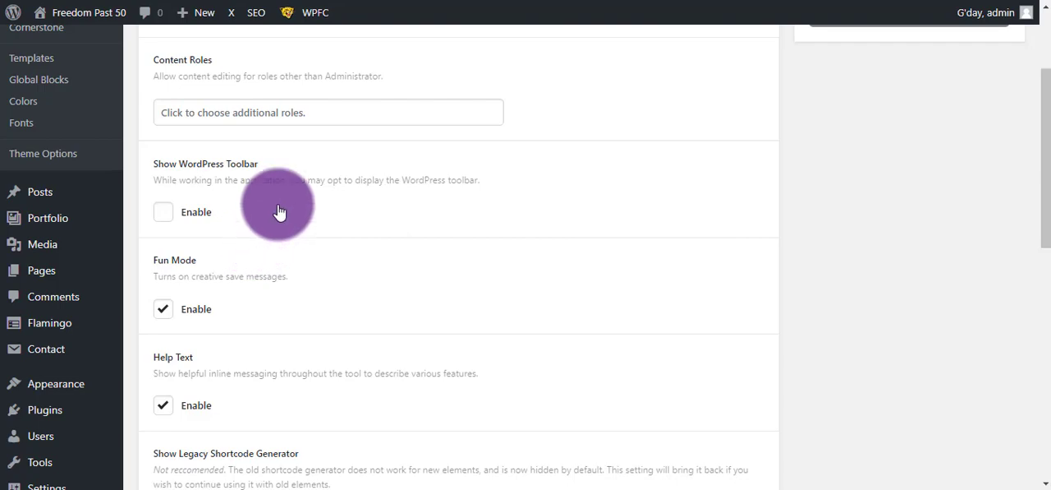
{"action": "scroll", "scroll_direction": "down", "scroll_amount": 3}
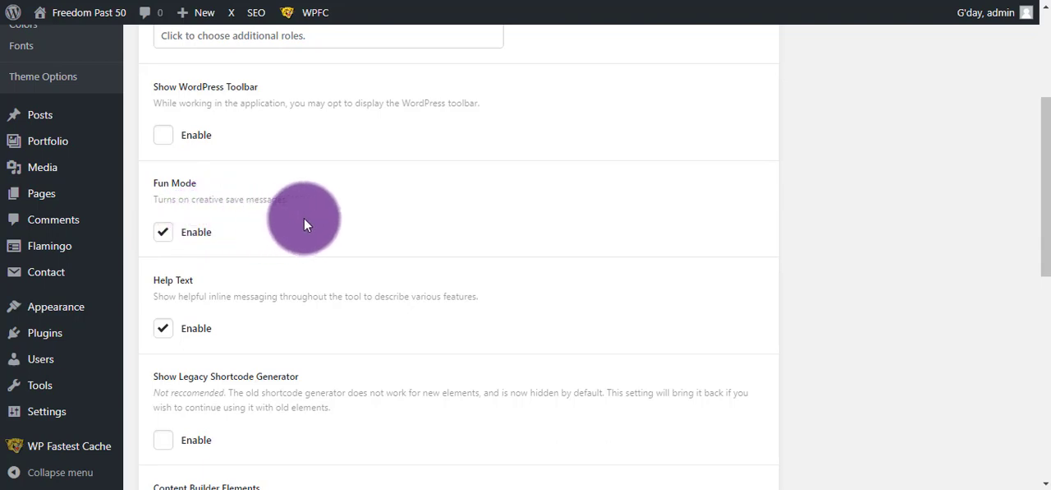
{"action": "scroll", "scroll_direction": "down", "scroll_amount": 3}
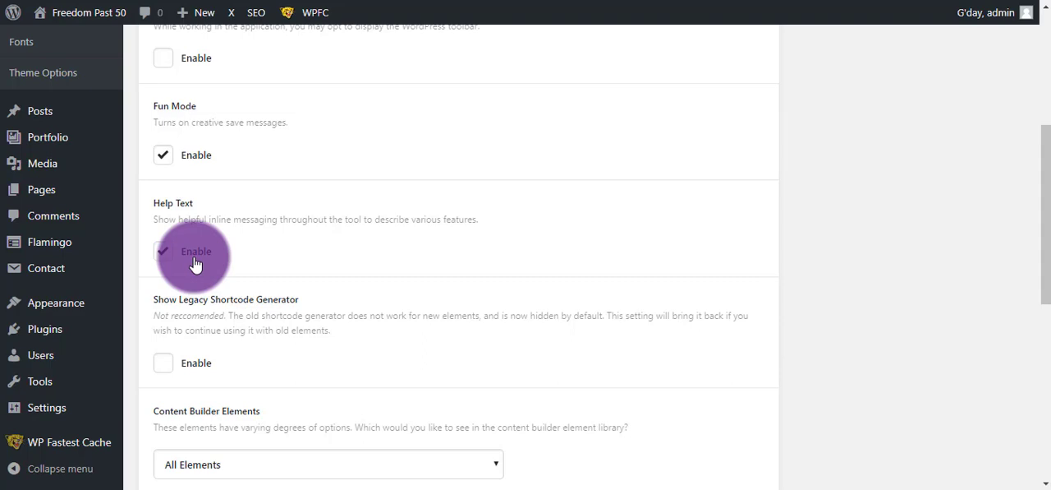
{"action": "scroll", "scroll_direction": "down", "scroll_amount": 3}
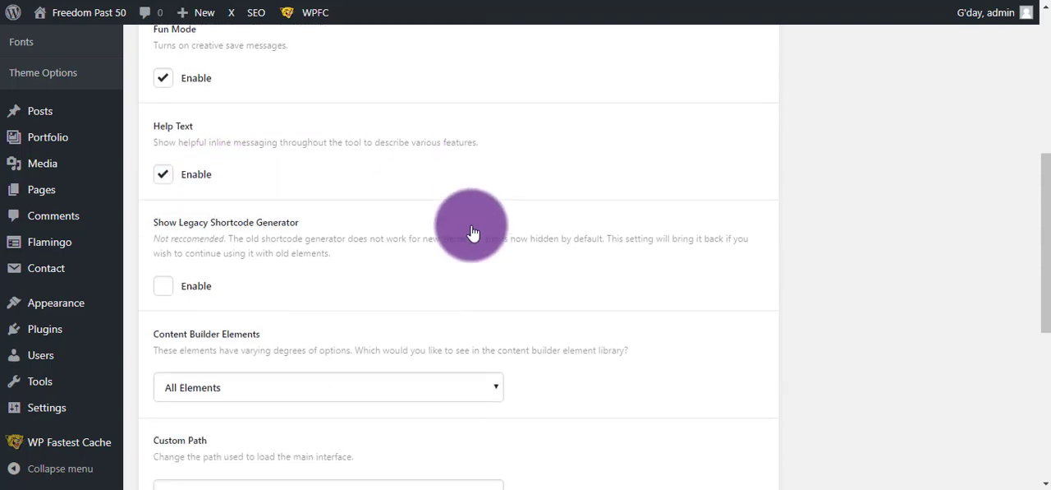
{"action": "mouse_move", "coordinate": [189, 230]}
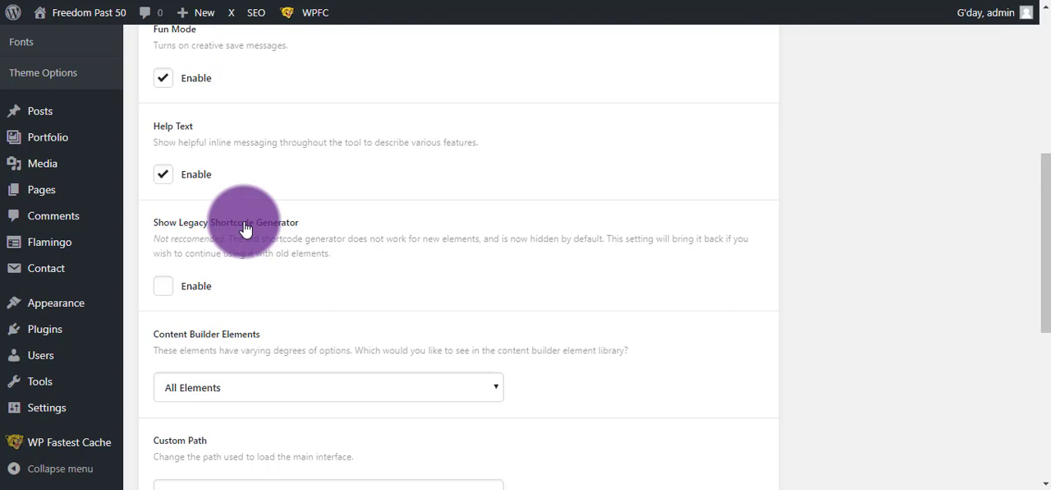
{"action": "mouse_move", "coordinate": [250, 295]}
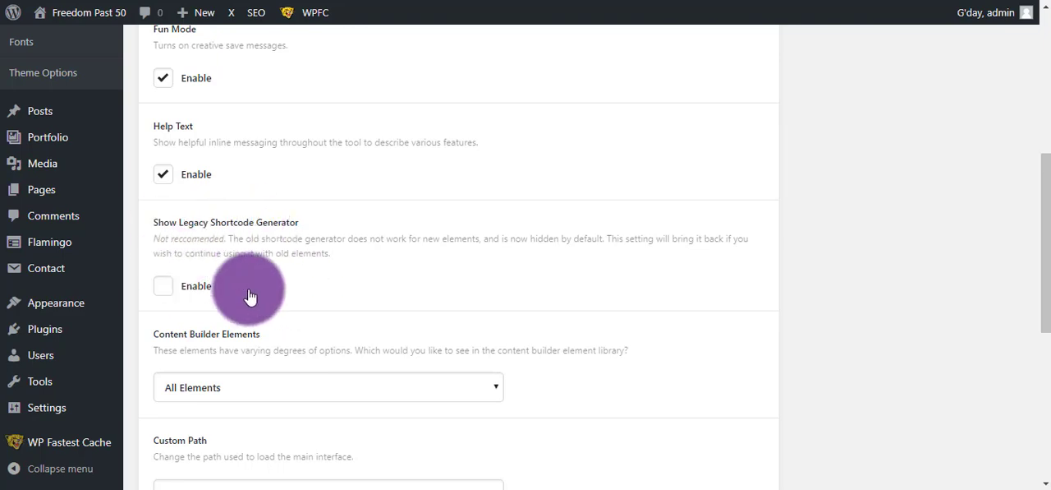
{"action": "mouse_move", "coordinate": [243, 250]}
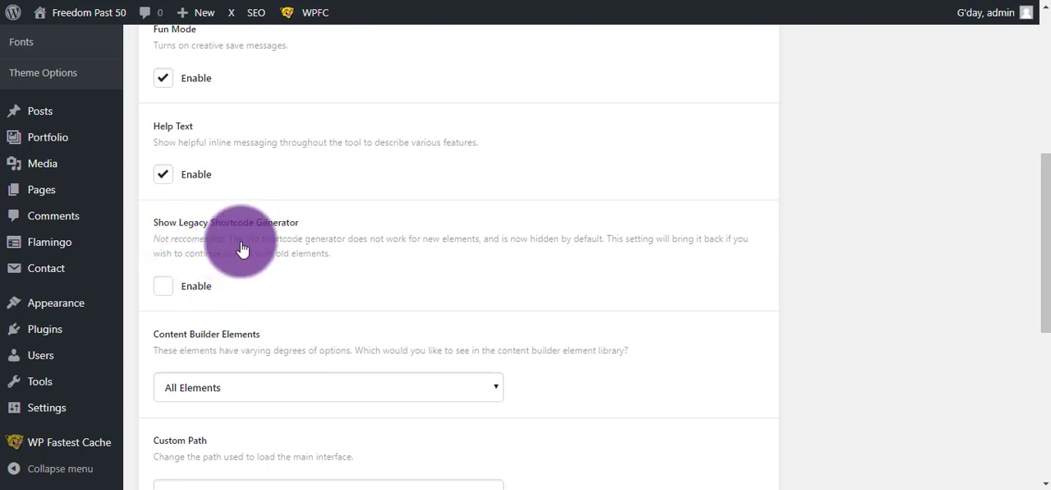
{"action": "scroll", "scroll_direction": "down", "scroll_amount": 3}
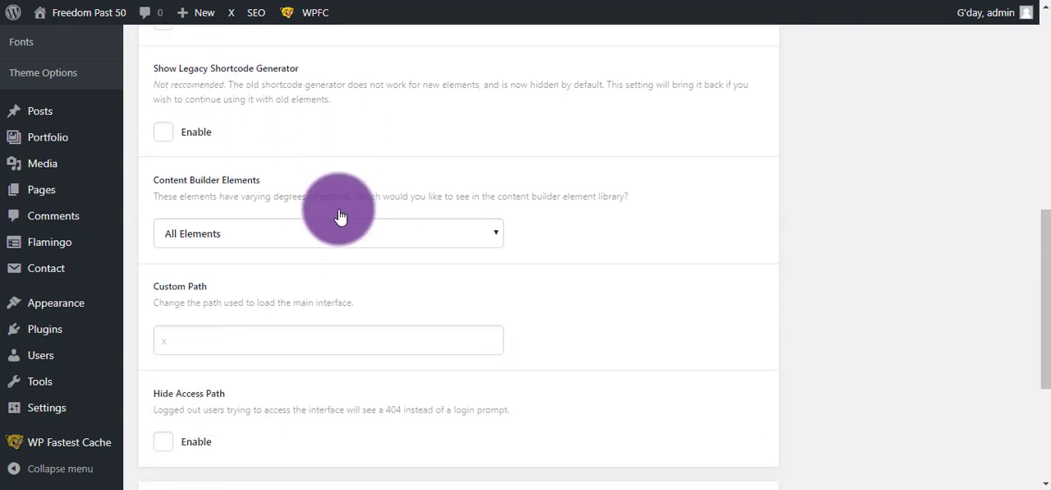
{"action": "mouse_move", "coordinate": [365, 217]}
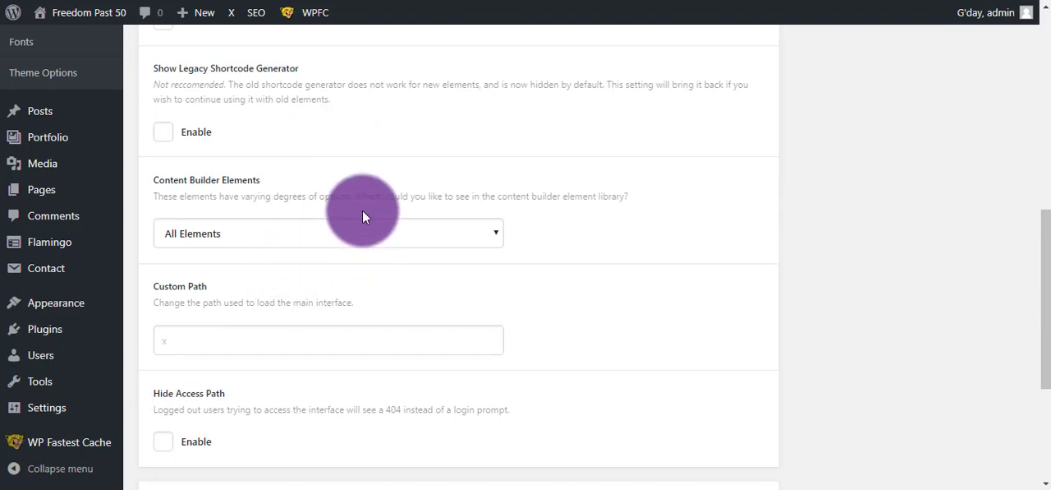
{"action": "mouse_move", "coordinate": [227, 188]}
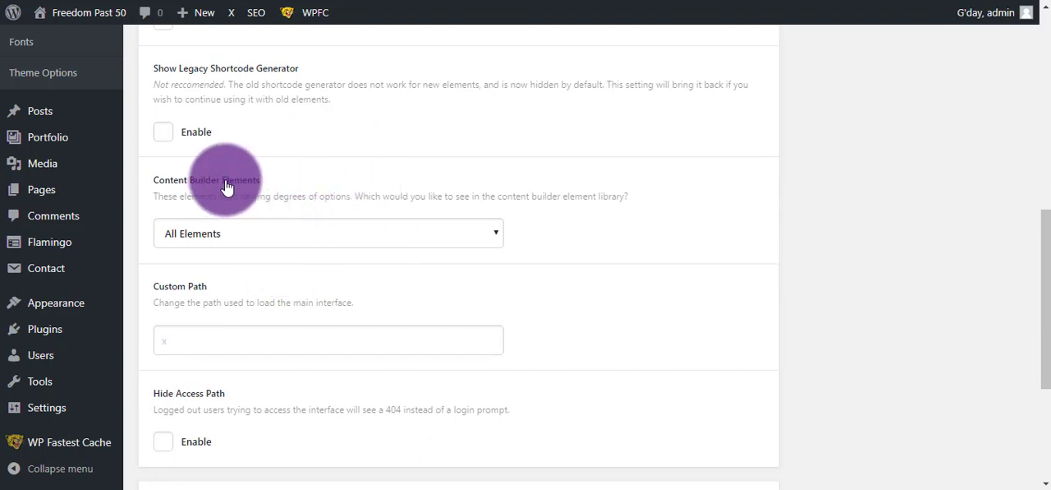
{"action": "mouse_move", "coordinate": [204, 182]}
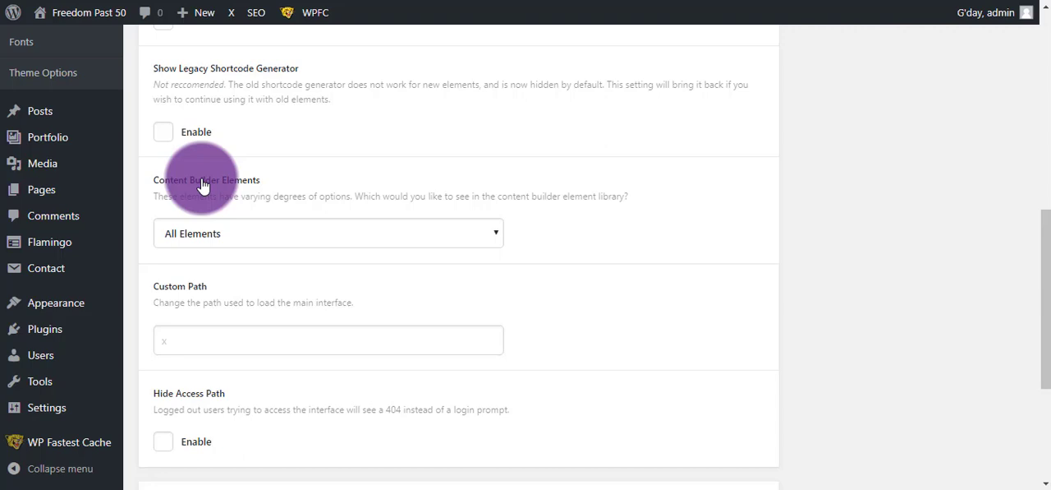
{"action": "mouse_move", "coordinate": [248, 194]}
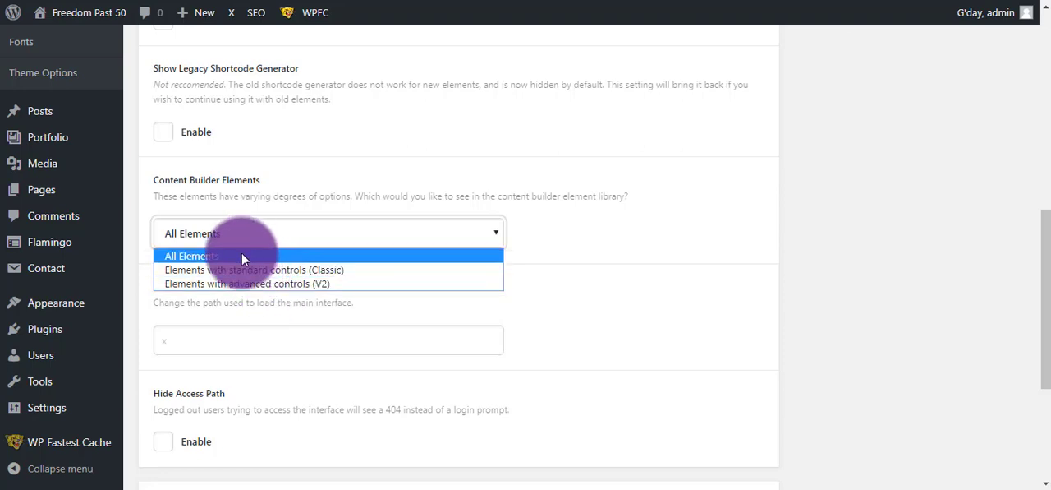
{"action": "left_click", "coordinate": [190, 256]}
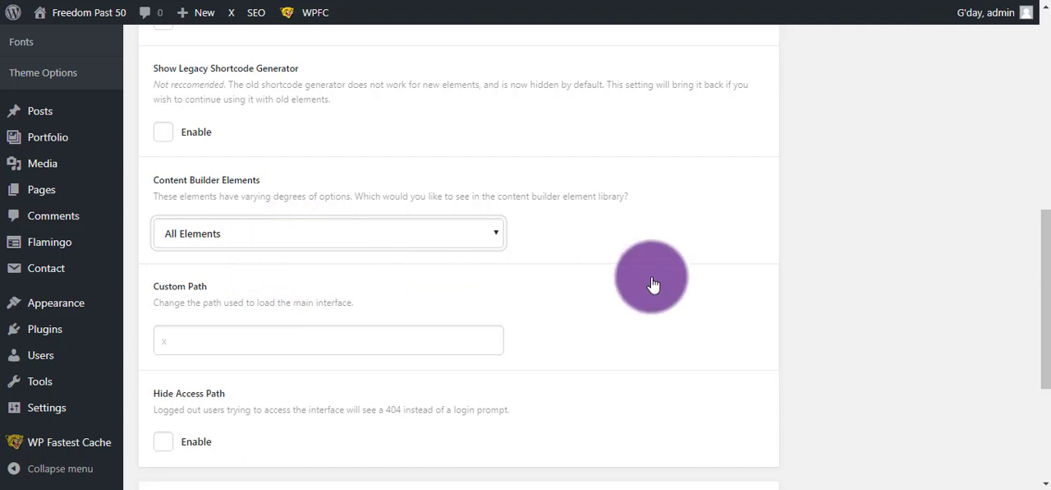
{"action": "scroll", "scroll_direction": "down", "scroll_amount": 3}
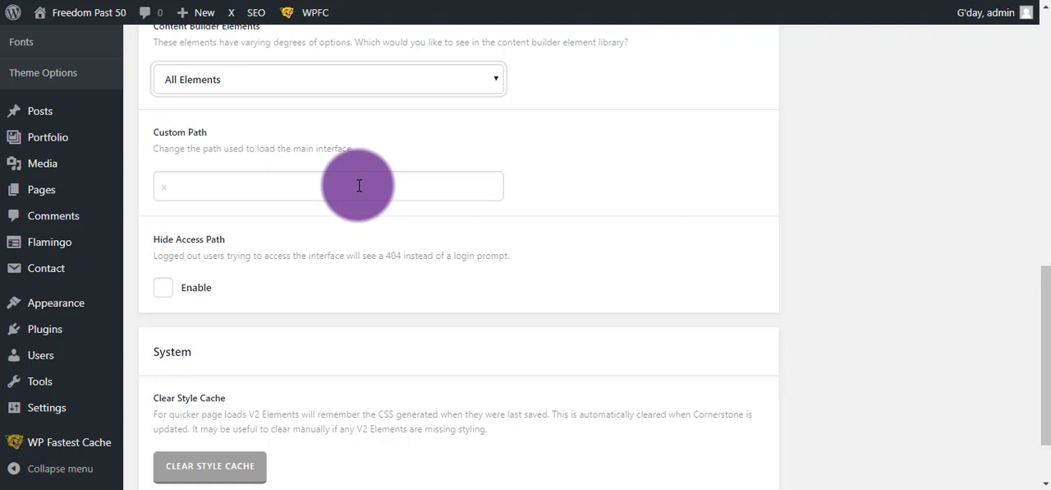
Step: Enter x into the Custom Path field on the X settings page
{"action": "left_click", "coordinate": [328, 184]}
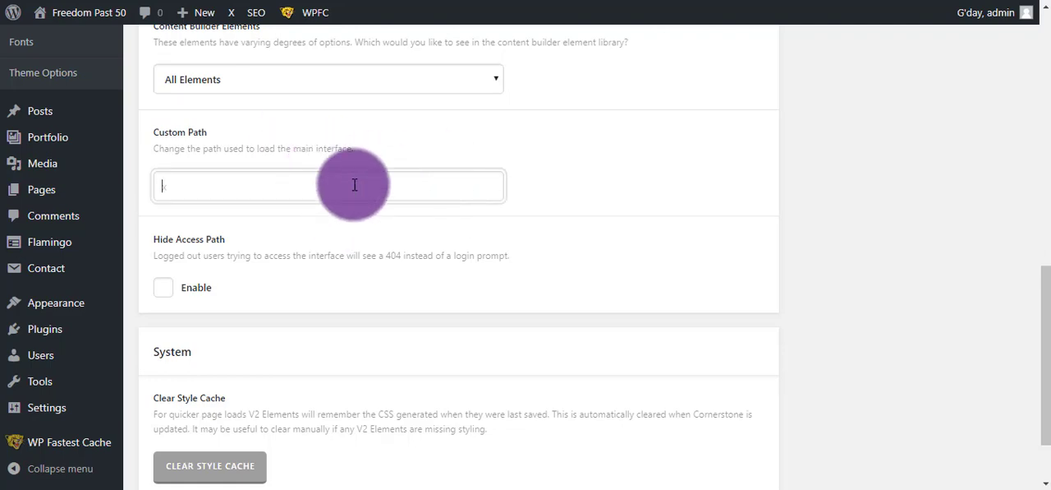
{"action": "mouse_move", "coordinate": [365, 151]}
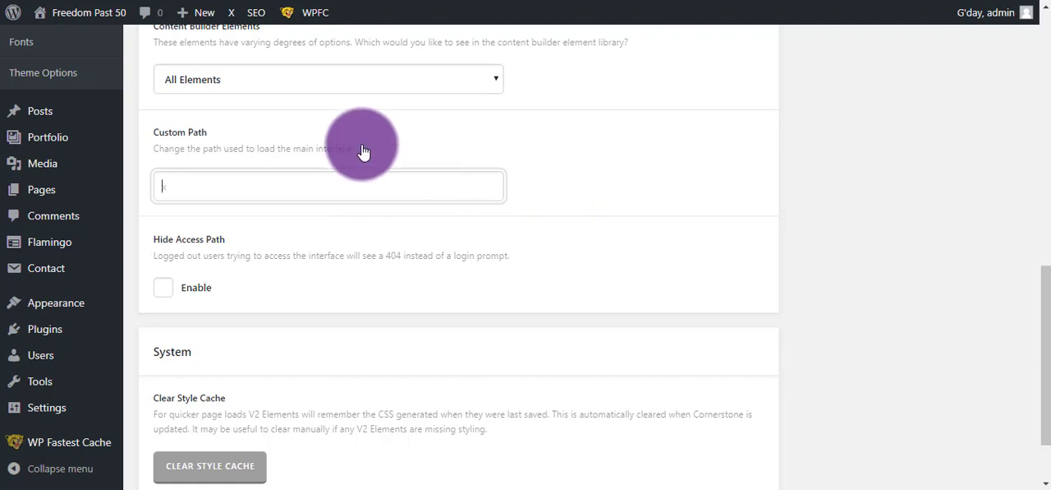
{"action": "mouse_move", "coordinate": [372, 145]}
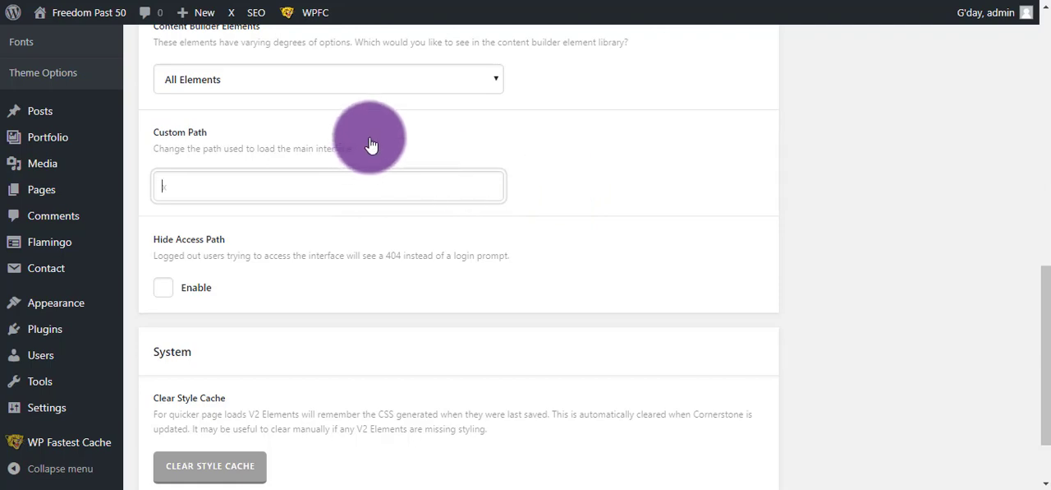
{"action": "type", "text": "x"}
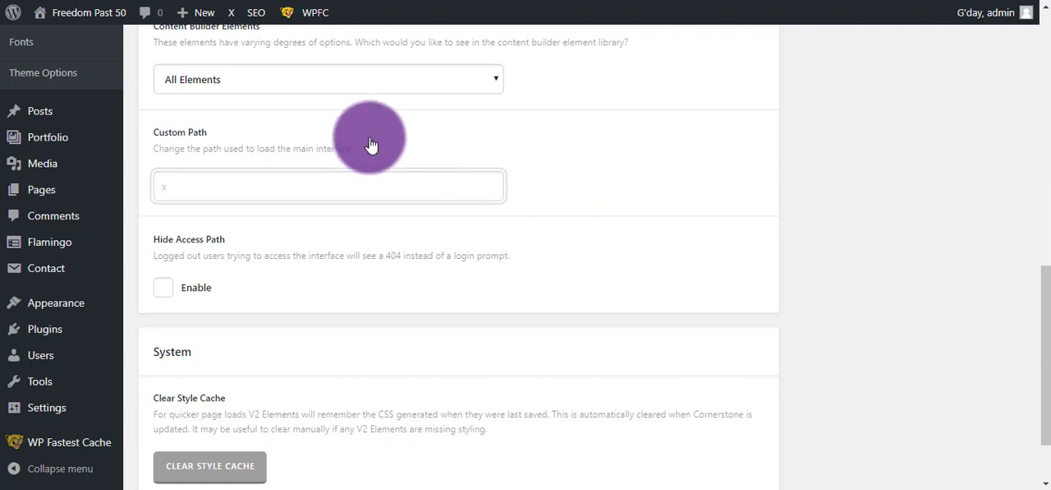
{"action": "mouse_move", "coordinate": [557, 157]}
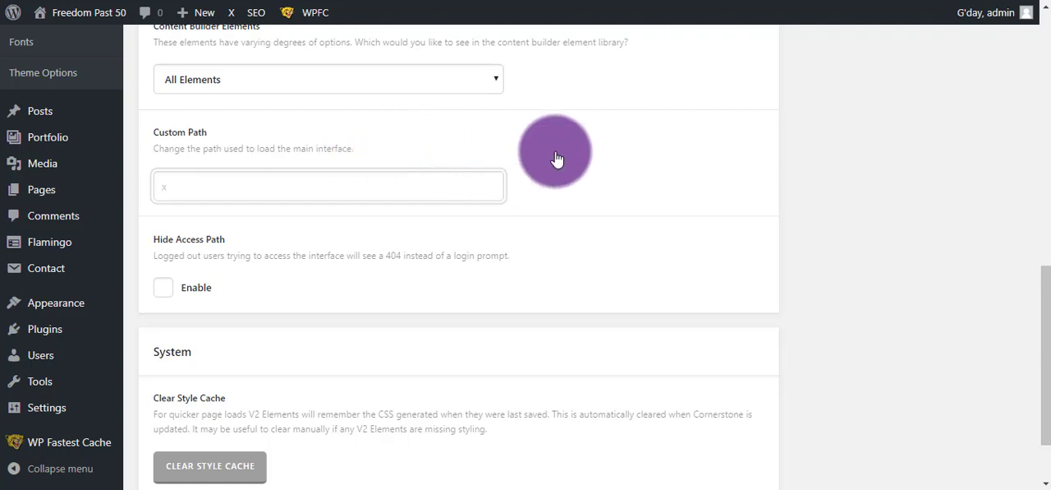
{"action": "scroll", "scroll_direction": "down", "scroll_amount": 3}
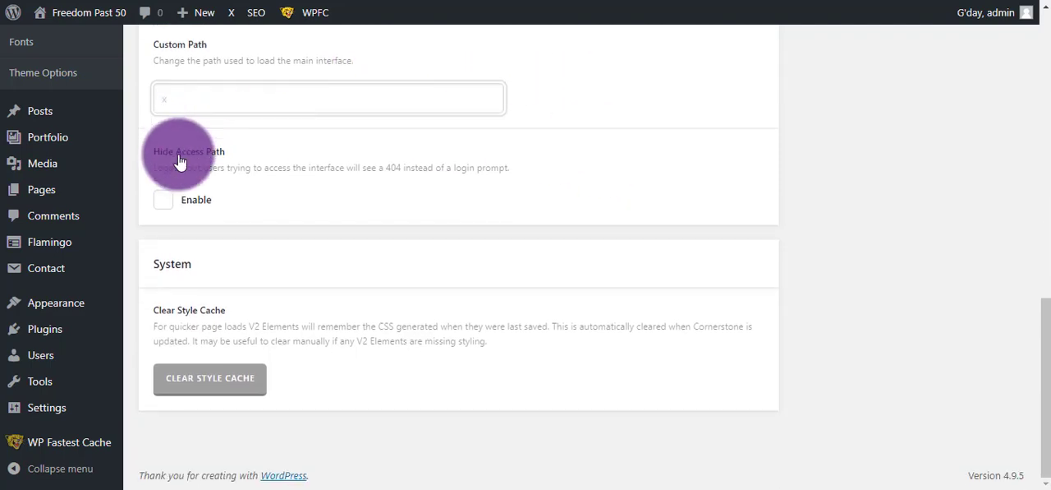
{"action": "mouse_move", "coordinate": [204, 161]}
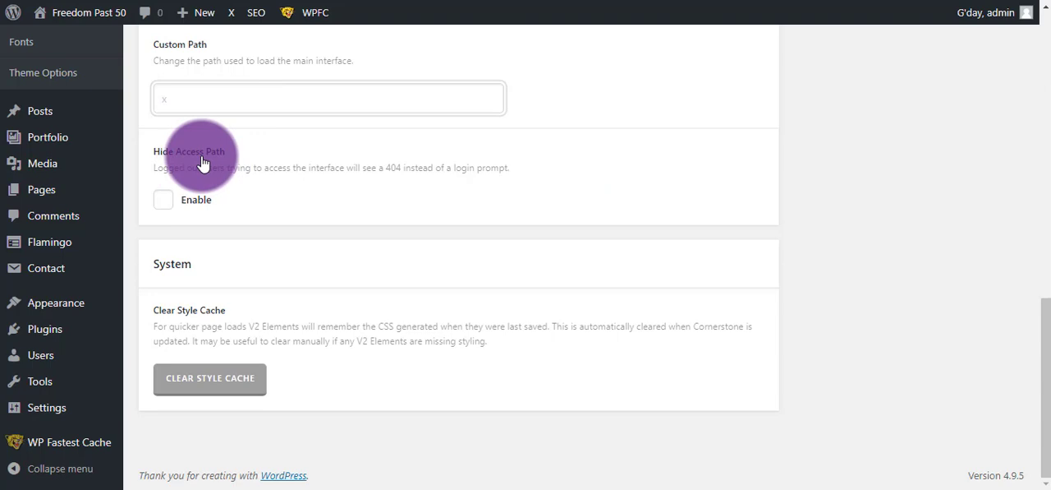
{"action": "left_click", "coordinate": [328, 99]}
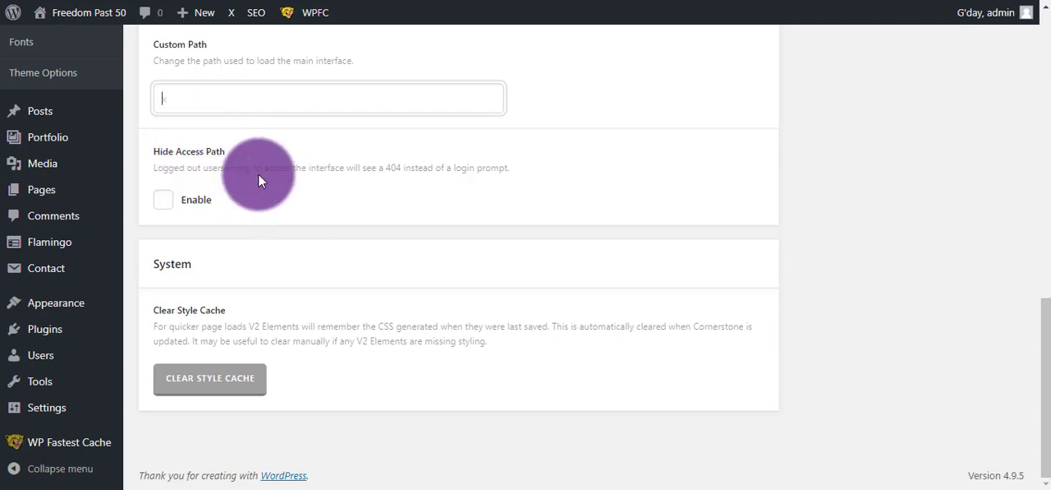
{"action": "mouse_move", "coordinate": [264, 154]}
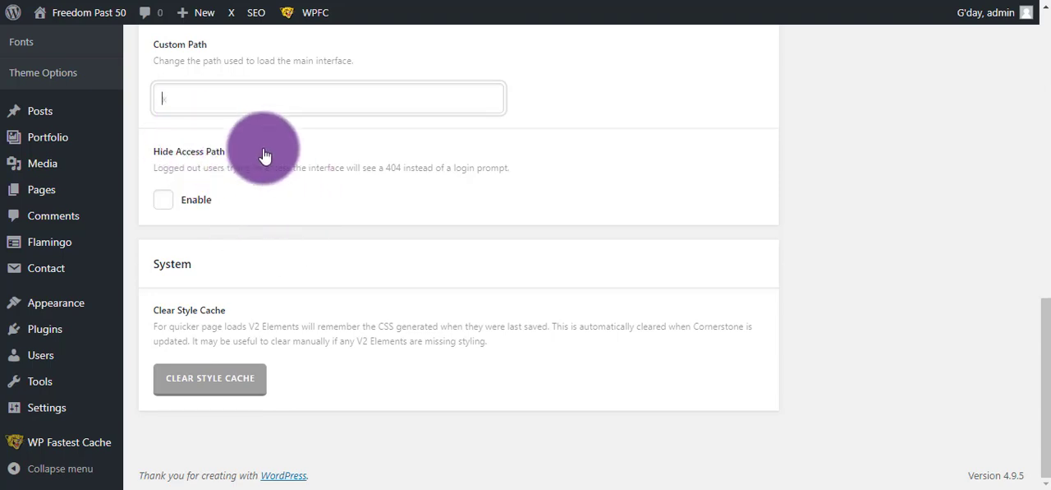
{"action": "type", "text": "x"}
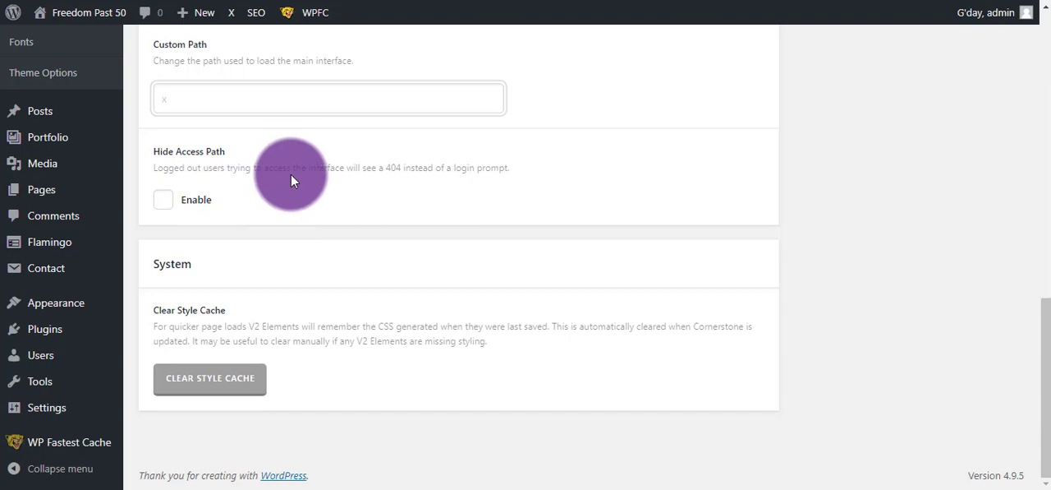
{"action": "mouse_move", "coordinate": [299, 306]}
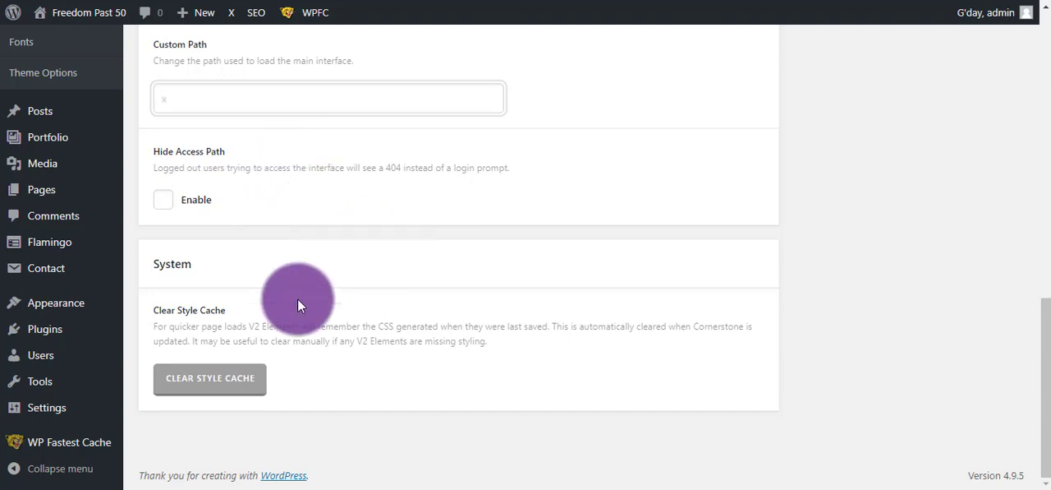
{"action": "mouse_move", "coordinate": [184, 319]}
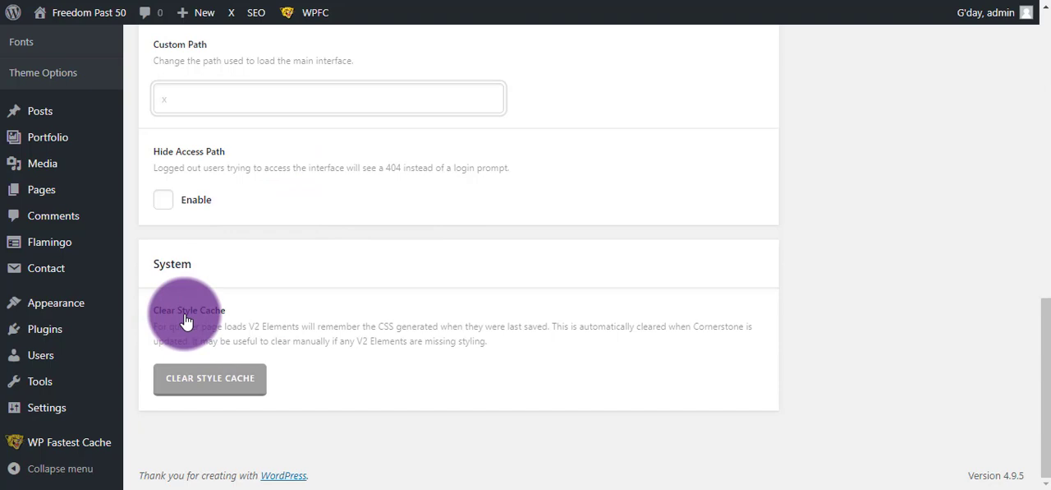
{"action": "mouse_move", "coordinate": [296, 344]}
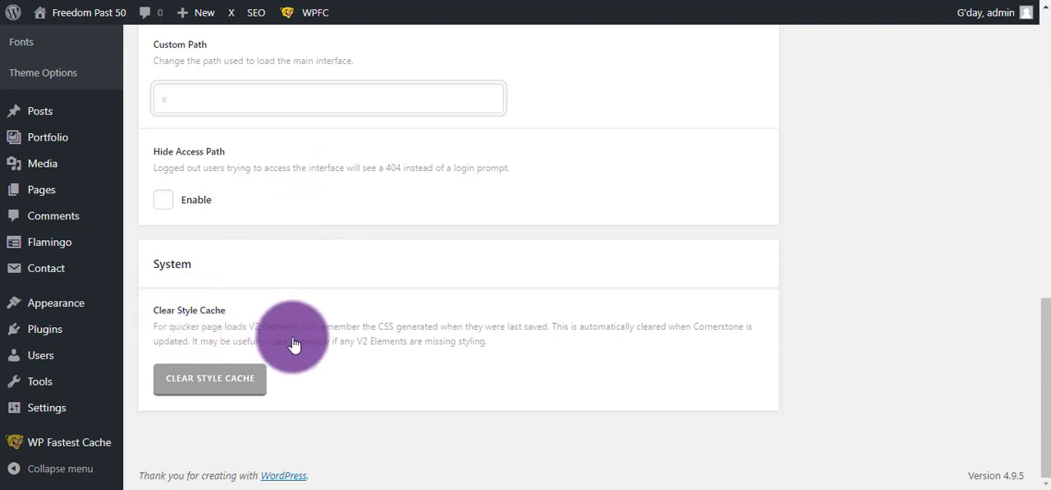
Step: Return to the top of the X settings page after the Clear Style Cache area
{"action": "left_click", "coordinate": [329, 98]}
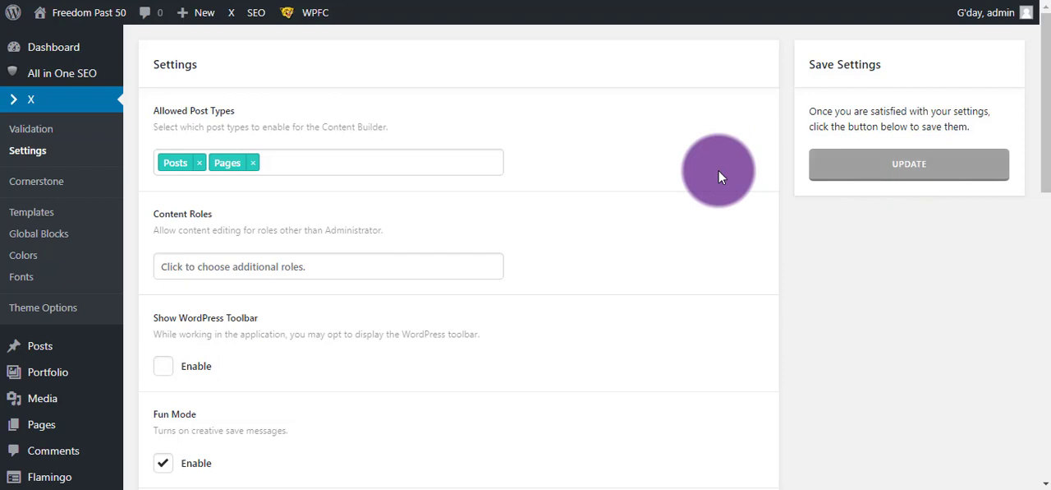
{"action": "mouse_move", "coordinate": [37, 180]}
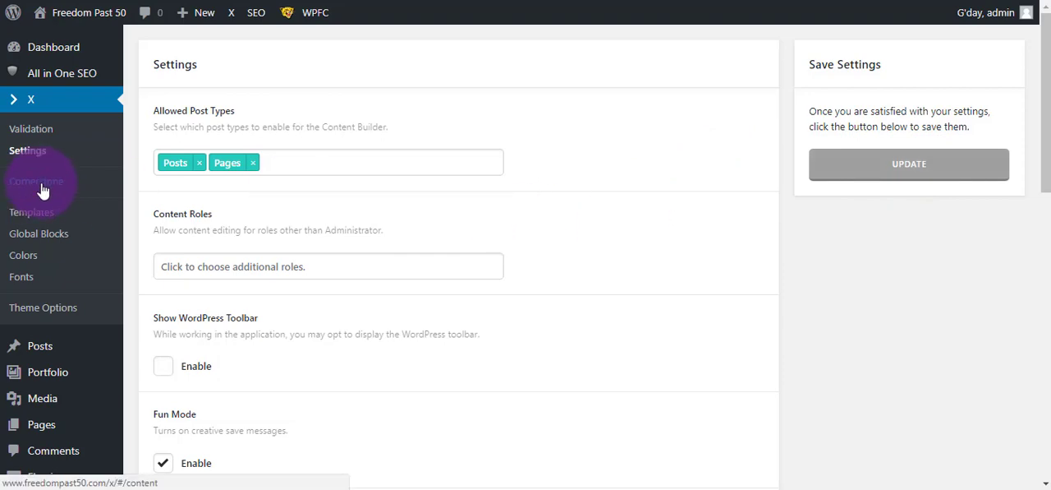
Step: Launch Cornerstone from the X admin menu to list Block Builder, Blog, Home and Example #1
{"action": "left_click", "coordinate": [41, 181]}
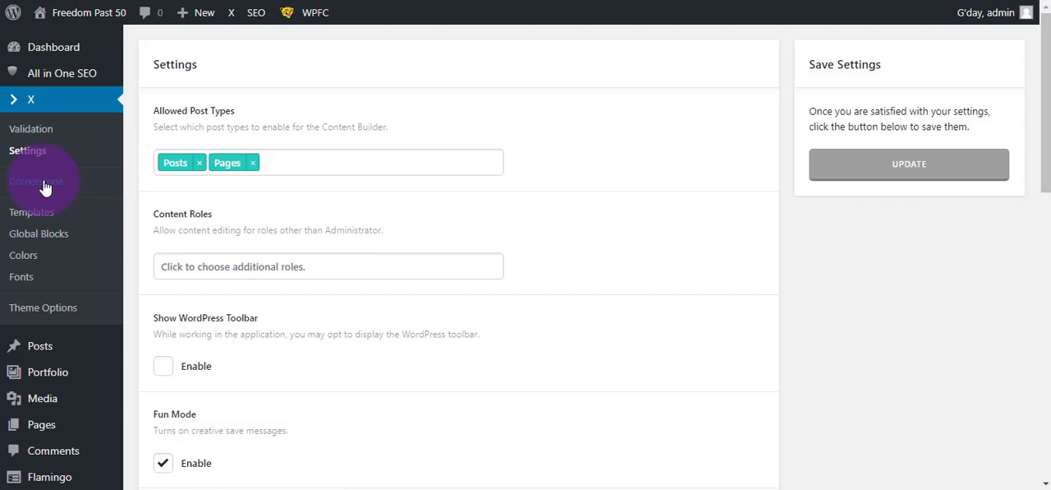
{"action": "left_click", "coordinate": [36, 181]}
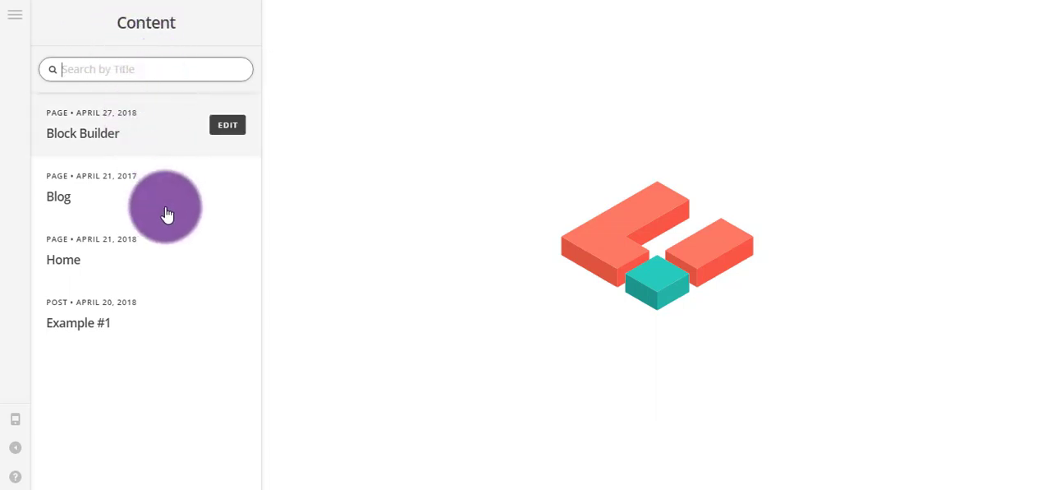
{"action": "mouse_move", "coordinate": [157, 269]}
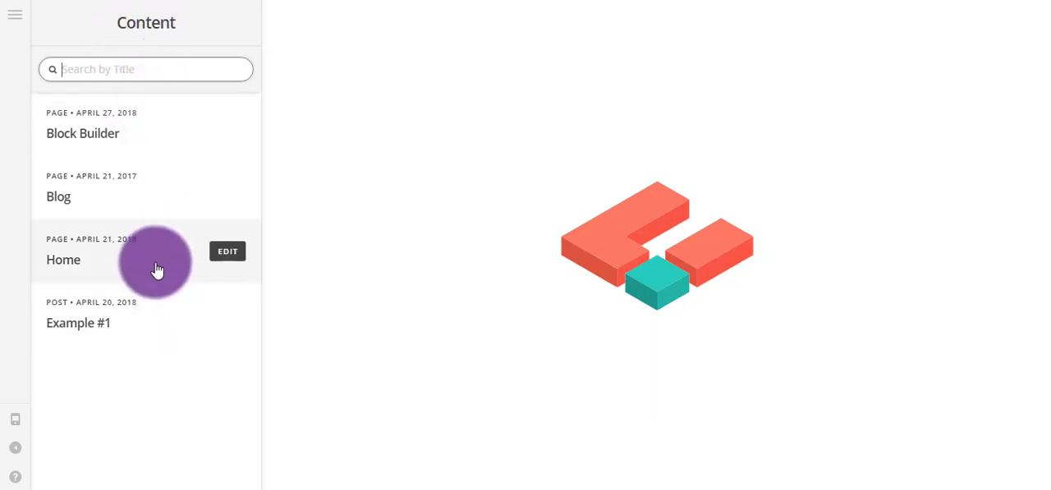
{"action": "mouse_move", "coordinate": [177, 146]}
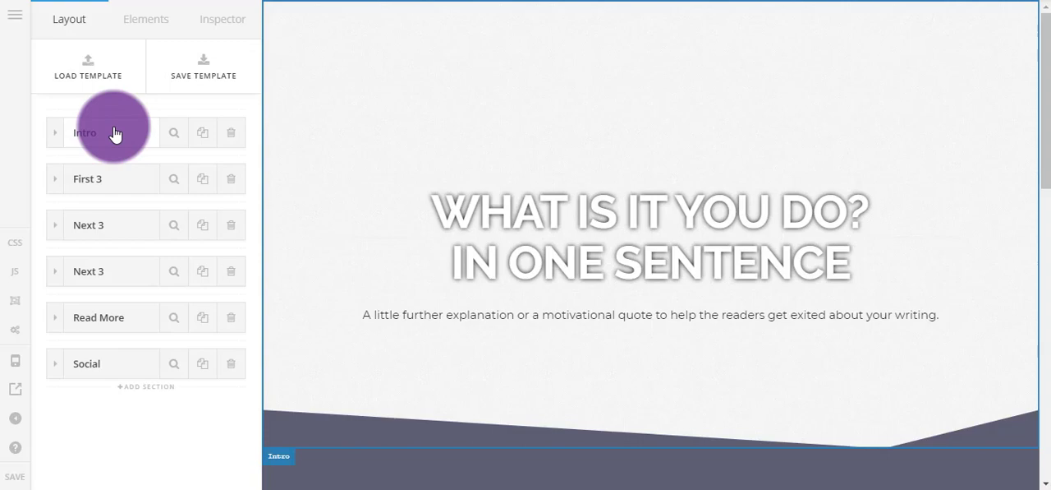
{"action": "scroll", "scroll_direction": "down", "scroll_amount": 3}
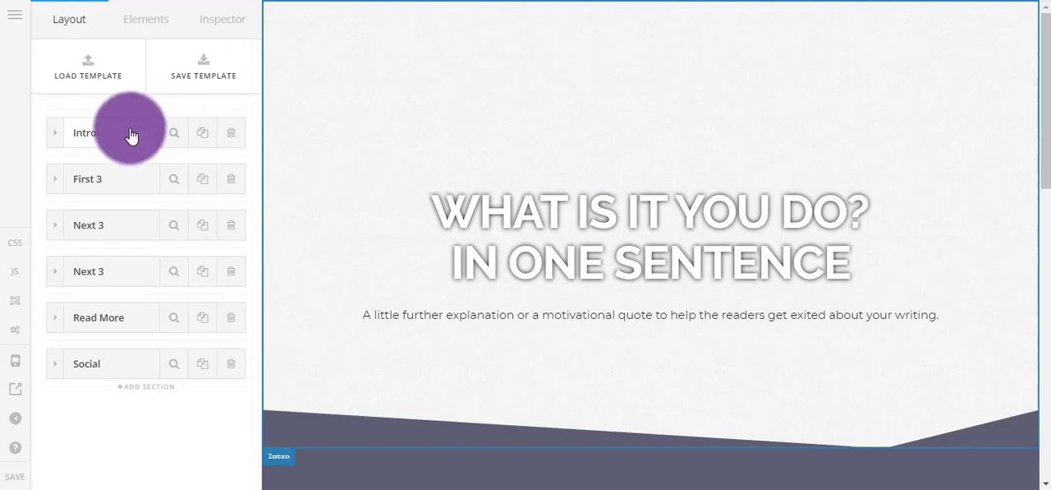
{"action": "mouse_move", "coordinate": [112, 228]}
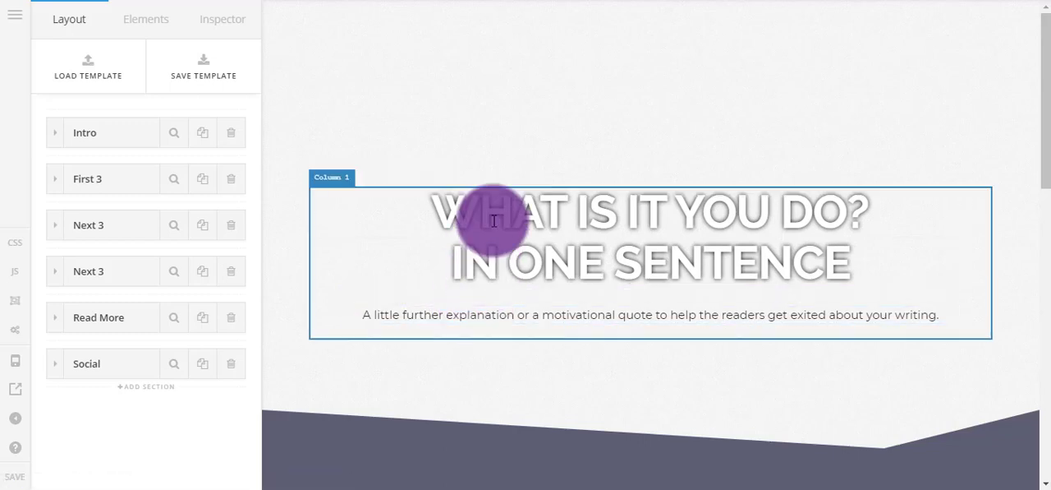
Step: Select the main headline and review its text, h1 heading level and h1 appearance in Inspector
{"action": "left_click", "coordinate": [493, 222]}
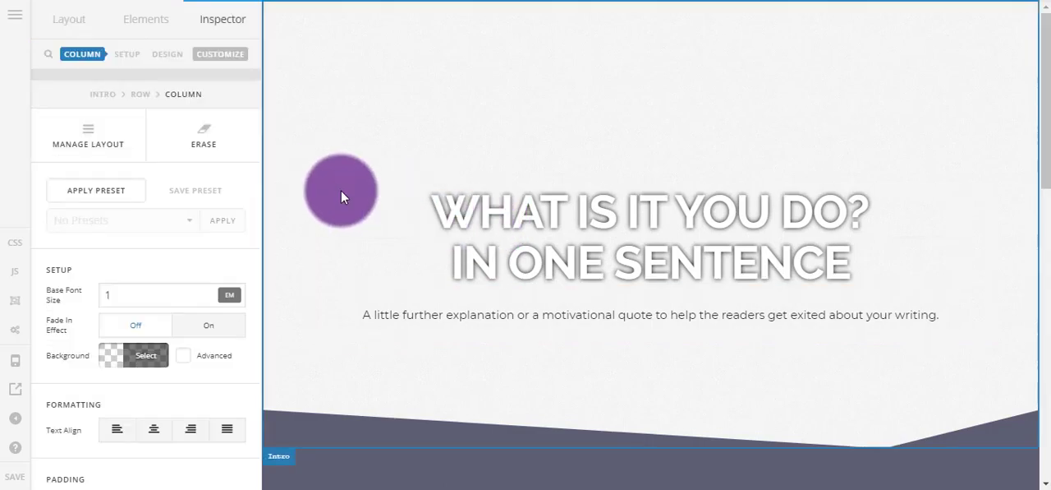
{"action": "left_click", "coordinate": [486, 212]}
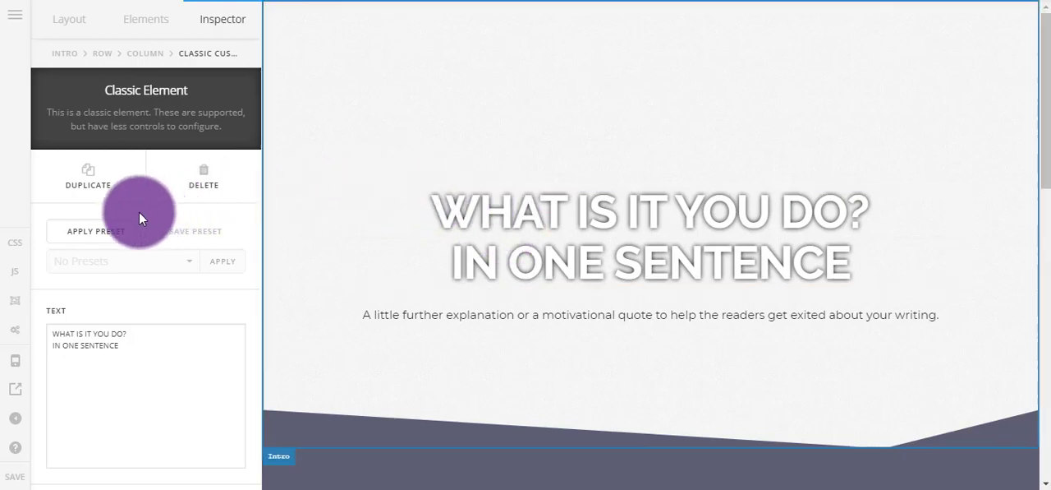
{"action": "scroll", "scroll_direction": "down", "scroll_amount": 3}
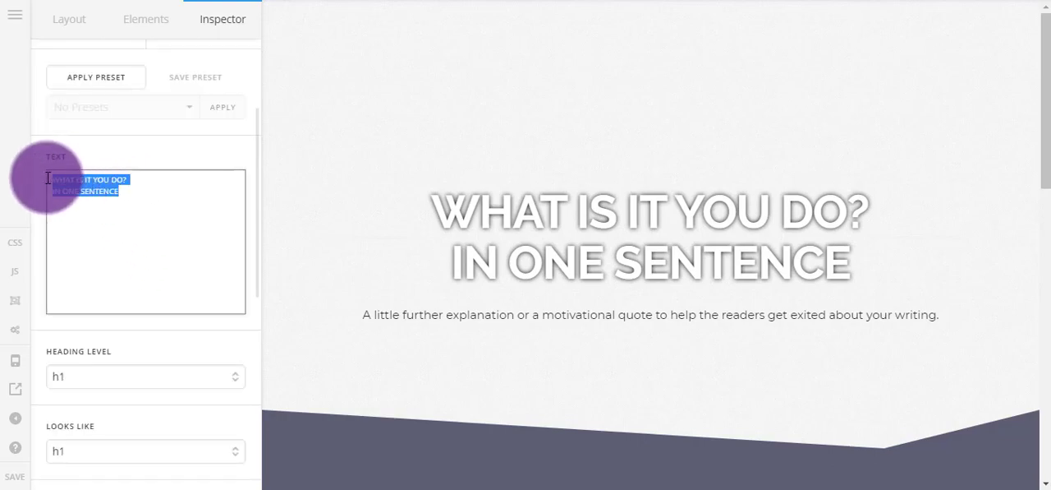
{"action": "left_click", "coordinate": [118, 191]}
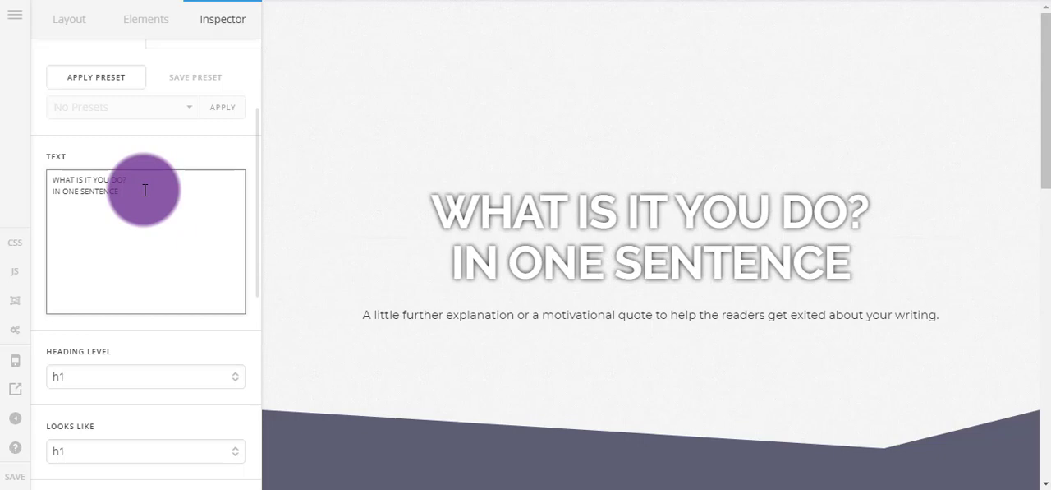
{"action": "left_click", "coordinate": [649, 236]}
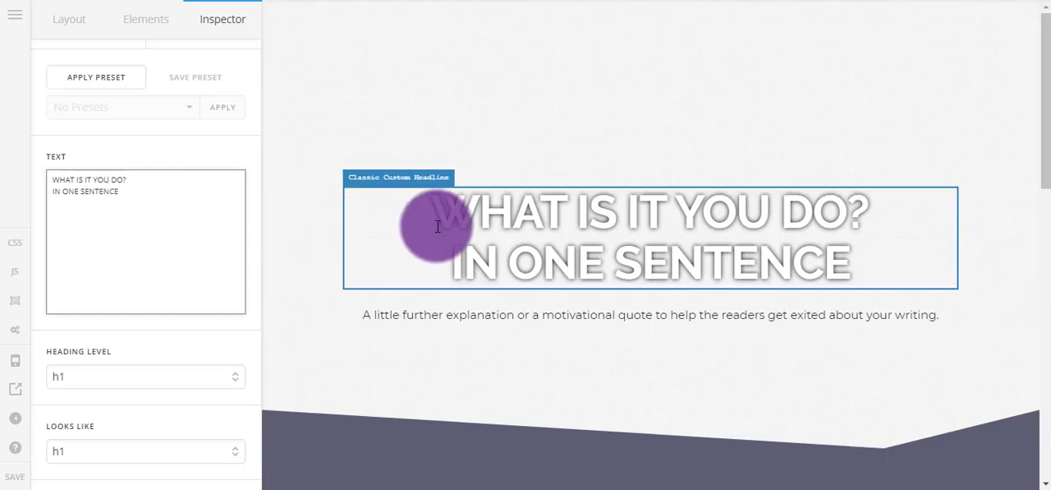
{"action": "left_click", "coordinate": [69, 18]}
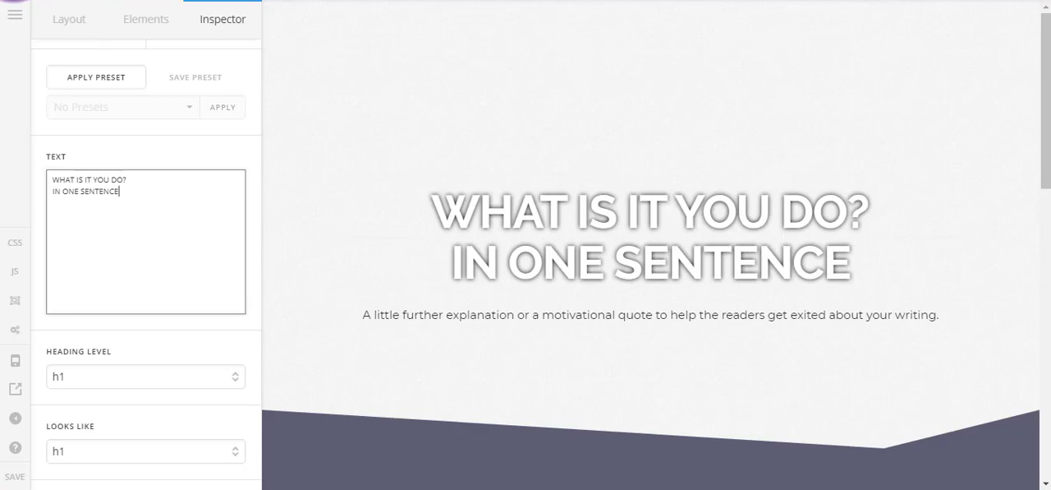
{"action": "left_click", "coordinate": [115, 250]}
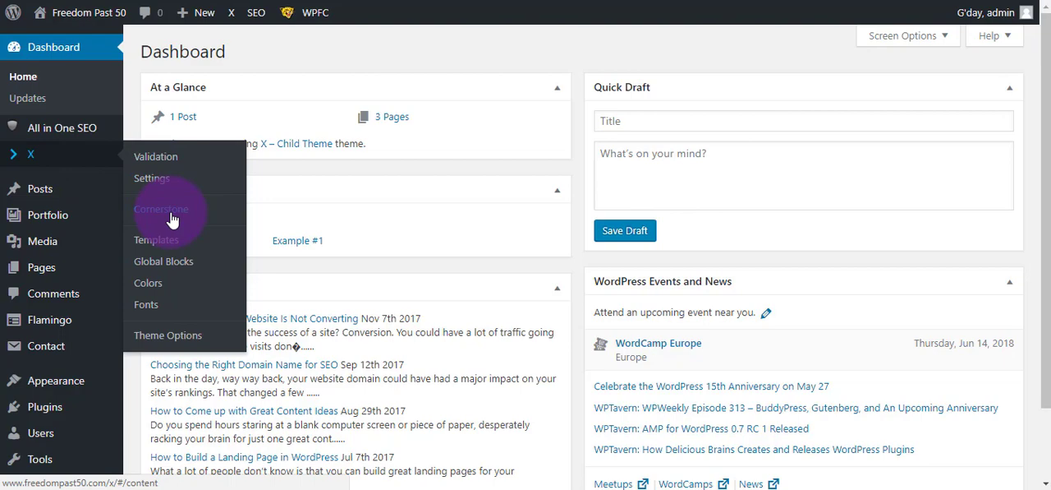
{"action": "mouse_move", "coordinate": [156, 240]}
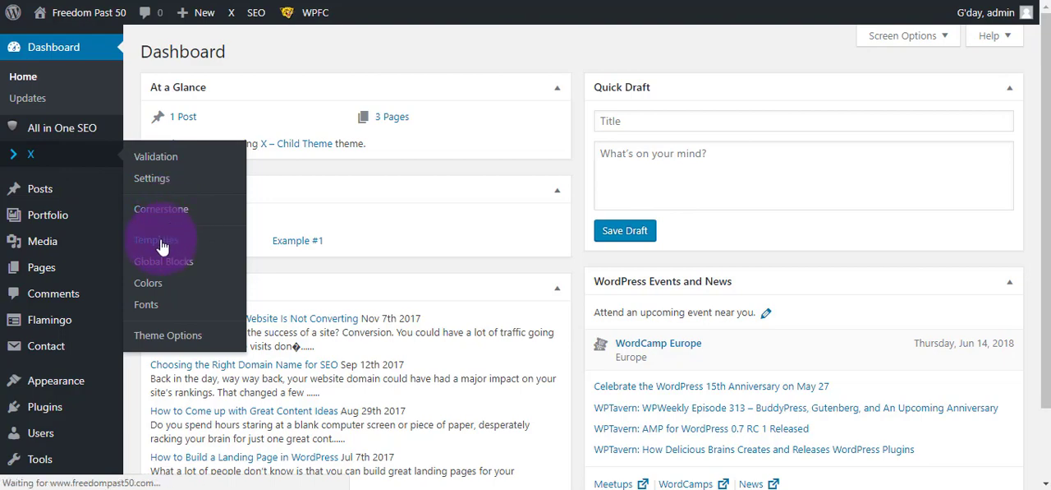
Step: Go to Templates under X to reach the Template Manager with the Global template
{"action": "left_click", "coordinate": [157, 240]}
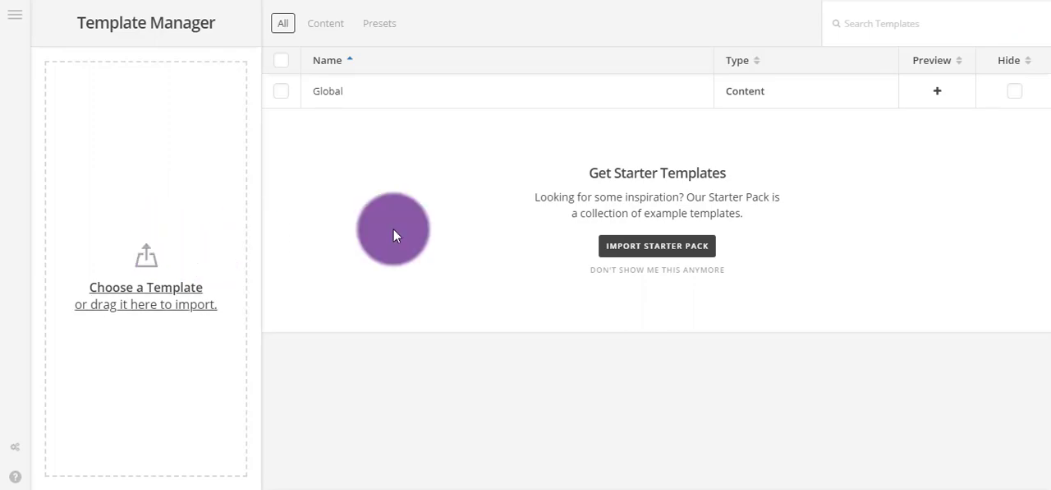
{"action": "mouse_move", "coordinate": [320, 276]}
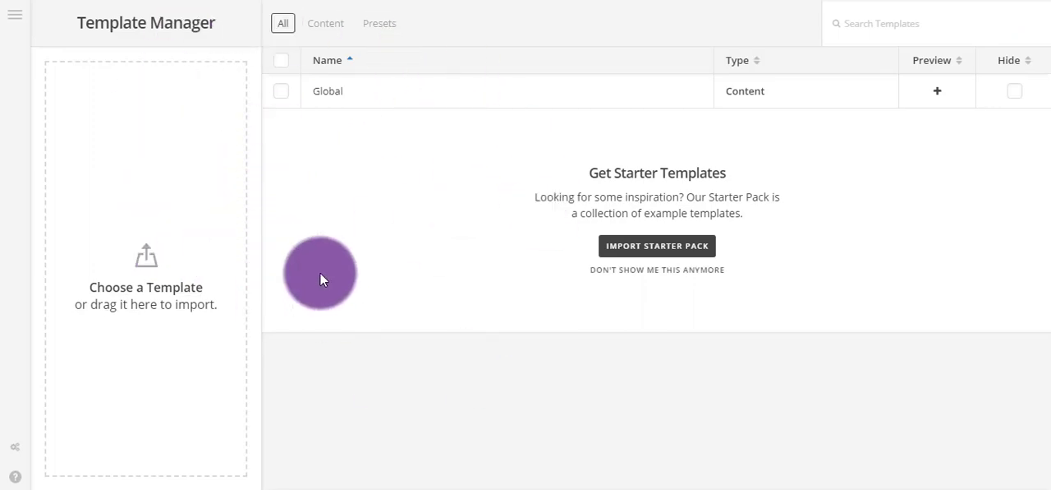
{"action": "mouse_move", "coordinate": [628, 107]}
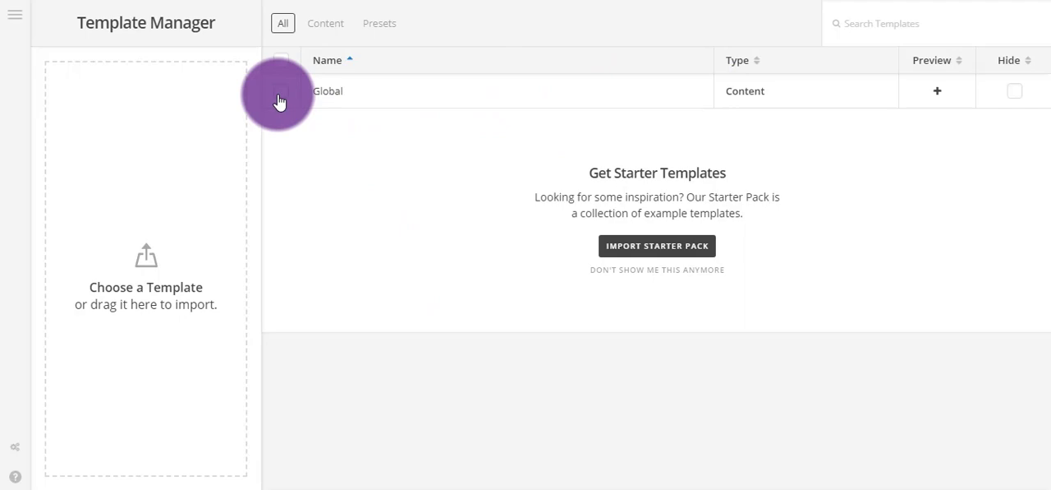
Step: Delete the Global content template, confirming with Yes, Delete
{"action": "left_click", "coordinate": [281, 91]}
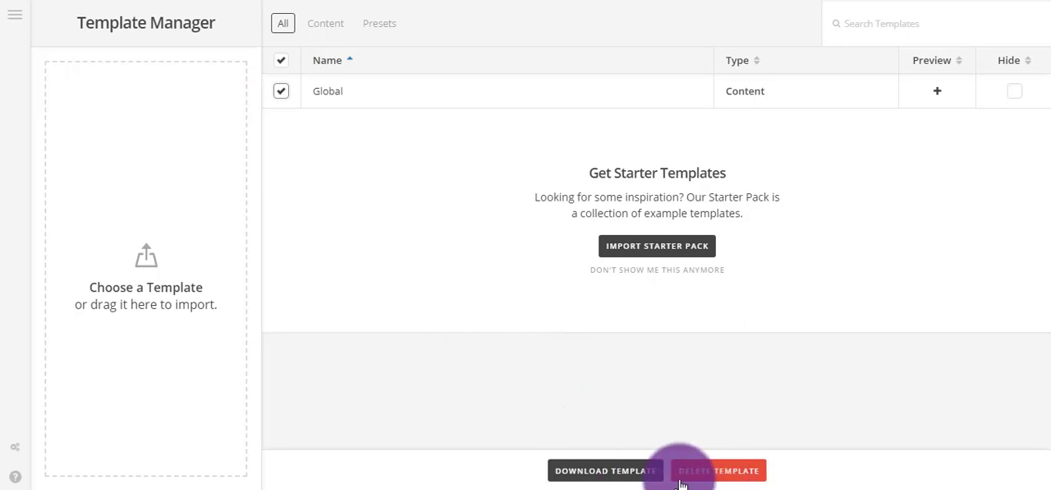
{"action": "mouse_move", "coordinate": [386, 329]}
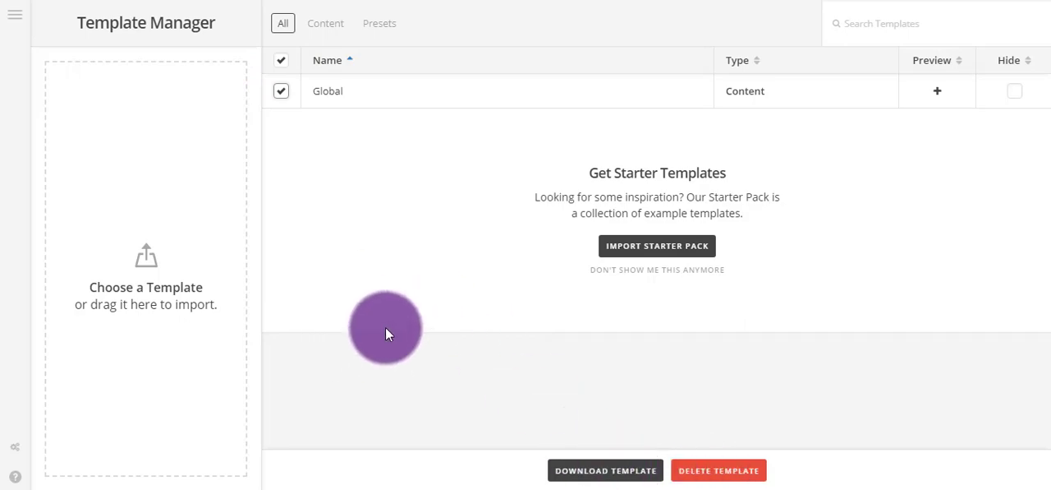
{"action": "left_click", "coordinate": [718, 470]}
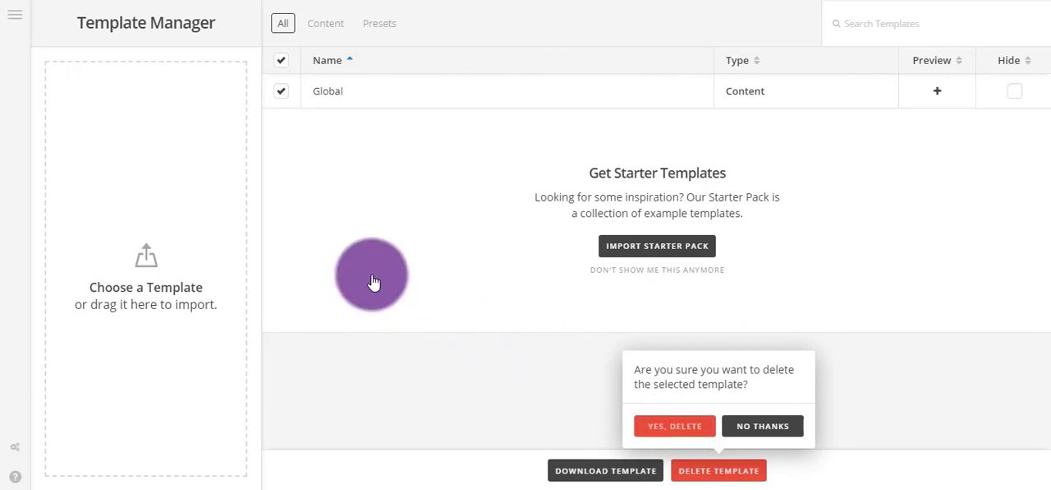
{"action": "mouse_move", "coordinate": [594, 358]}
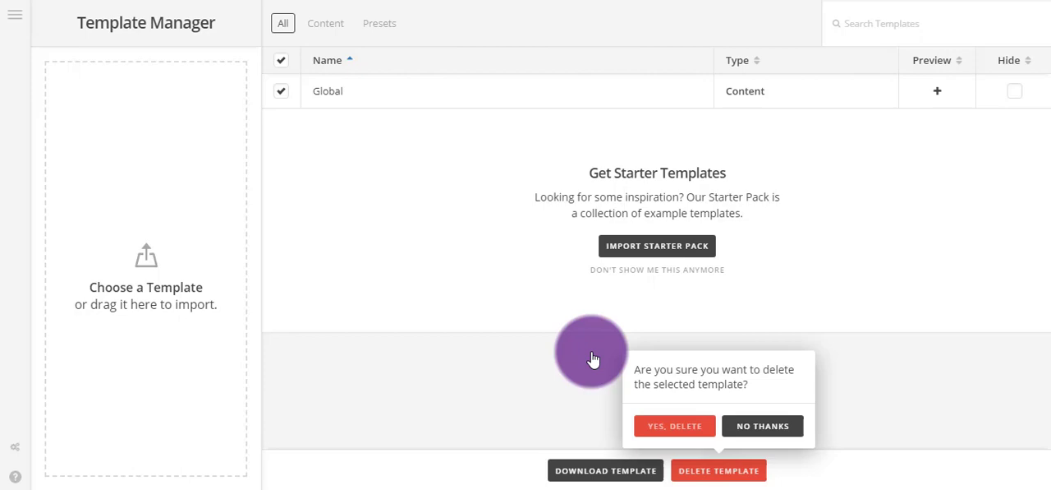
{"action": "left_click", "coordinate": [674, 425]}
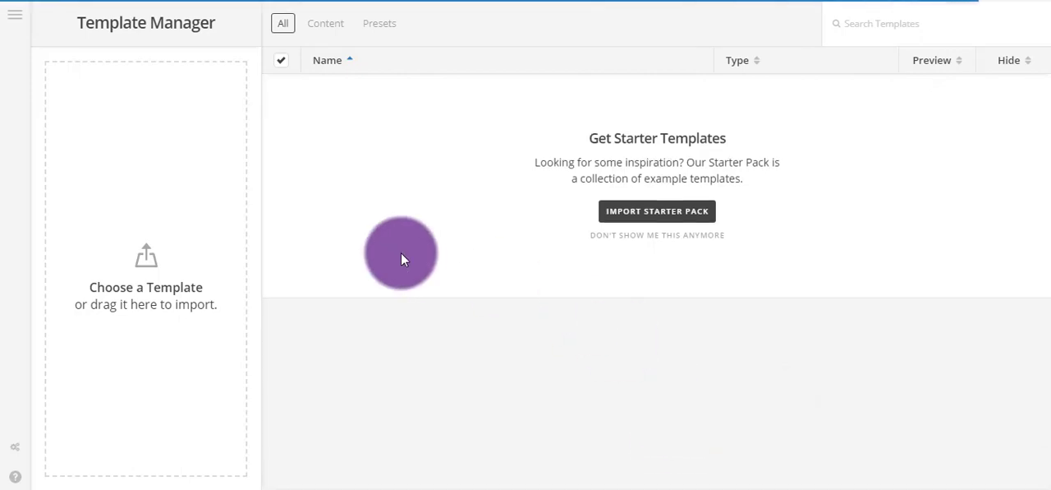
{"action": "left_click", "coordinate": [281, 59]}
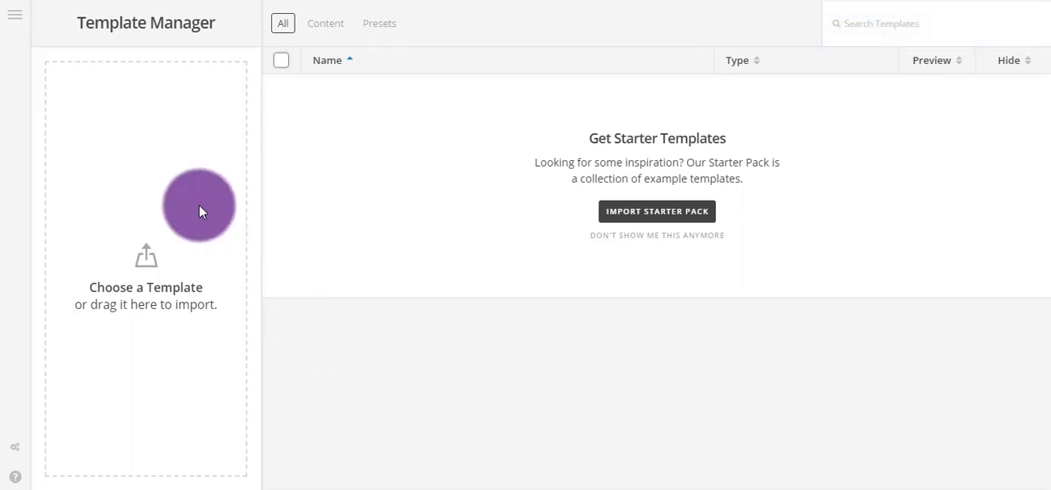
{"action": "mouse_move", "coordinate": [131, 161]}
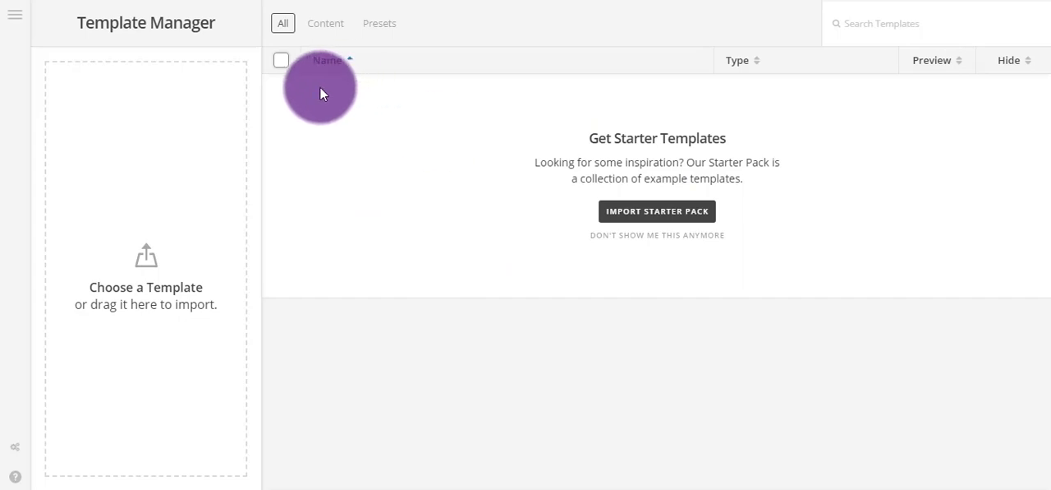
{"action": "mouse_move", "coordinate": [741, 113]}
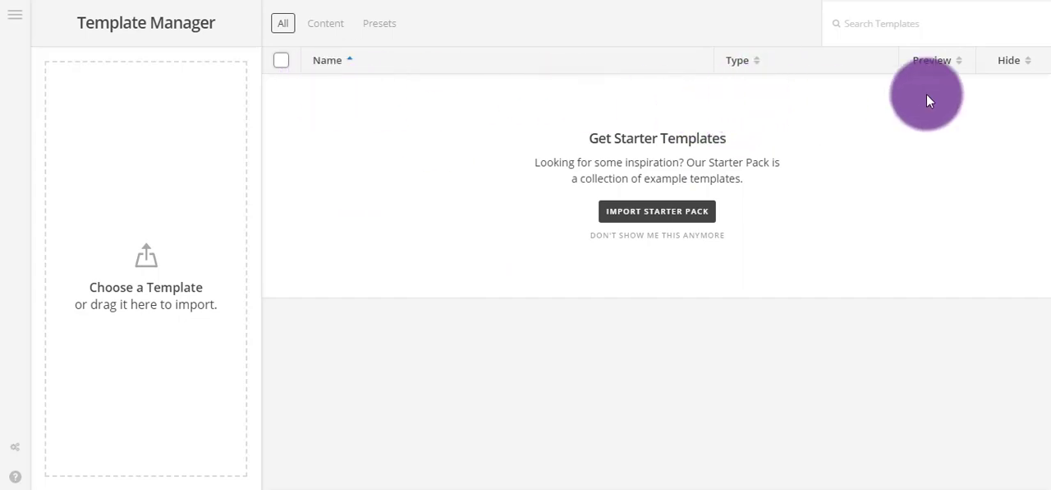
{"action": "mouse_move", "coordinate": [1011, 64]}
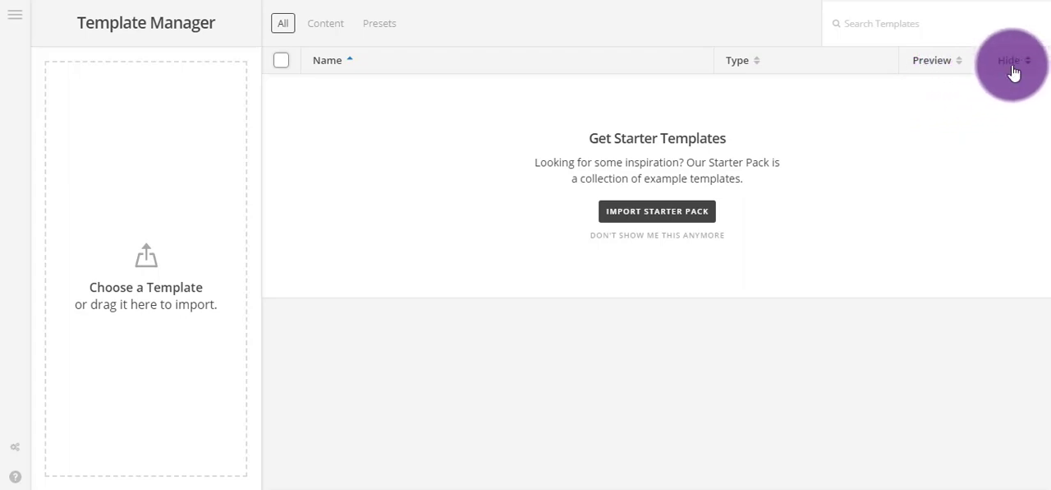
{"action": "mouse_move", "coordinate": [1009, 102]}
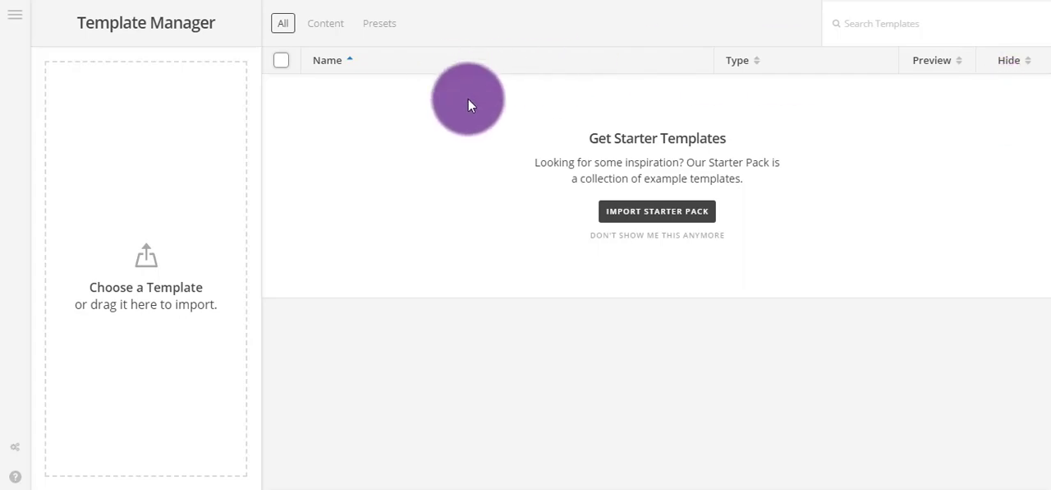
{"action": "mouse_move", "coordinate": [355, 161]}
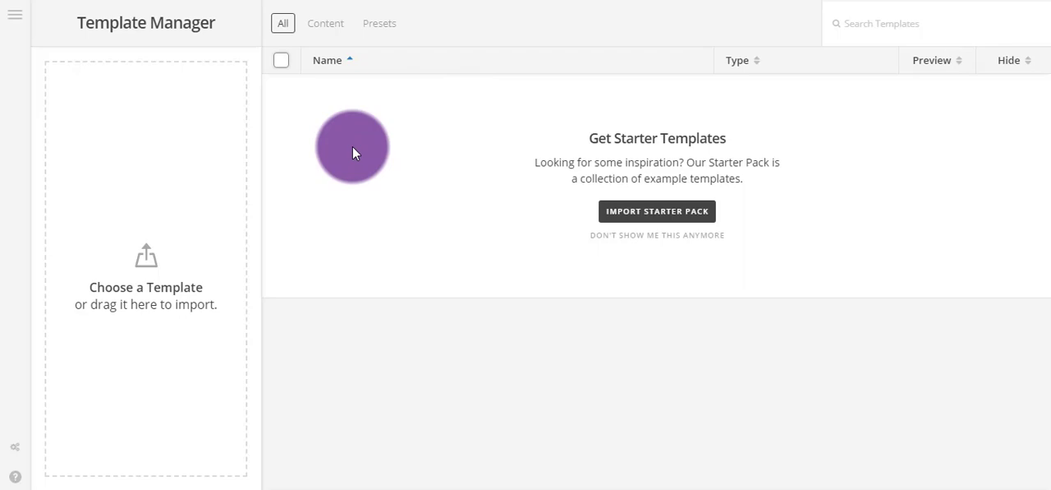
{"action": "mouse_move", "coordinate": [138, 80]}
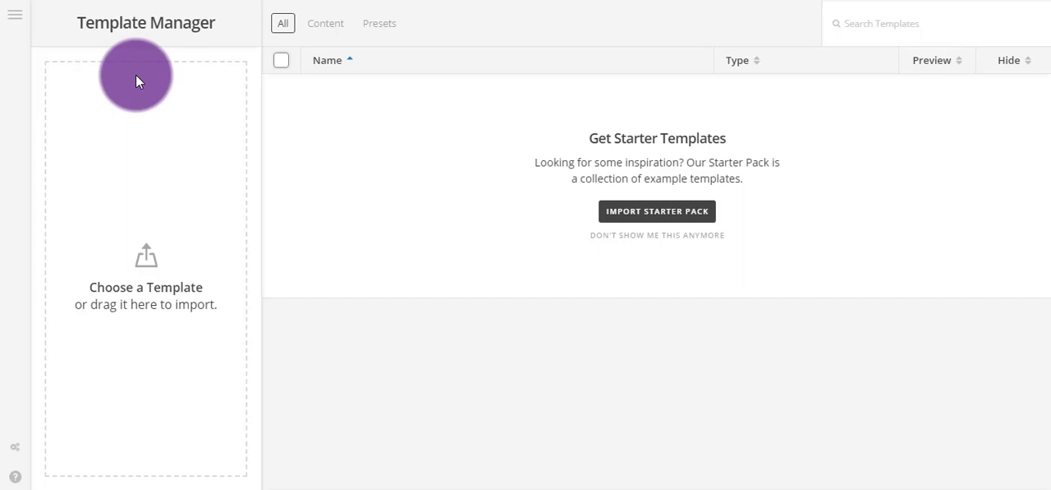
Step: Bring up Cornerstone's hamburger section menu from the empty Template Manager
{"action": "left_click", "coordinate": [15, 15]}
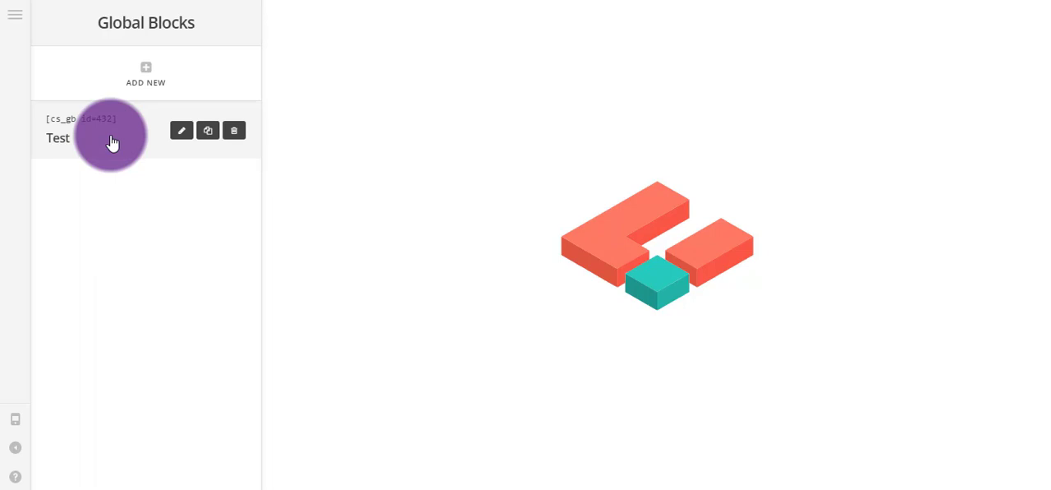
{"action": "mouse_move", "coordinate": [183, 182]}
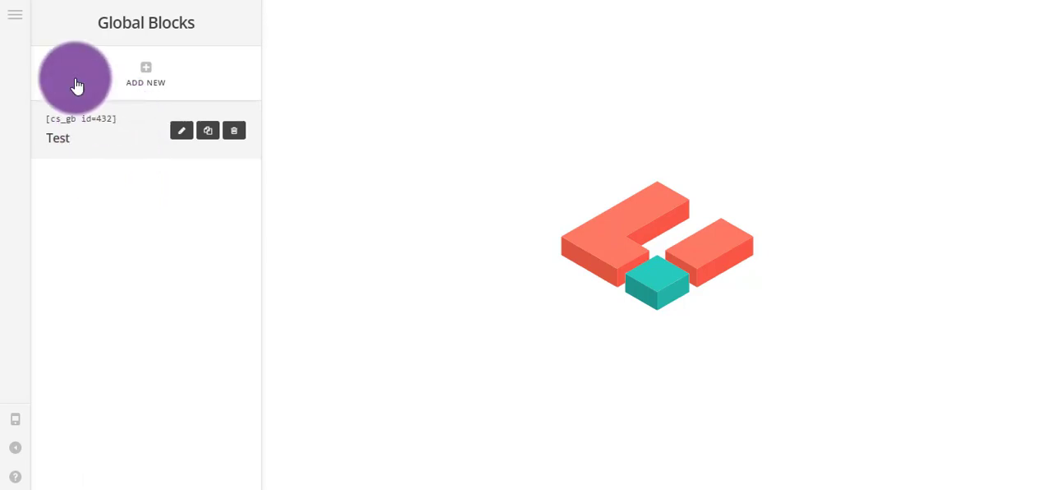
Step: Reopen the section menu after reviewing the Test global block and its shortcode
{"action": "left_click", "coordinate": [15, 15]}
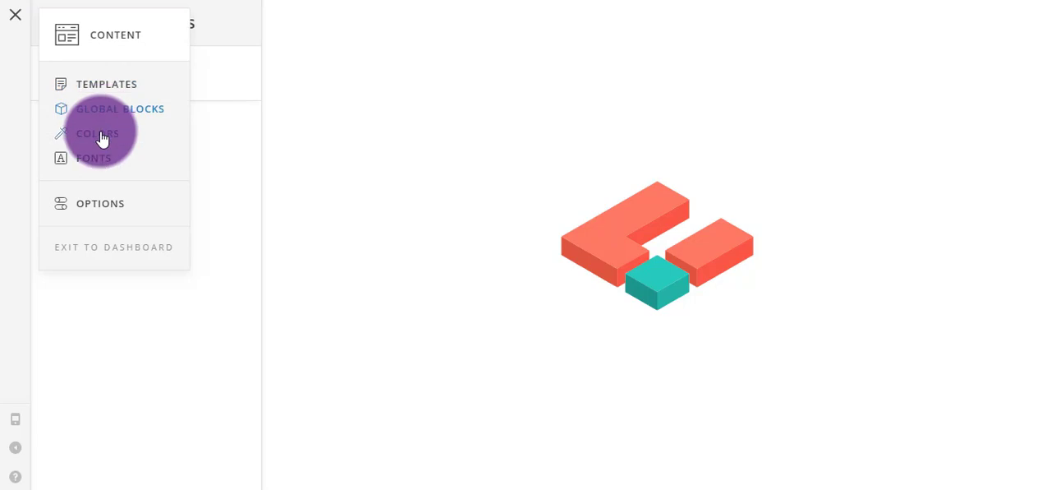
Step: Set Brand Primary, Brand Secondary and a pink Link Interaction colour in Color Manager
{"action": "left_click", "coordinate": [99, 133]}
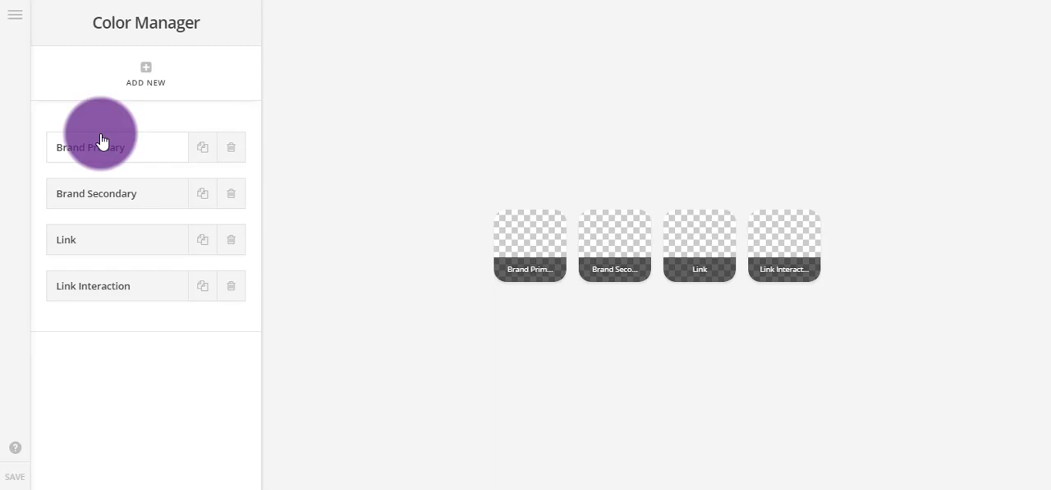
{"action": "mouse_move", "coordinate": [102, 276]}
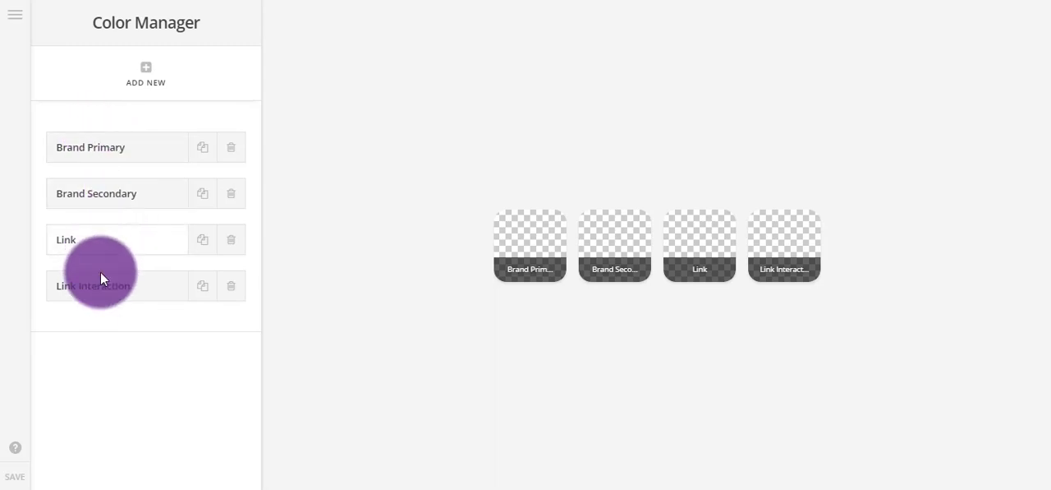
{"action": "mouse_move", "coordinate": [123, 148]}
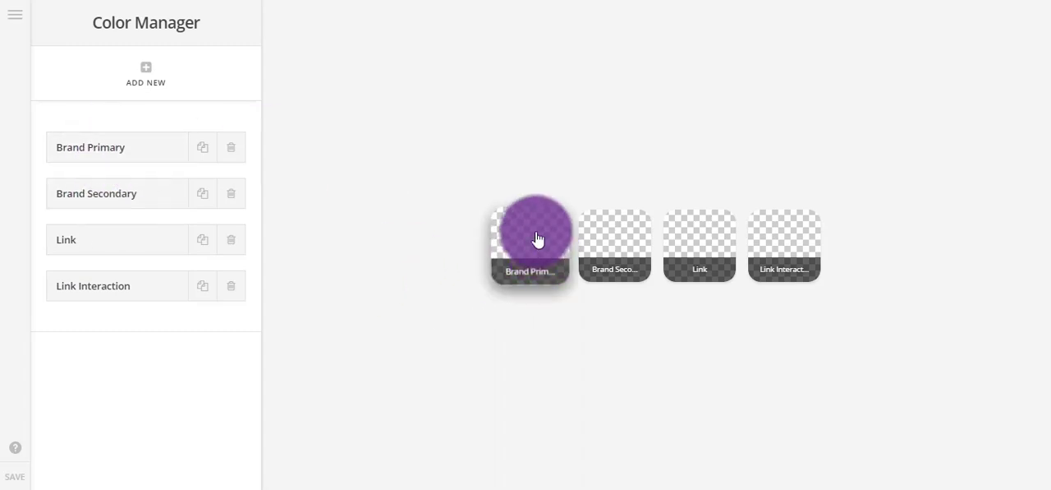
{"action": "left_click", "coordinate": [529, 240]}
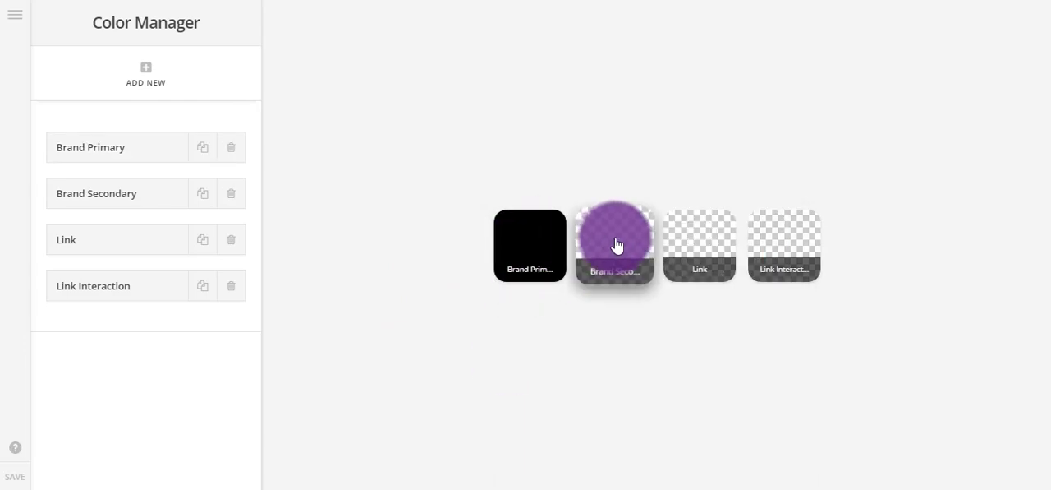
{"action": "left_click", "coordinate": [615, 245]}
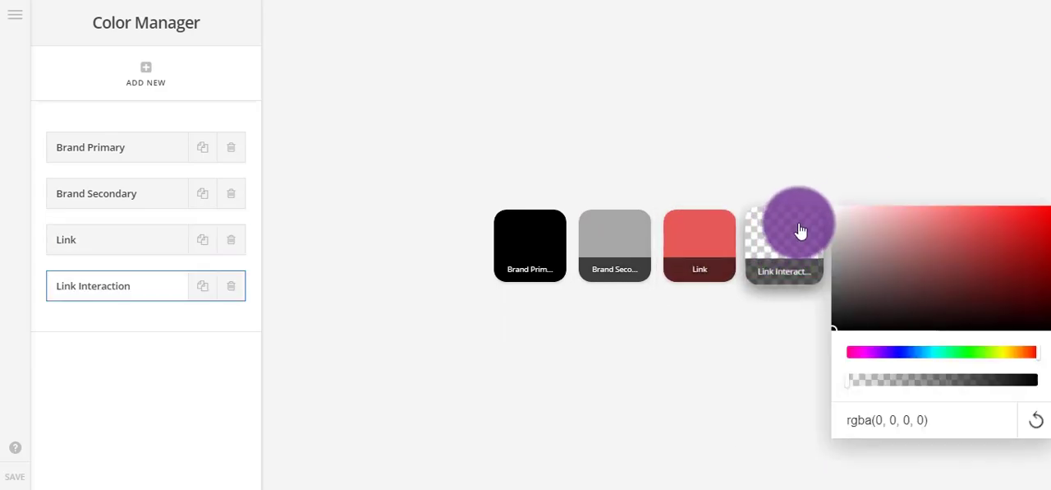
{"action": "left_click_drag", "start_coordinate": [801, 230], "coordinate": [933, 204]}
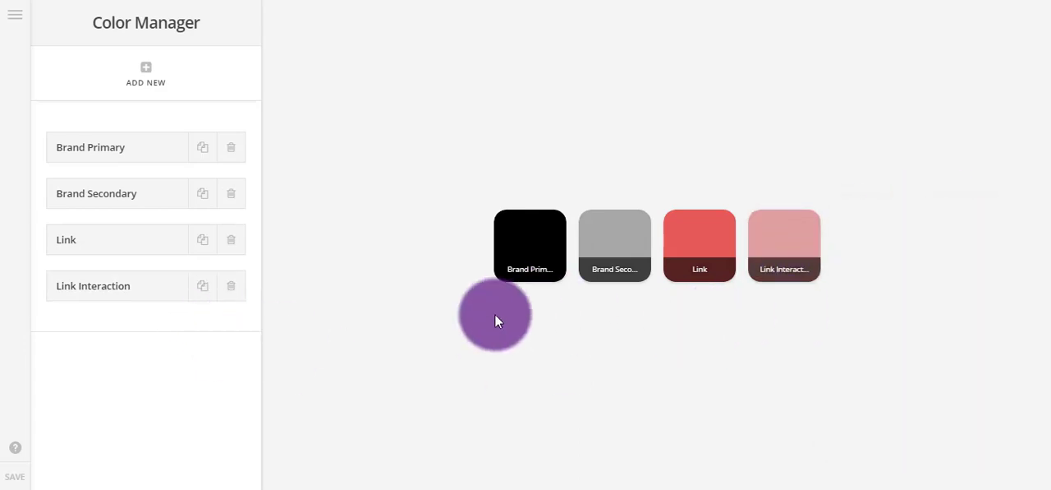
Step: Add Color 5 and Color 6 to the palette and save it
{"action": "left_click", "coordinate": [144, 72]}
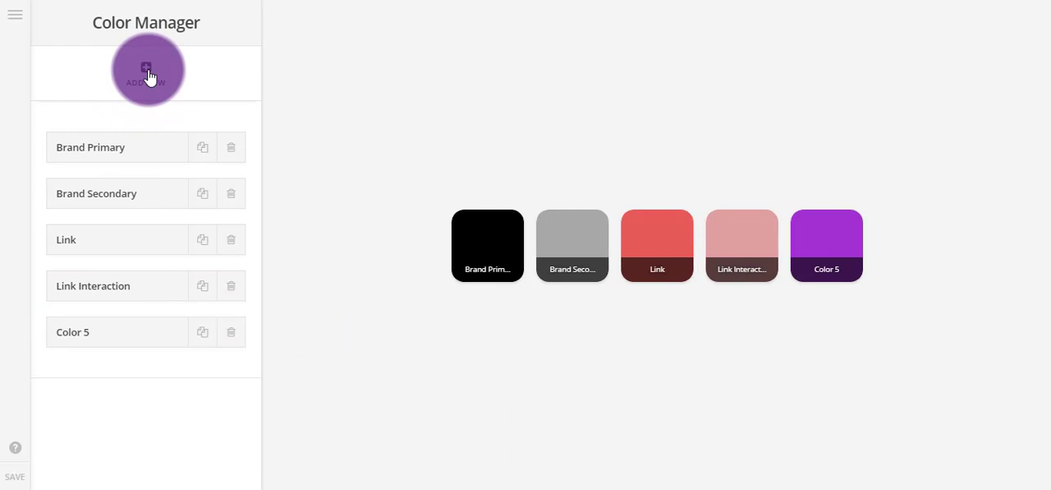
{"action": "mouse_move", "coordinate": [827, 246]}
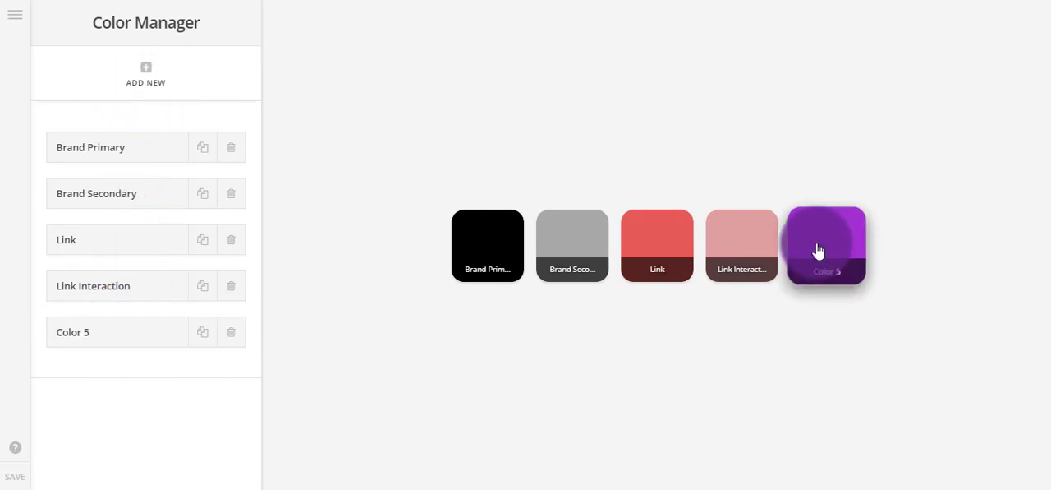
{"action": "left_click", "coordinate": [146, 72]}
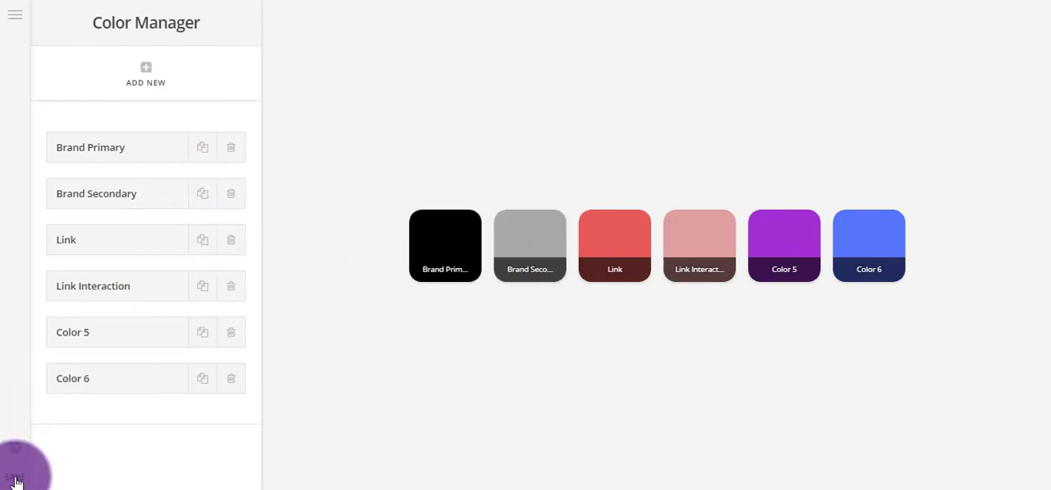
{"action": "left_click", "coordinate": [15, 473]}
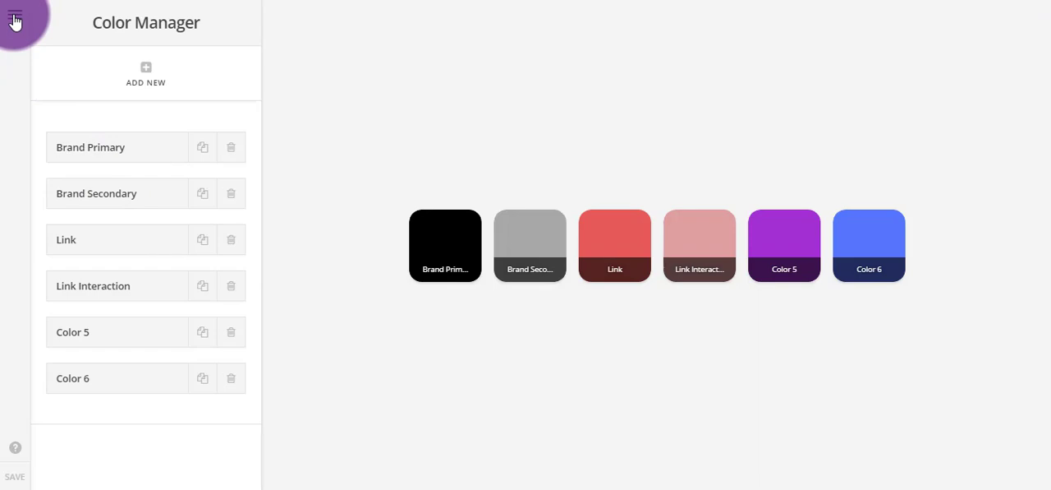
{"action": "left_click", "coordinate": [15, 18]}
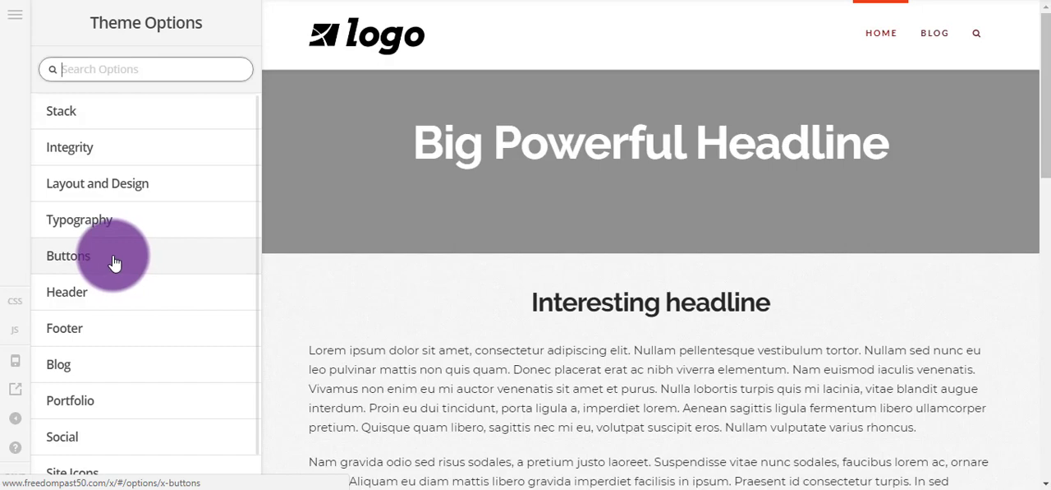
Step: Set the Button Text colour to a saved global palette colour in the Buttons options
{"action": "left_click", "coordinate": [69, 257]}
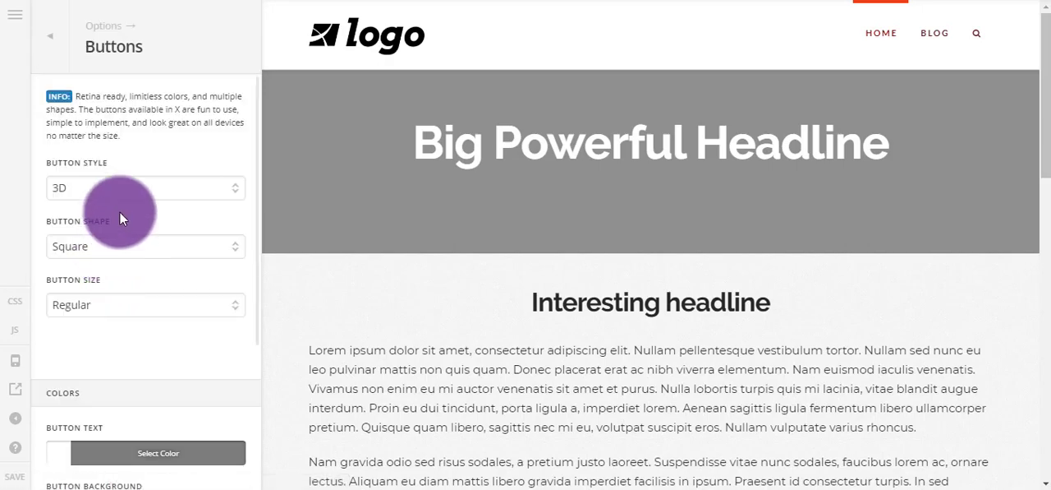
{"action": "scroll", "scroll_direction": "down", "scroll_amount": 3}
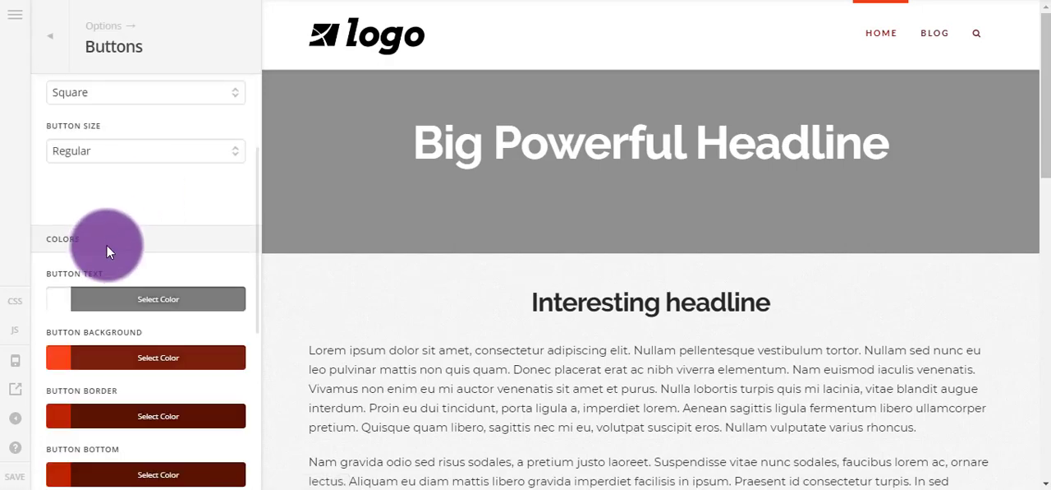
{"action": "scroll", "scroll_direction": "down", "scroll_amount": 3}
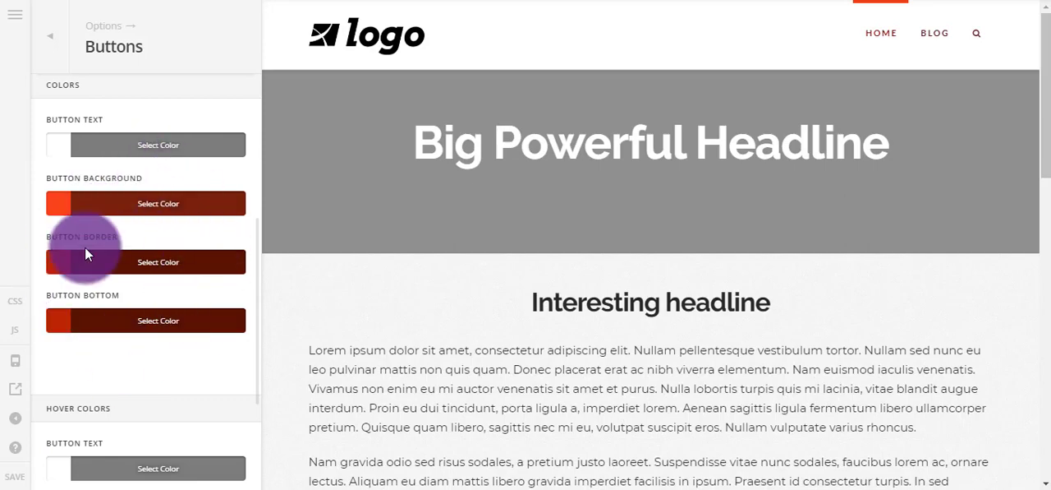
{"action": "left_click", "coordinate": [60, 144]}
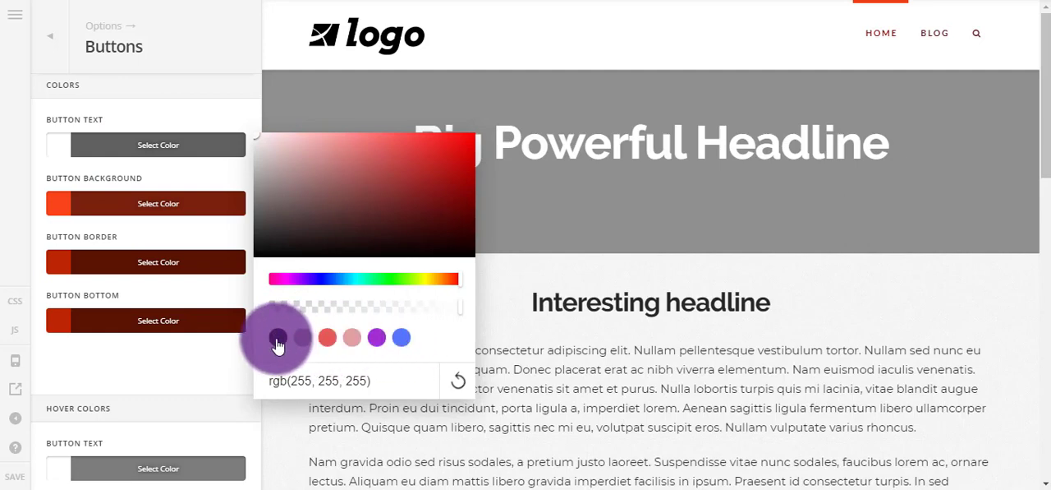
{"action": "mouse_move", "coordinate": [277, 336]}
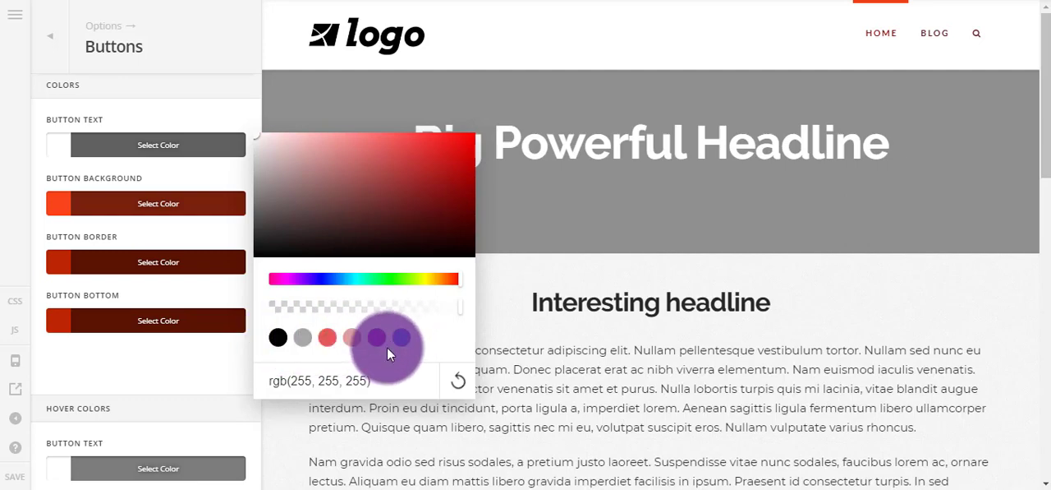
{"action": "left_click", "coordinate": [278, 337]}
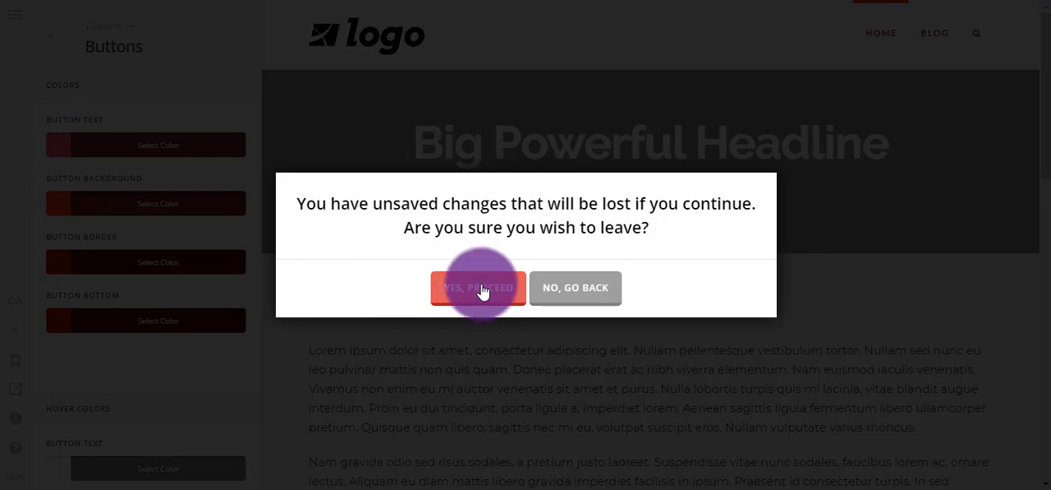
Step: Leave despite unsaved changes and set the Headings font to Futura in Font Manager
{"action": "left_click", "coordinate": [478, 288]}
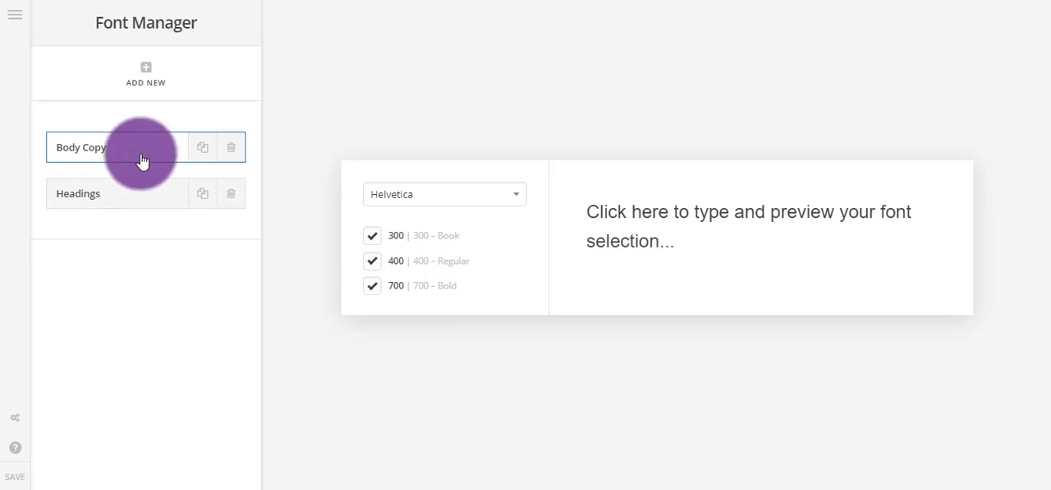
{"action": "mouse_move", "coordinate": [130, 151]}
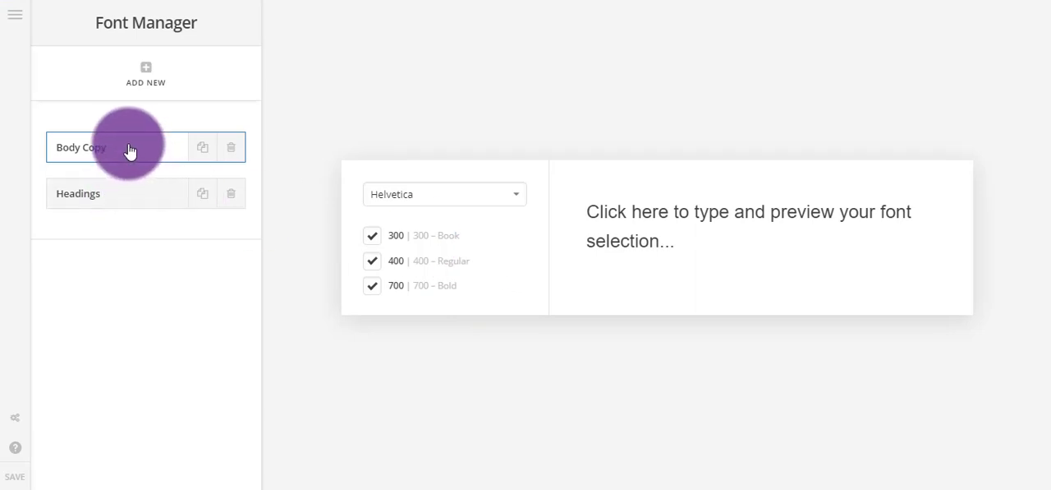
{"action": "mouse_move", "coordinate": [133, 161]}
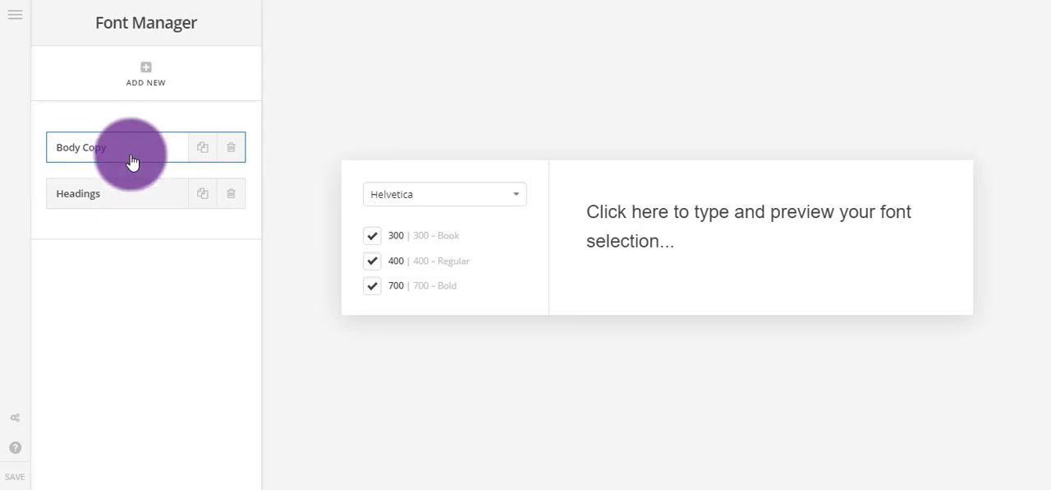
{"action": "mouse_move", "coordinate": [138, 191]}
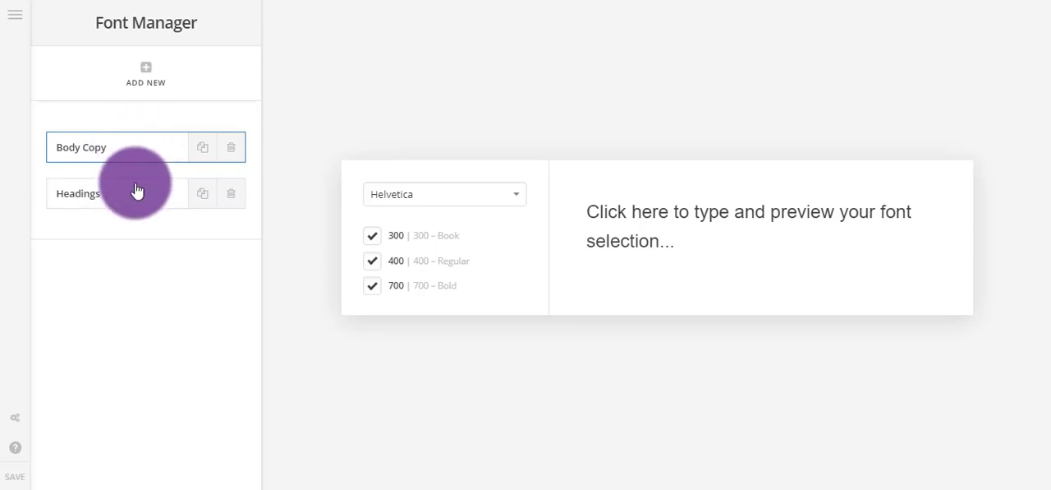
{"action": "mouse_move", "coordinate": [382, 201]}
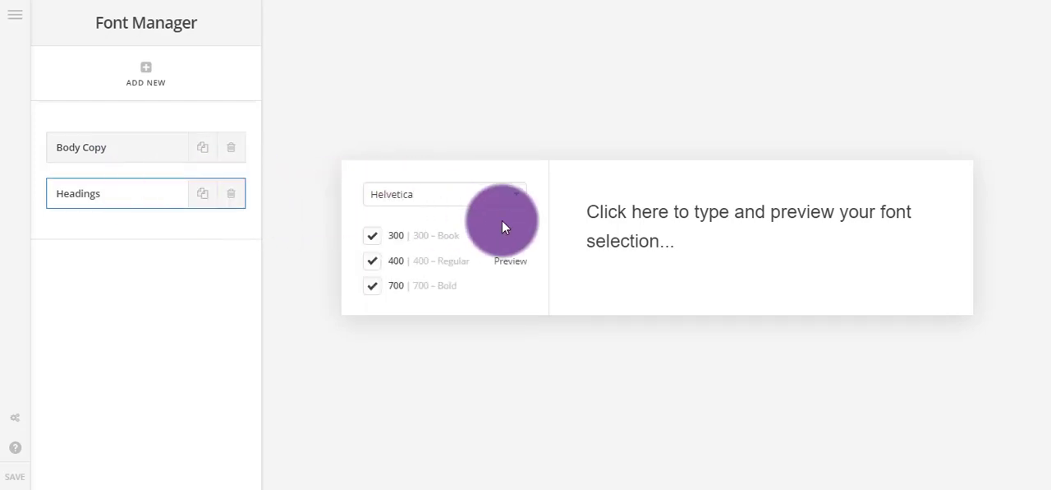
{"action": "left_click", "coordinate": [443, 194]}
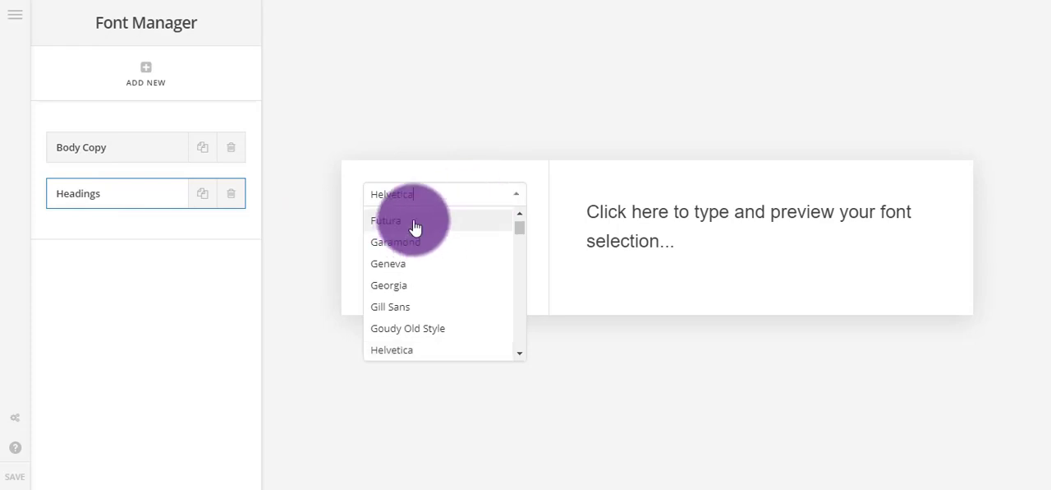
{"action": "left_click", "coordinate": [387, 220]}
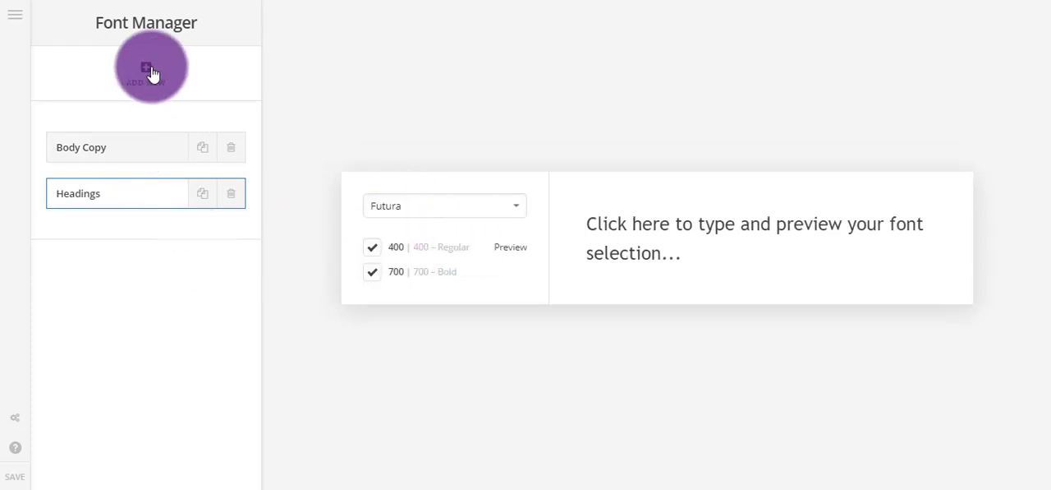
Step: Add a third font, Font 3, set to Lucida Grande and save the font list
{"action": "left_click", "coordinate": [145, 72]}
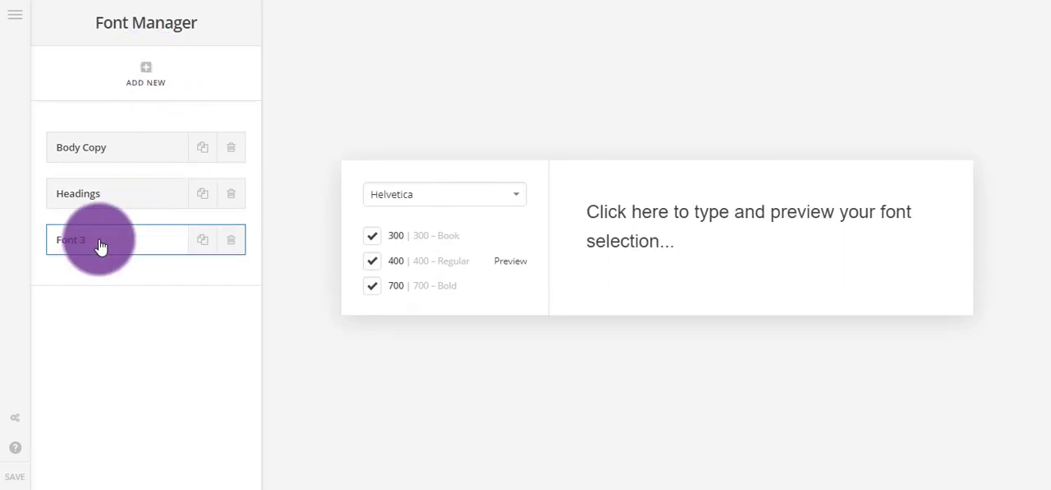
{"action": "left_click", "coordinate": [444, 193]}
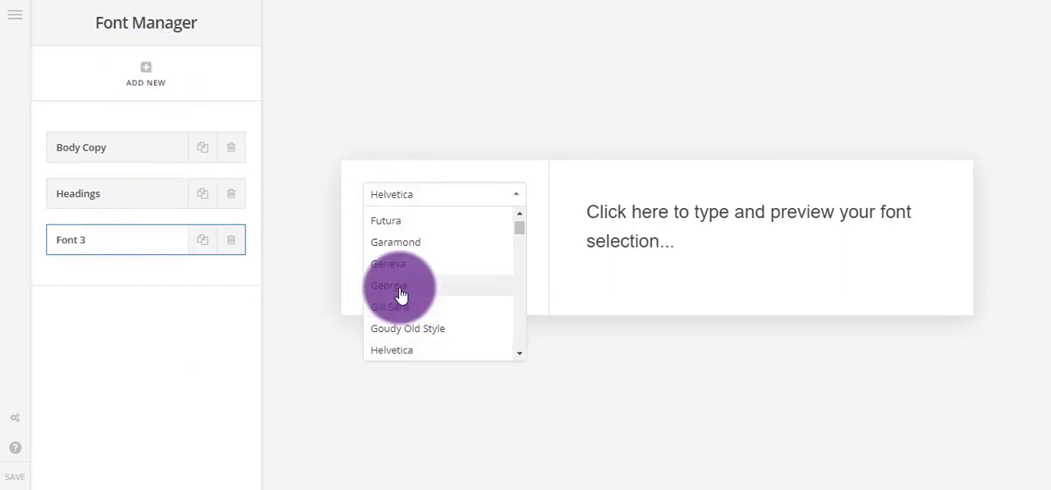
{"action": "left_click", "coordinate": [391, 296]}
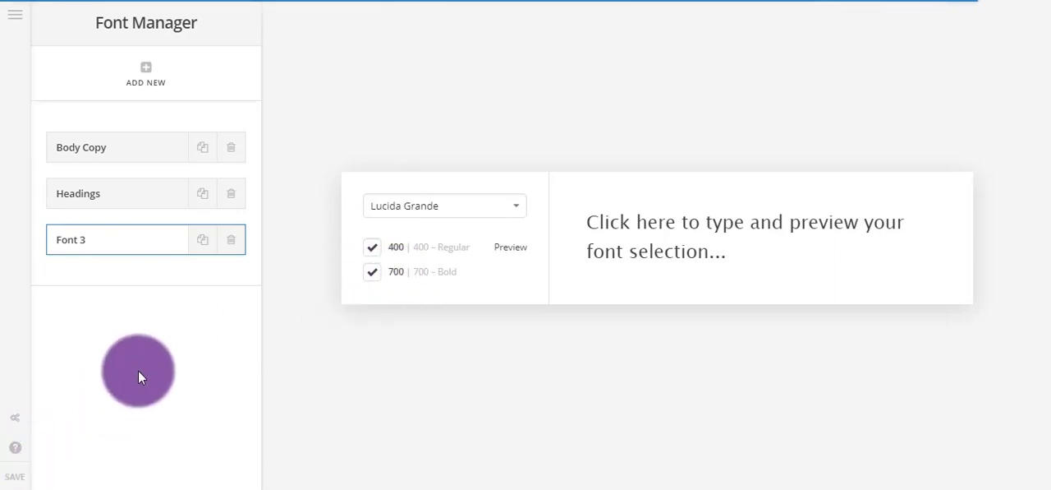
{"action": "left_click", "coordinate": [15, 477]}
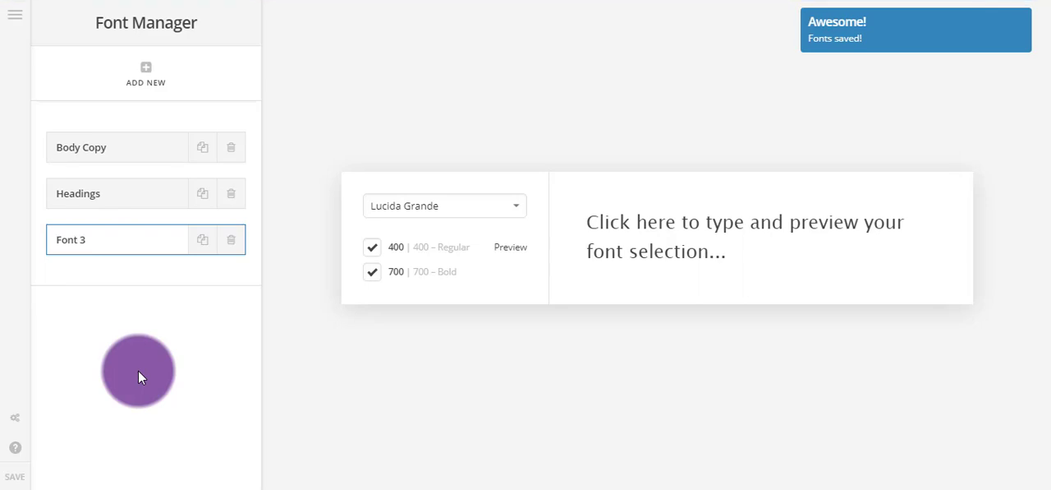
{"action": "left_click", "coordinate": [15, 15]}
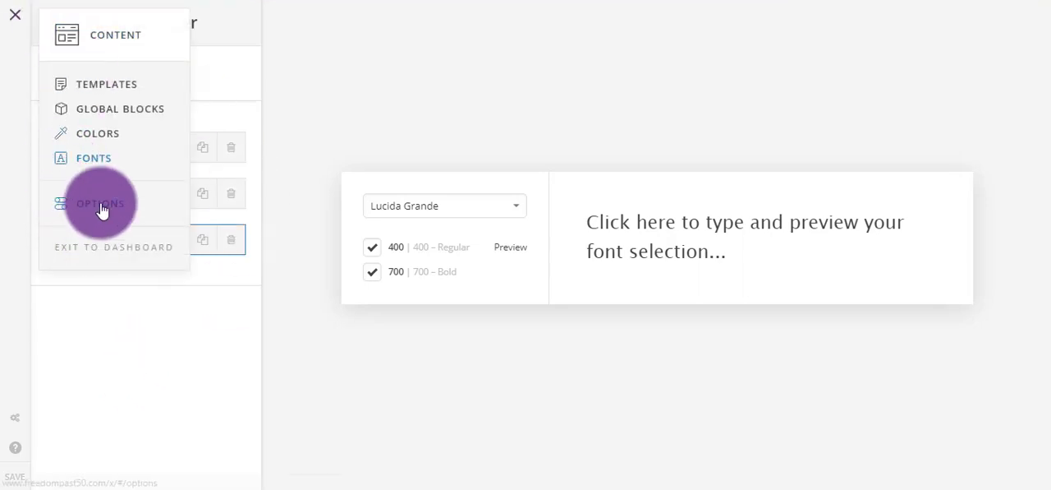
Step: Browse the Typography options with the font manager off and view the Body Font list at Montserrat (Google)
{"action": "left_click", "coordinate": [100, 204]}
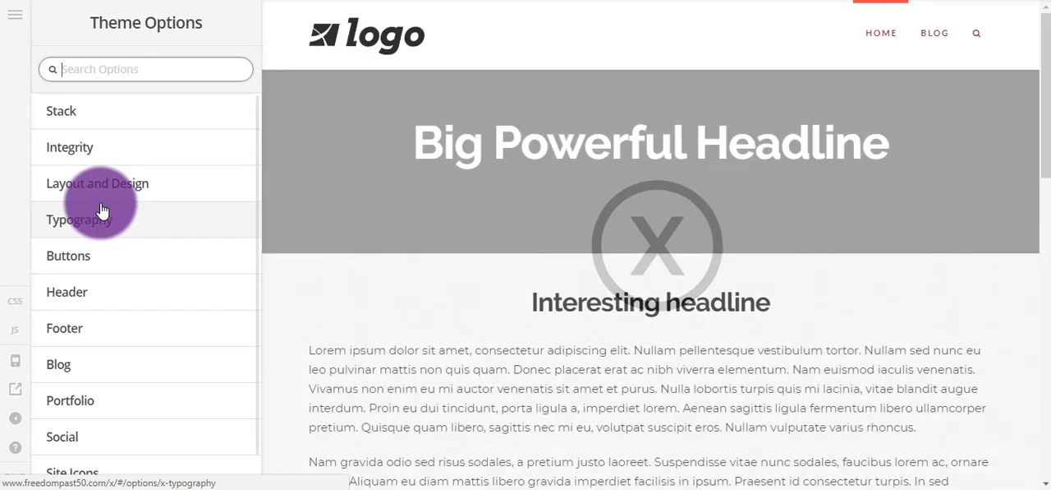
{"action": "left_click", "coordinate": [61, 112]}
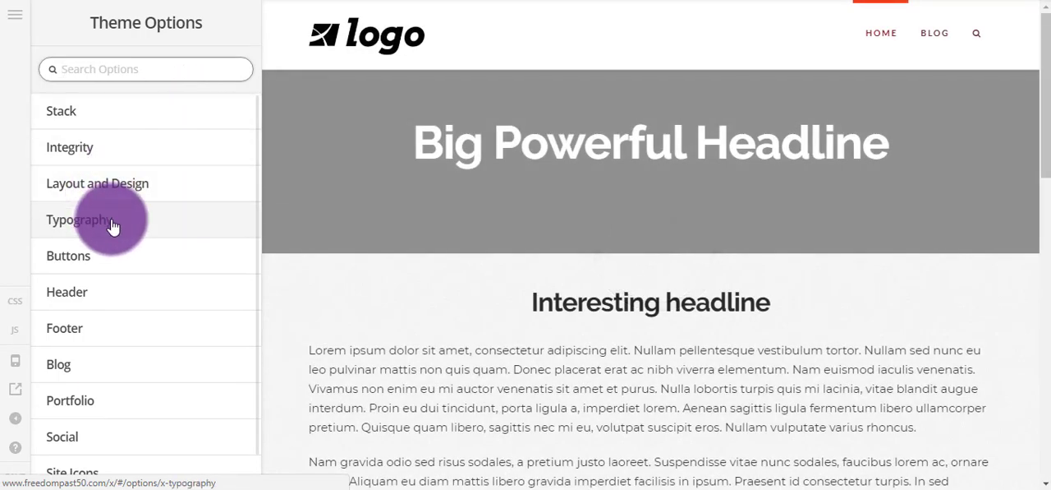
{"action": "left_click", "coordinate": [79, 220]}
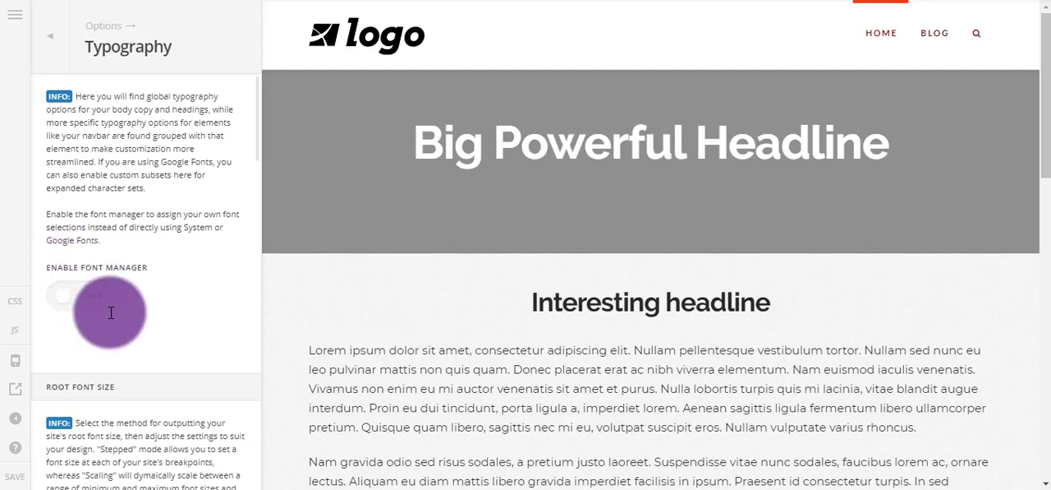
{"action": "mouse_move", "coordinate": [85, 299]}
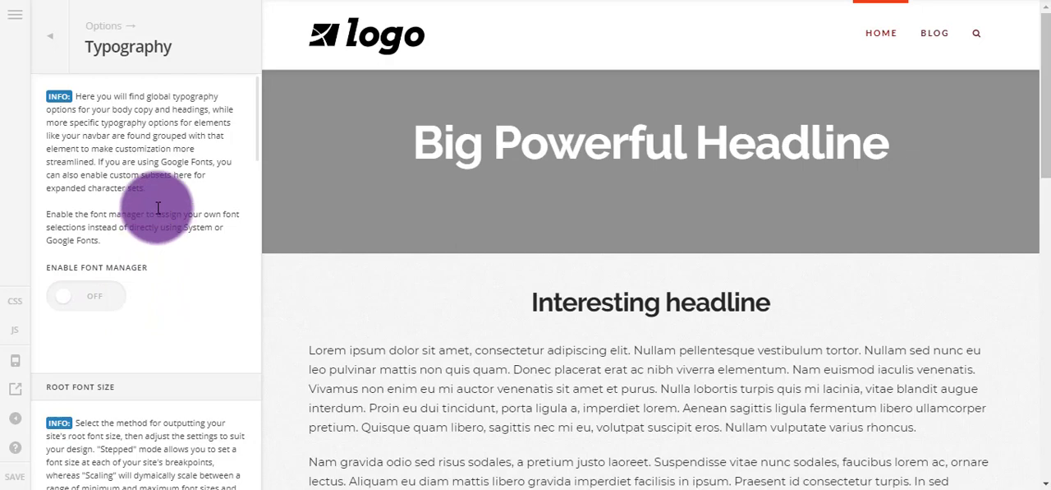
{"action": "scroll", "scroll_direction": "down", "scroll_amount": 3}
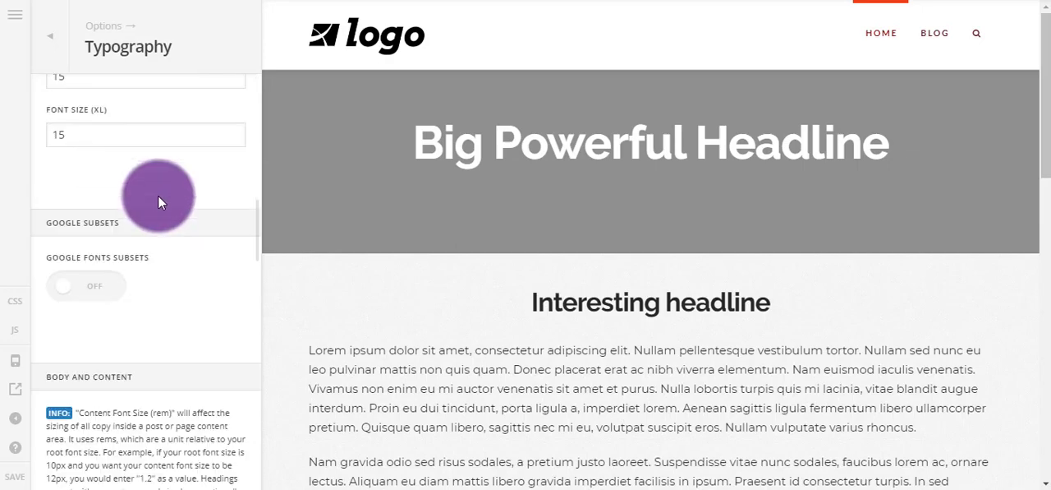
{"action": "scroll", "scroll_direction": "down", "scroll_amount": 3}
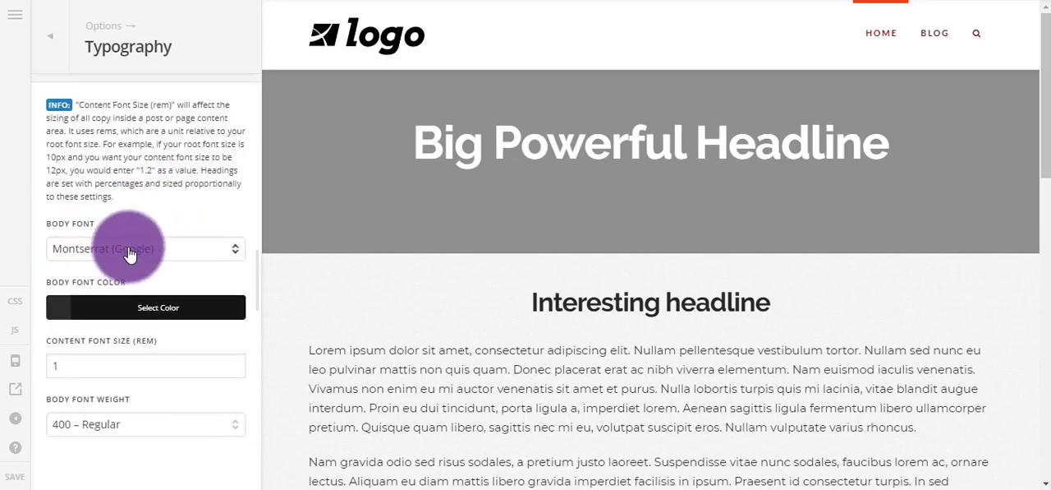
{"action": "left_click", "coordinate": [145, 248]}
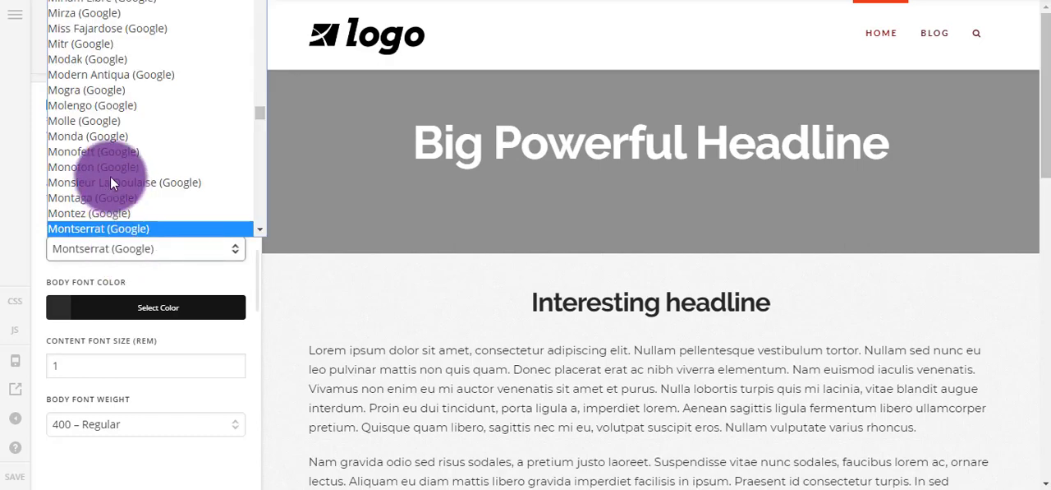
{"action": "mouse_move", "coordinate": [92, 167]}
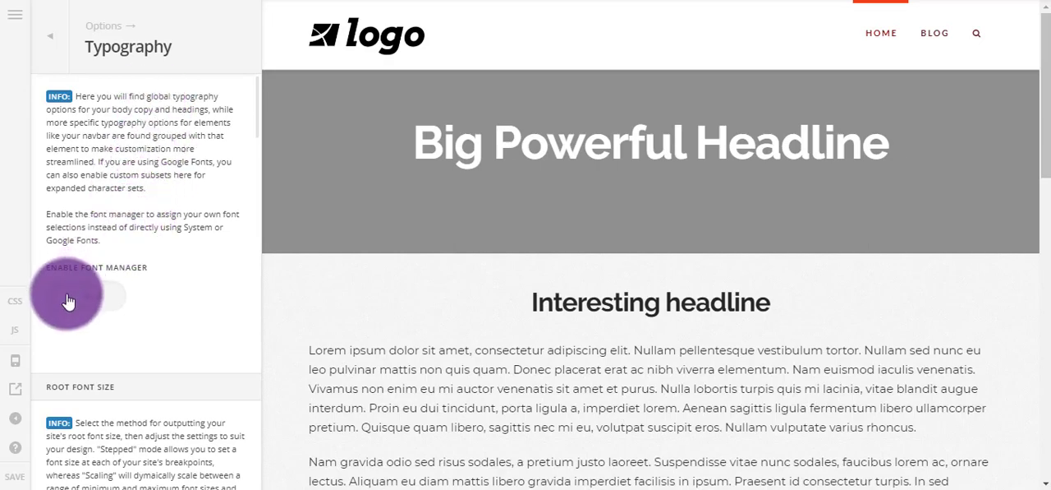
Step: Enable the Font Manager so the Body Font list offers Inherit, Body Copy, Headings and Font 3
{"action": "left_click", "coordinate": [96, 297]}
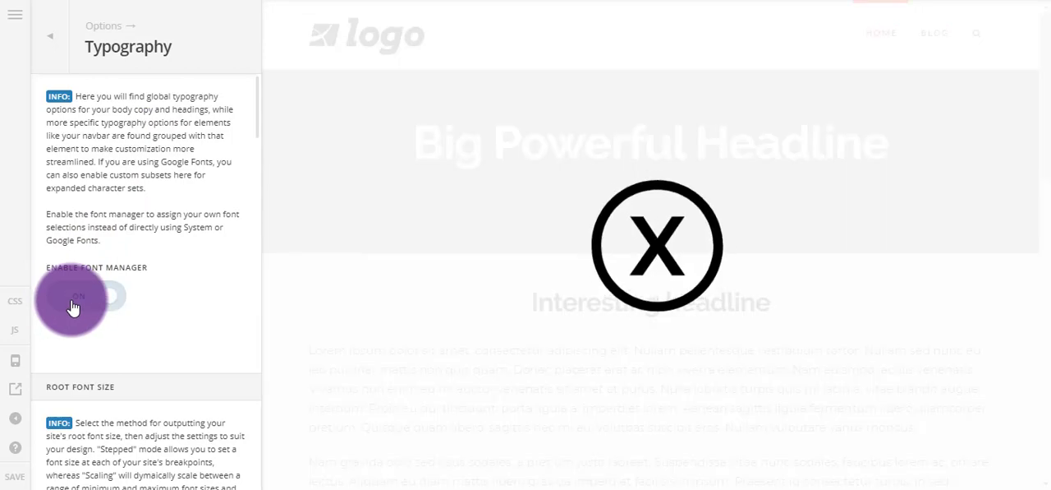
{"action": "left_click", "coordinate": [79, 296]}
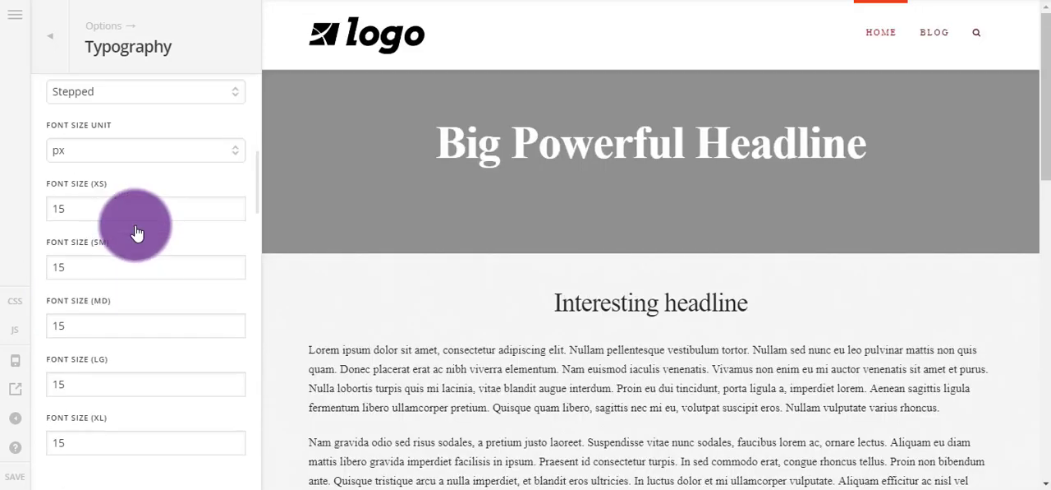
{"action": "scroll", "scroll_direction": "down", "scroll_amount": 3}
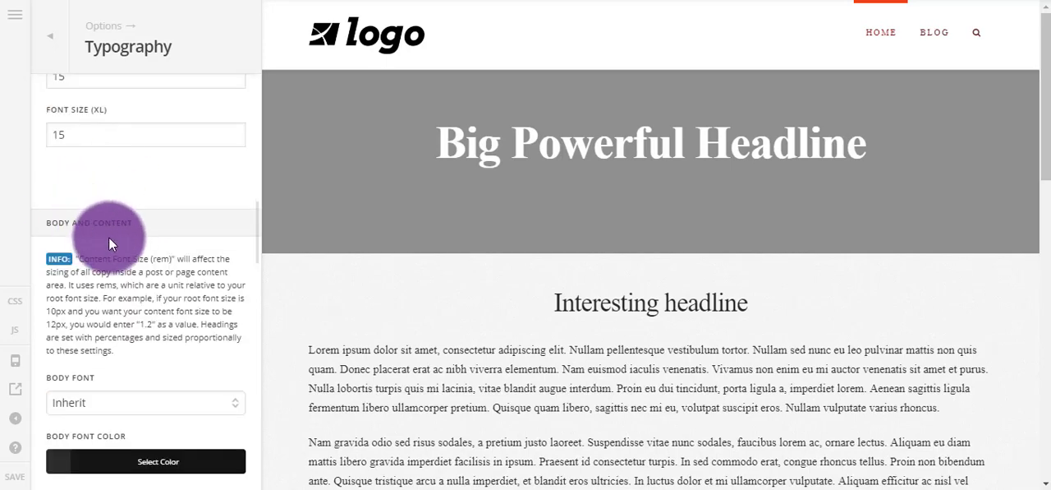
{"action": "scroll", "scroll_direction": "down", "scroll_amount": 3}
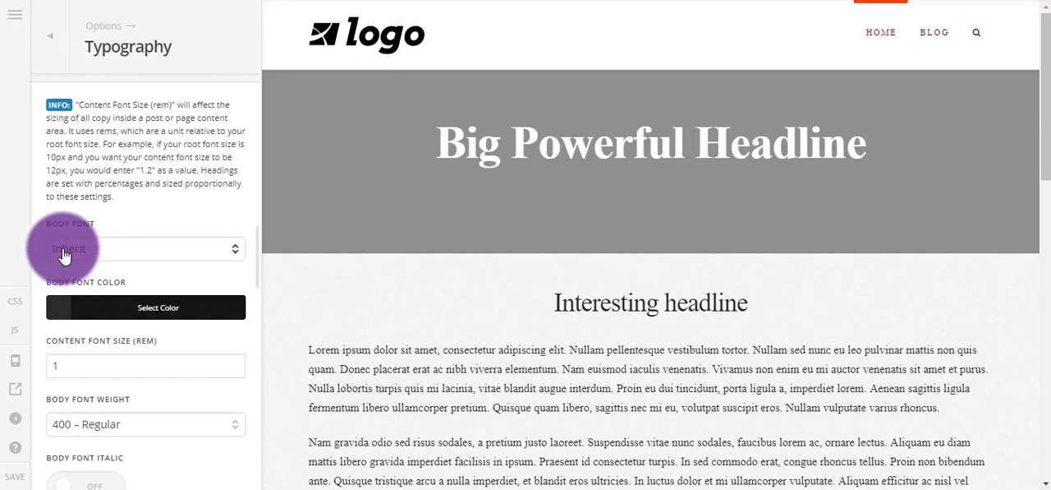
{"action": "left_click", "coordinate": [145, 248]}
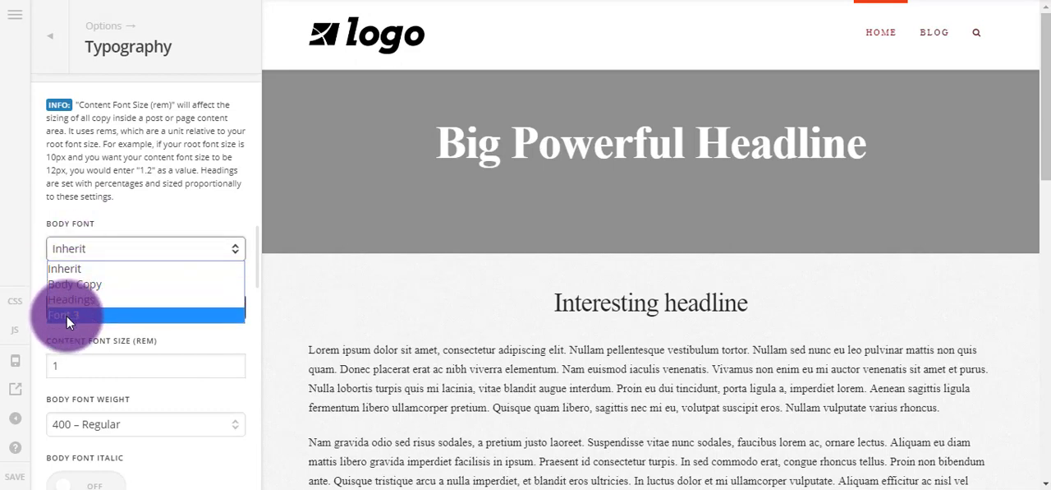
{"action": "mouse_move", "coordinate": [72, 299]}
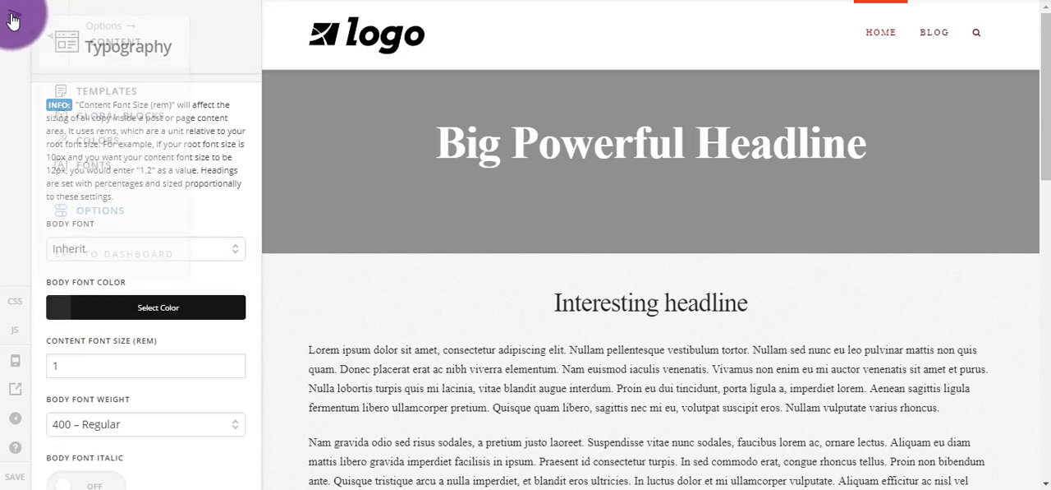
Step: Switch the site stack from Integrity to Renew in the Stack options
{"action": "left_click", "coordinate": [13, 18]}
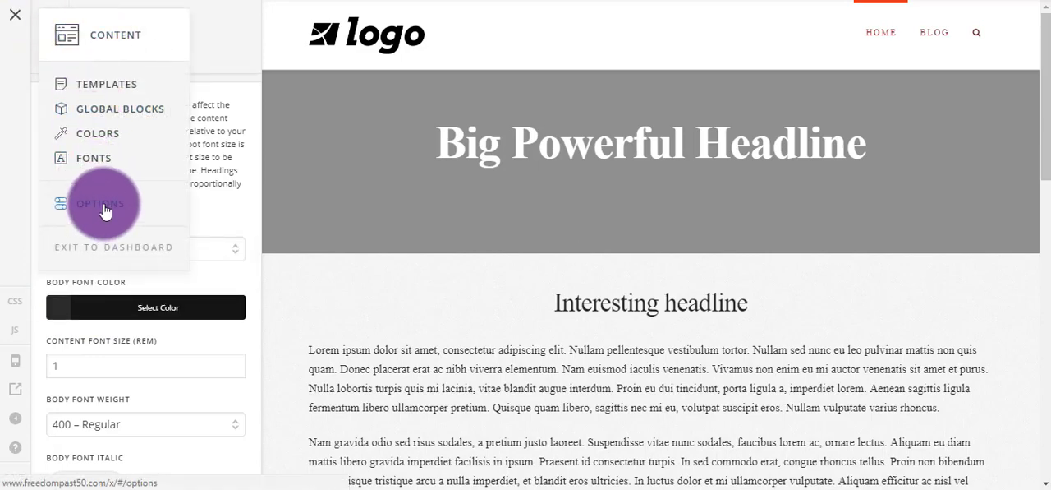
{"action": "left_click", "coordinate": [101, 204]}
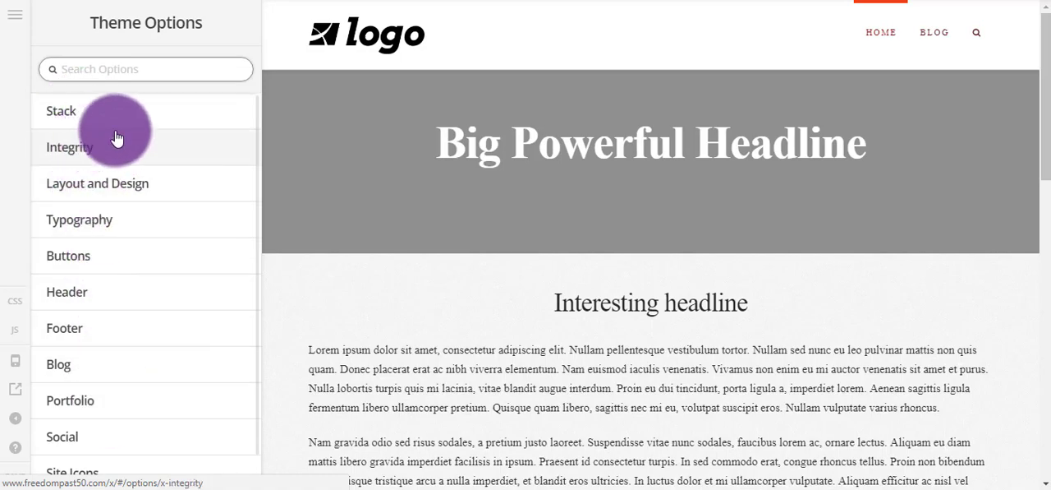
{"action": "left_click", "coordinate": [61, 112]}
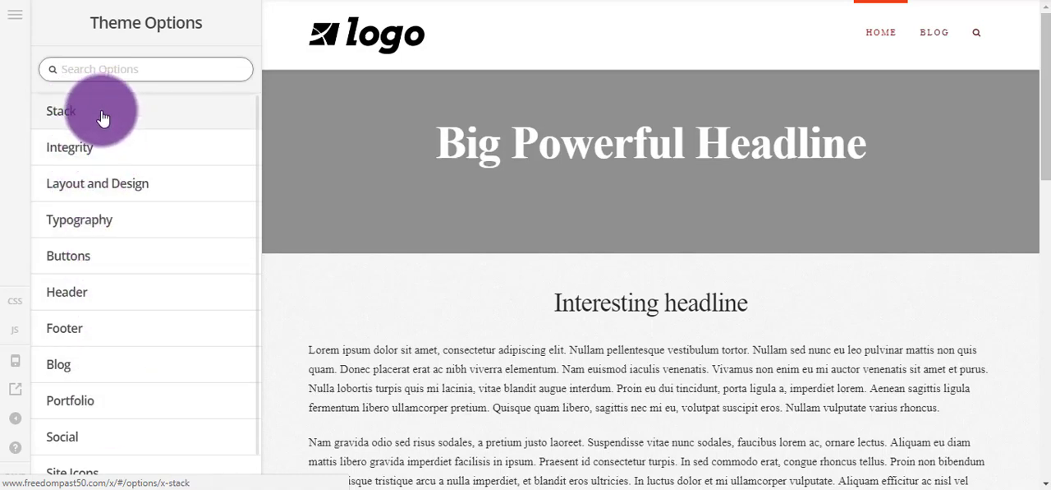
{"action": "left_click", "coordinate": [61, 112]}
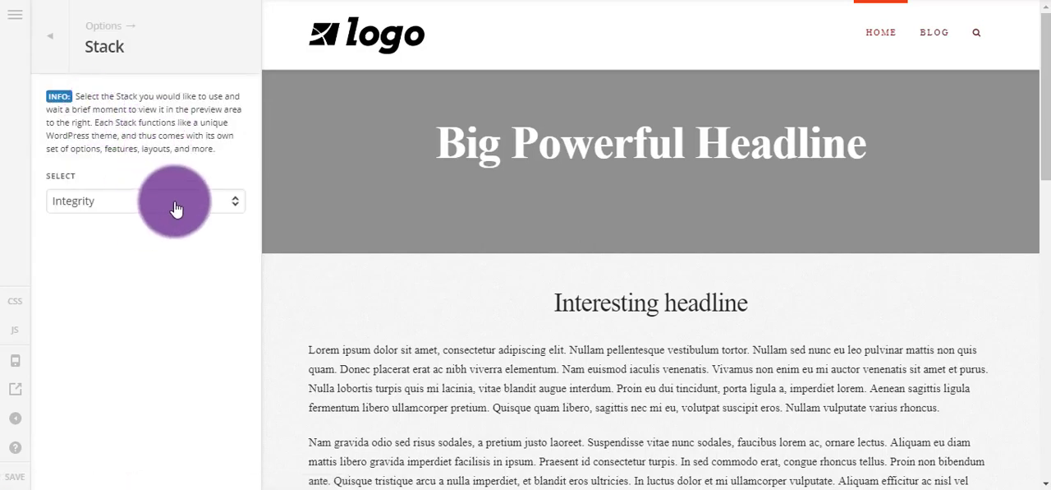
{"action": "left_click", "coordinate": [145, 200]}
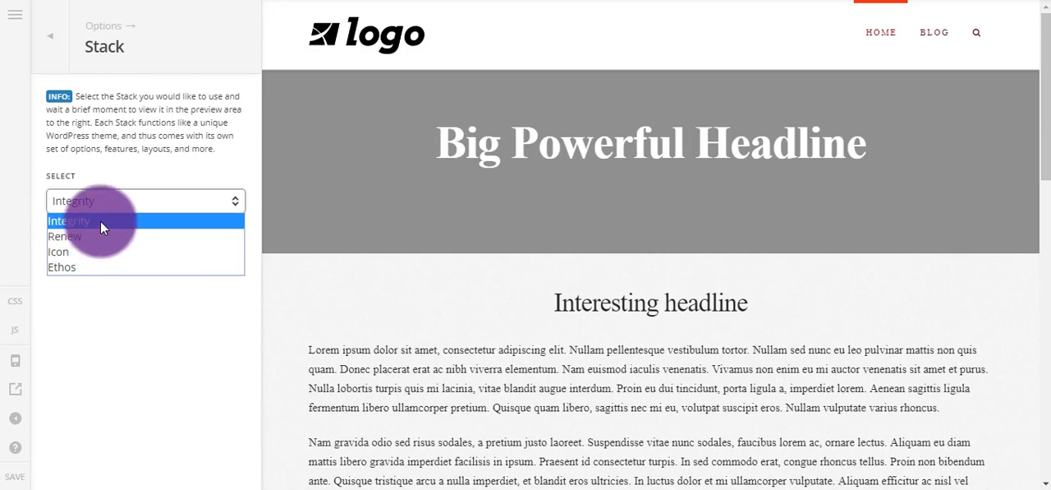
{"action": "mouse_move", "coordinate": [90, 251]}
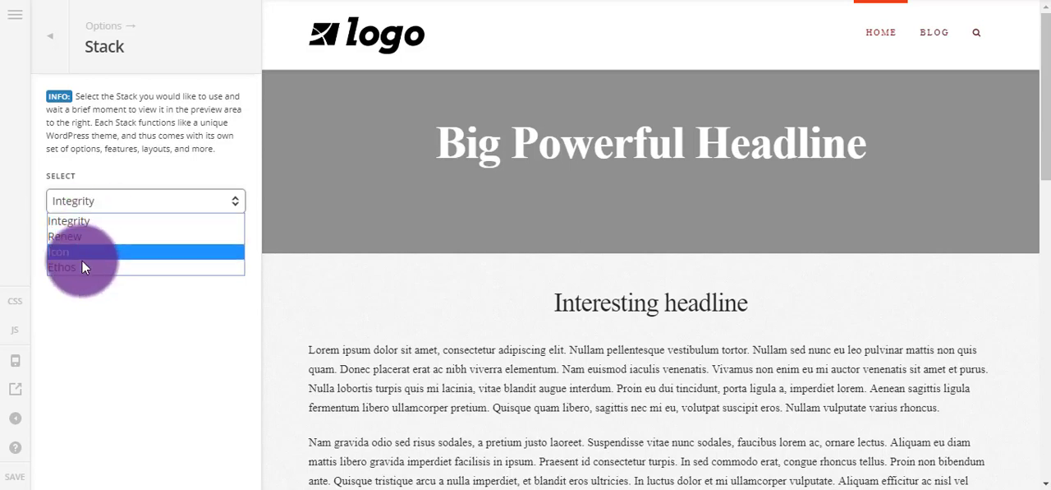
{"action": "left_click", "coordinate": [66, 236]}
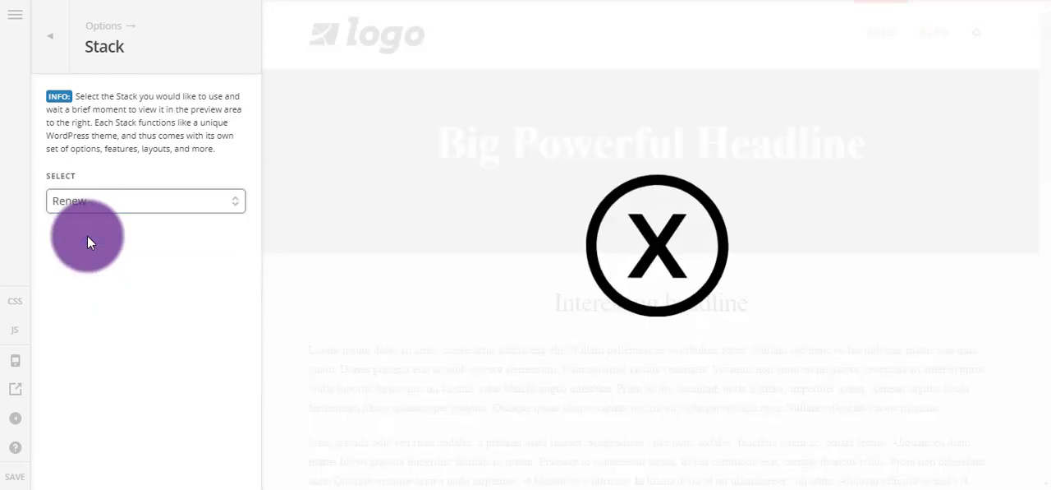
{"action": "mouse_move", "coordinate": [386, 156]}
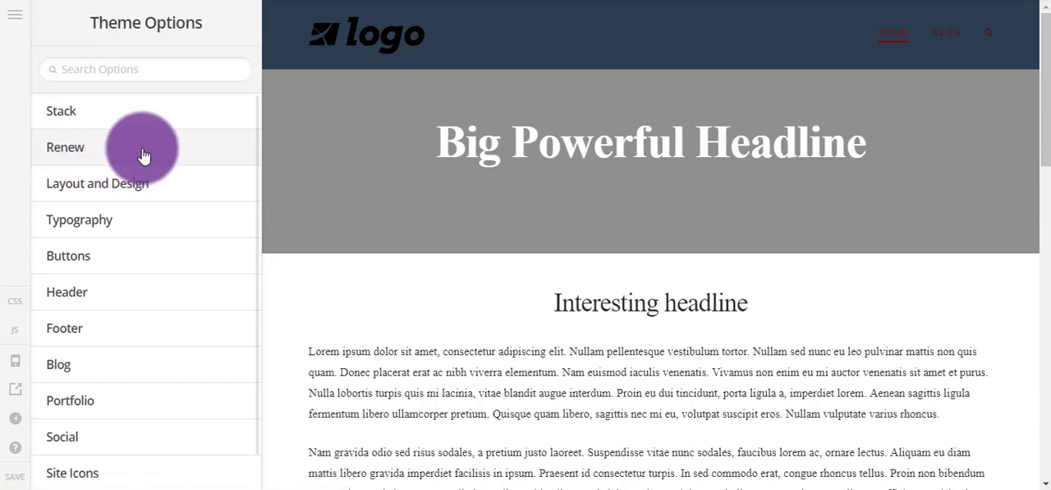
{"action": "left_click", "coordinate": [66, 146]}
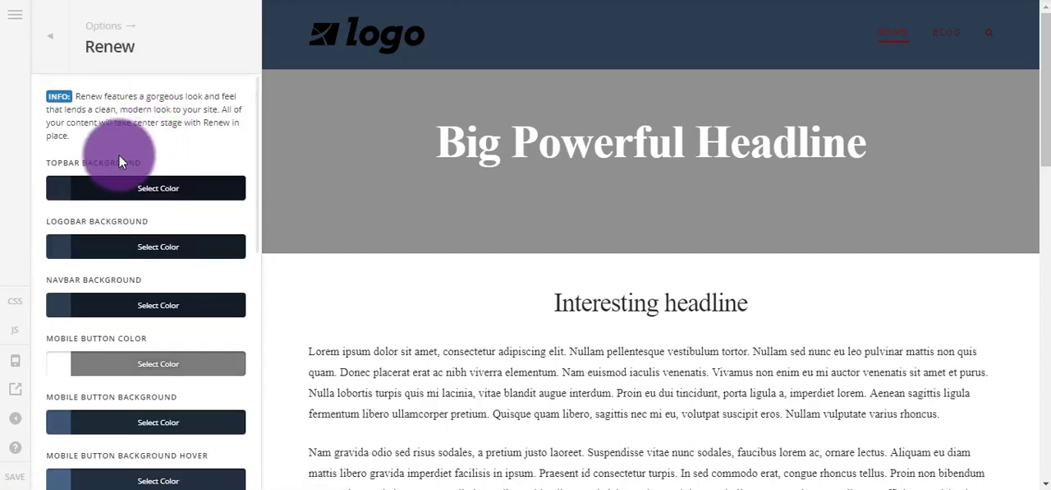
{"action": "mouse_move", "coordinate": [100, 188]}
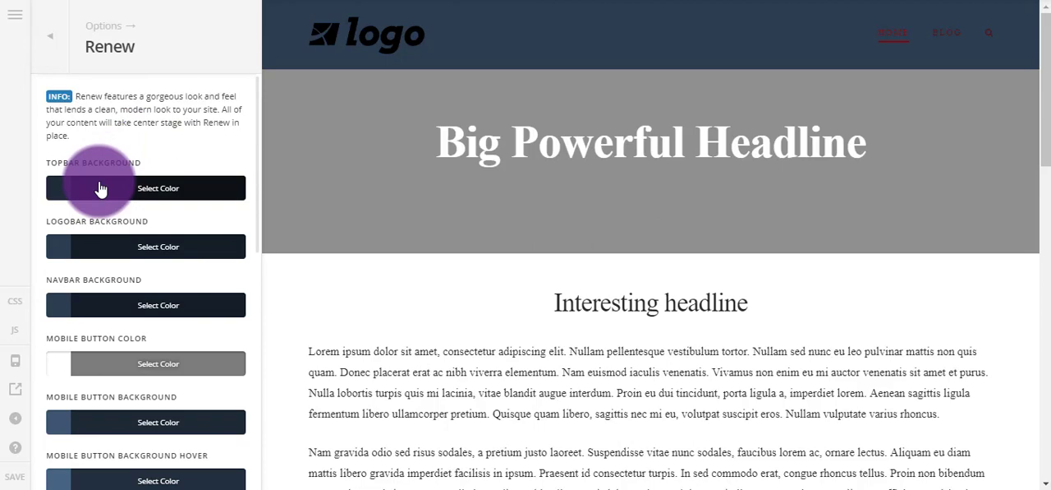
{"action": "scroll", "scroll_direction": "down", "scroll_amount": 3}
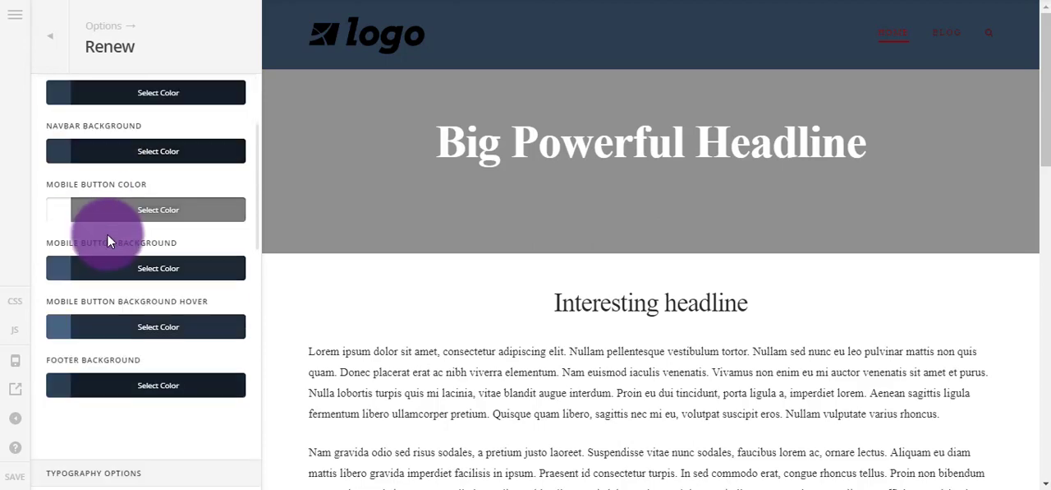
{"action": "scroll", "scroll_direction": "down", "scroll_amount": 3}
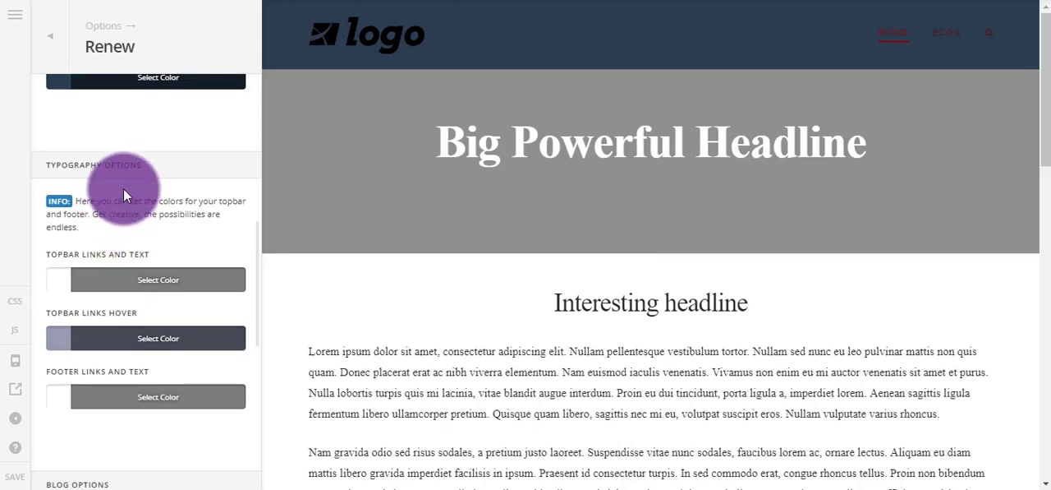
{"action": "scroll", "scroll_direction": "down", "scroll_amount": 3}
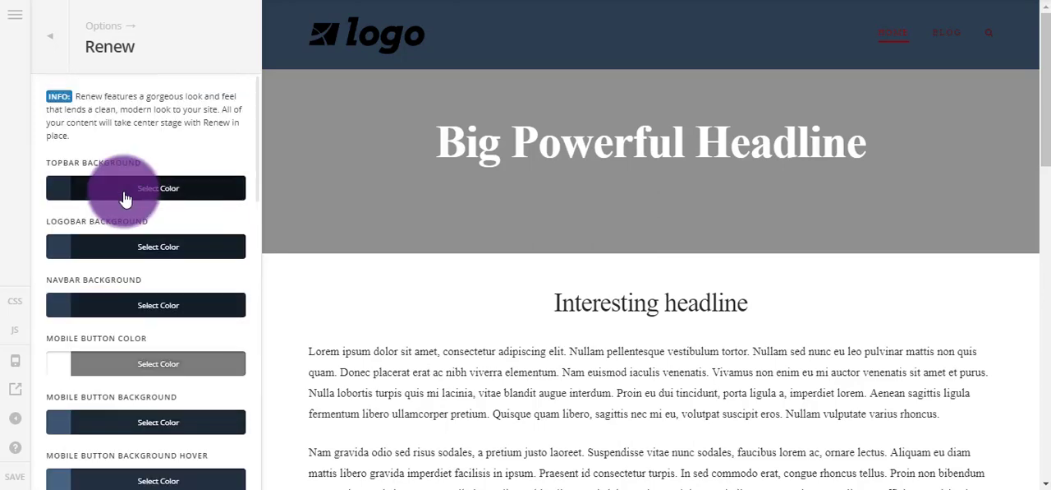
{"action": "left_click", "coordinate": [49, 37]}
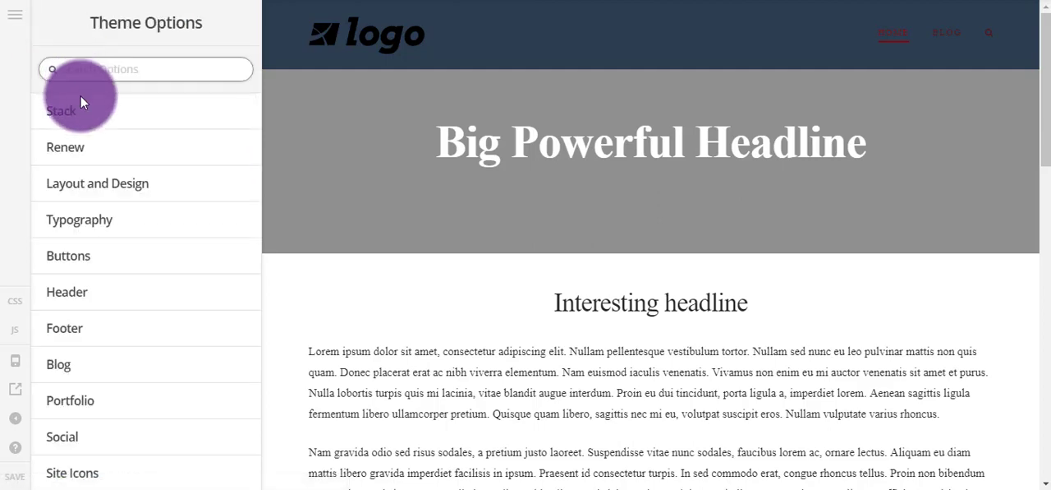
{"action": "left_click", "coordinate": [61, 111]}
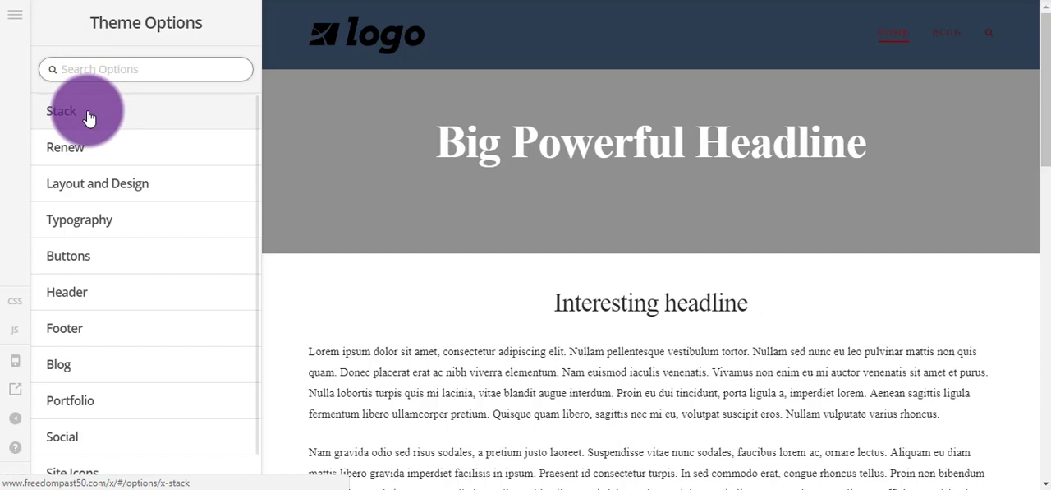
{"action": "mouse_move", "coordinate": [128, 167]}
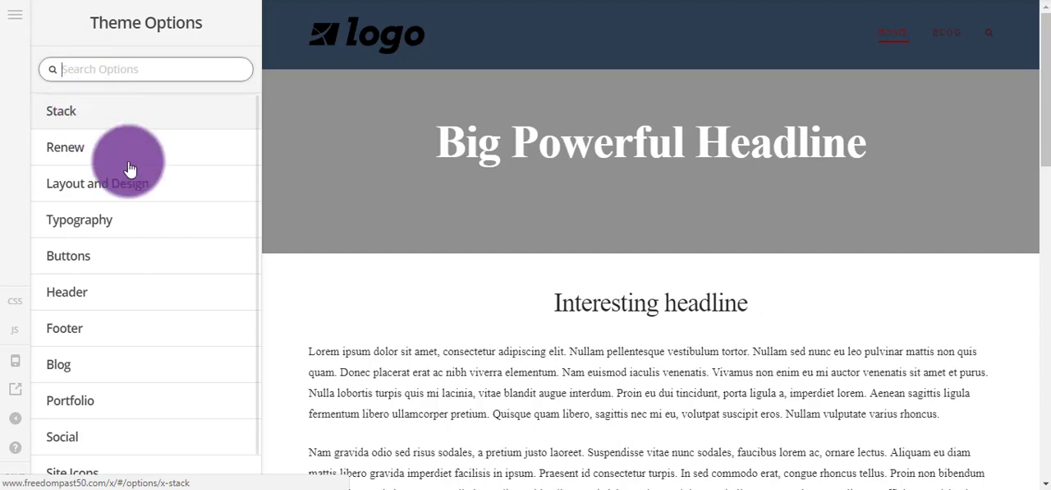
{"action": "left_click", "coordinate": [97, 184]}
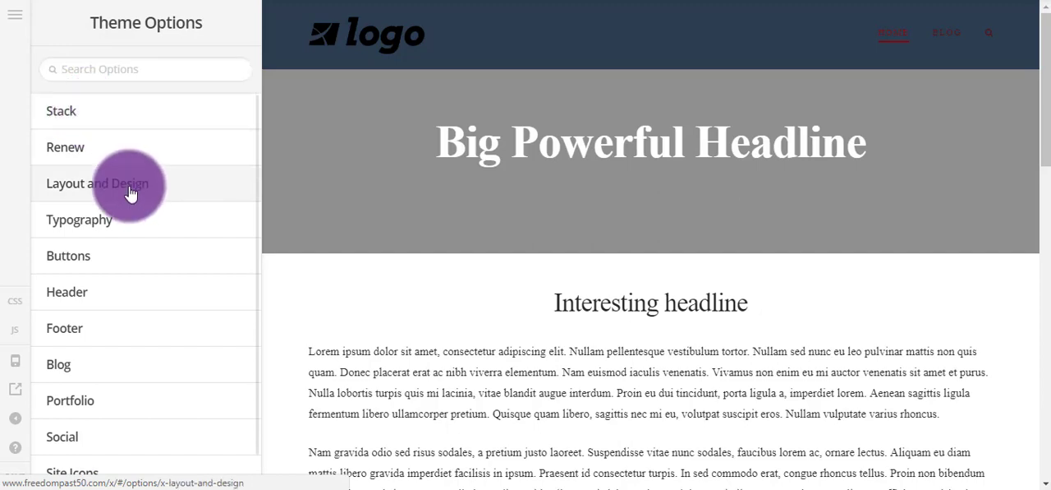
{"action": "left_click", "coordinate": [97, 184]}
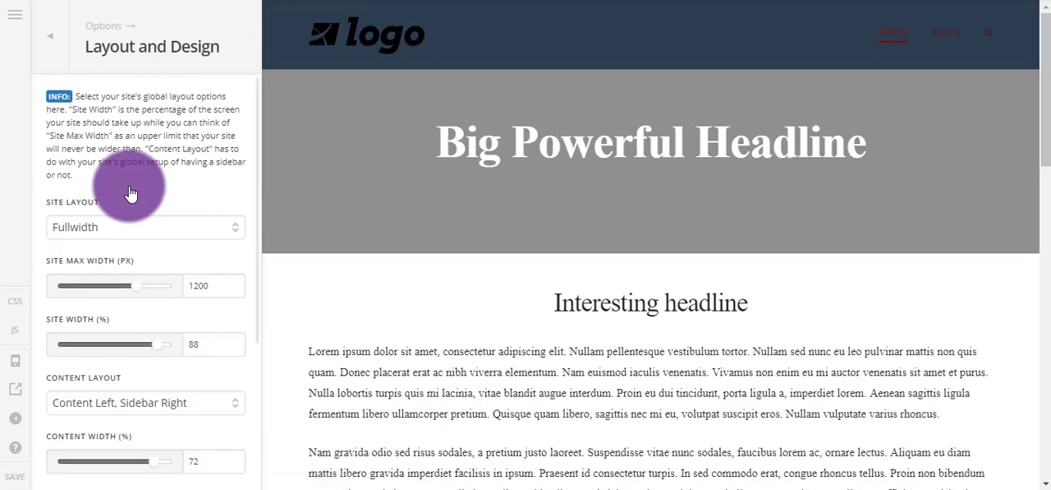
{"action": "mouse_move", "coordinate": [96, 238]}
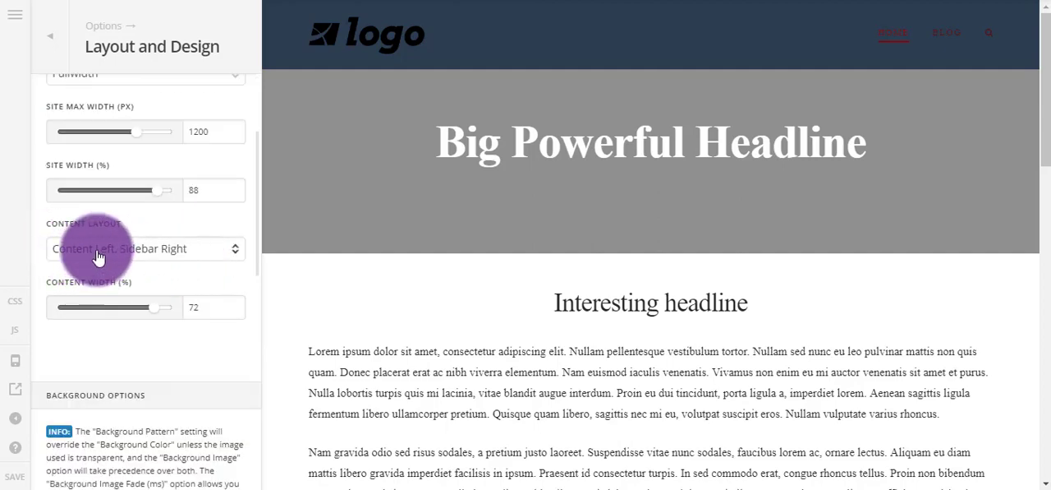
{"action": "mouse_move", "coordinate": [76, 204]}
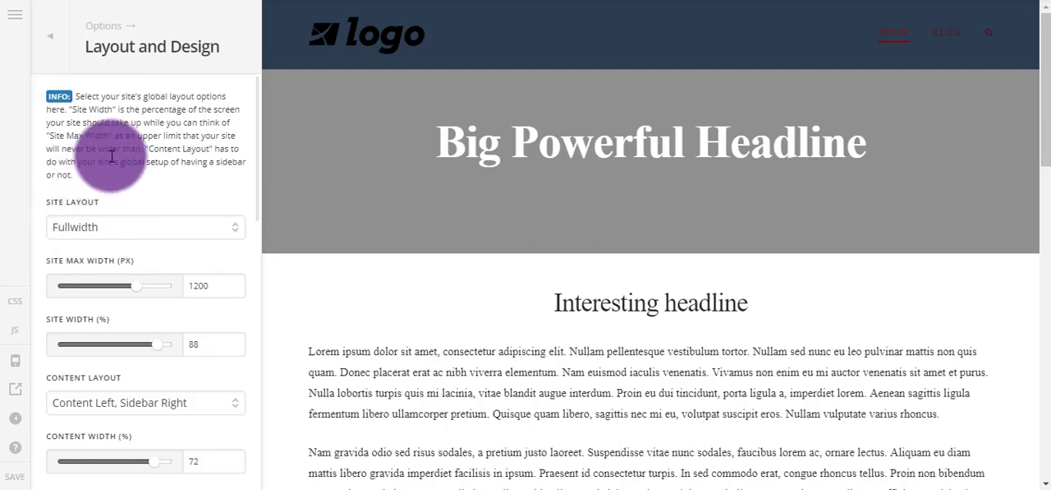
{"action": "scroll", "scroll_direction": "down", "scroll_amount": 3}
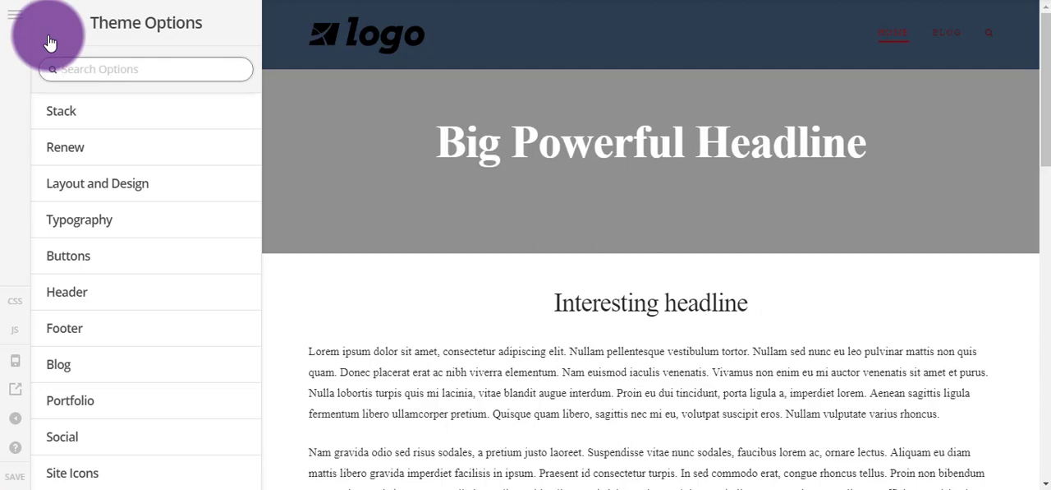
{"action": "left_click", "coordinate": [145, 69]}
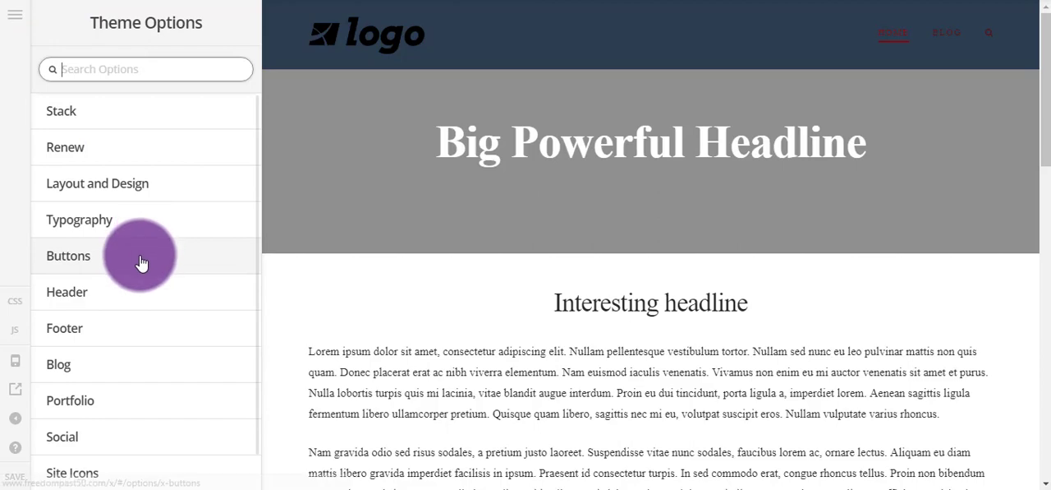
{"action": "left_click", "coordinate": [69, 256]}
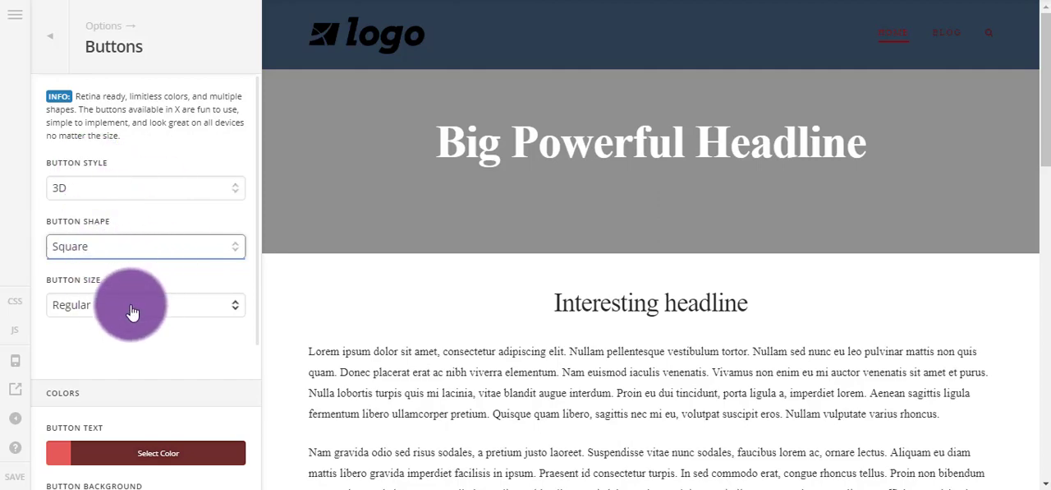
{"action": "scroll", "scroll_direction": "down", "scroll_amount": 3}
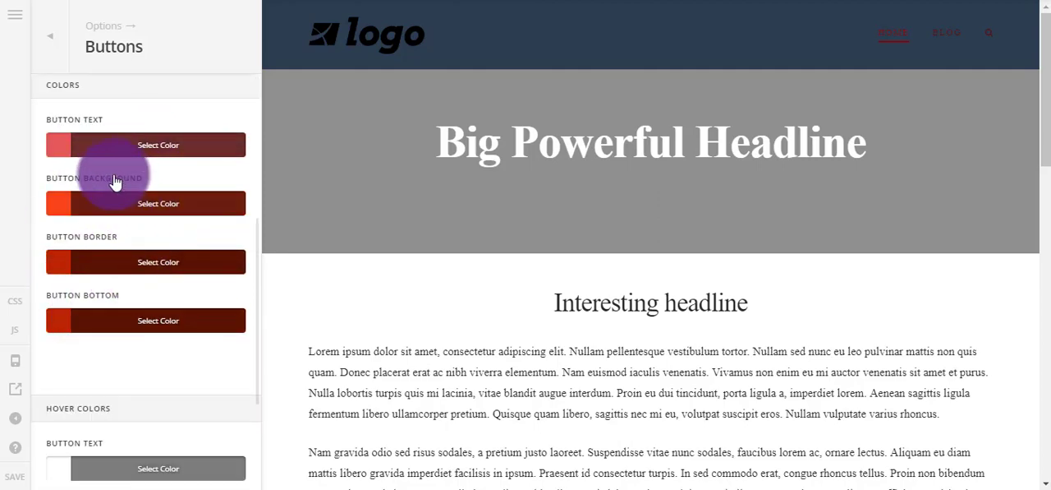
{"action": "scroll", "scroll_direction": "down", "scroll_amount": 3}
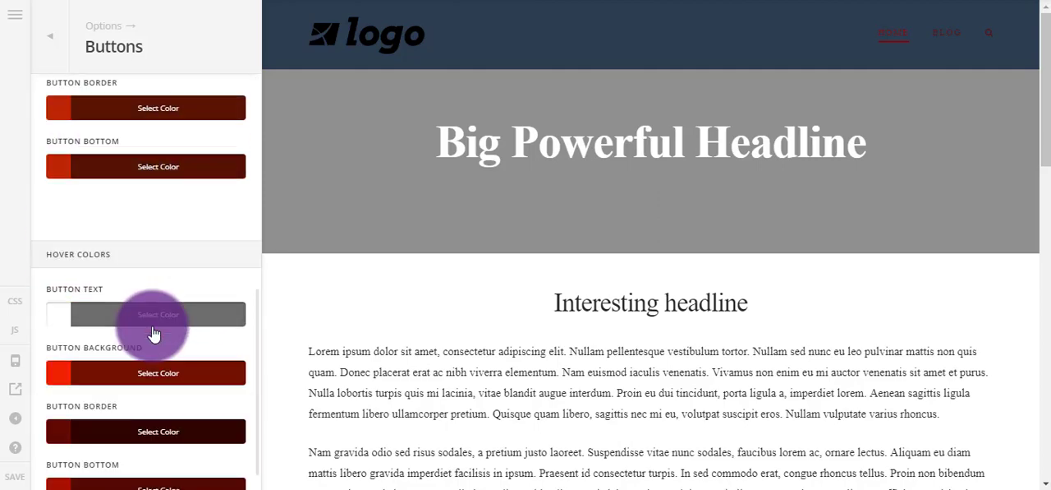
{"action": "left_click", "coordinate": [49, 36]}
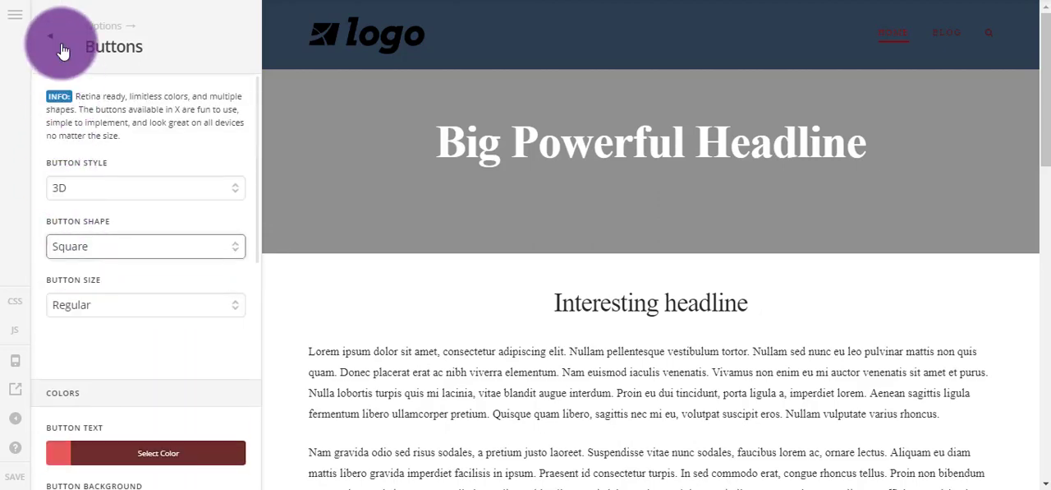
{"action": "left_click", "coordinate": [51, 33]}
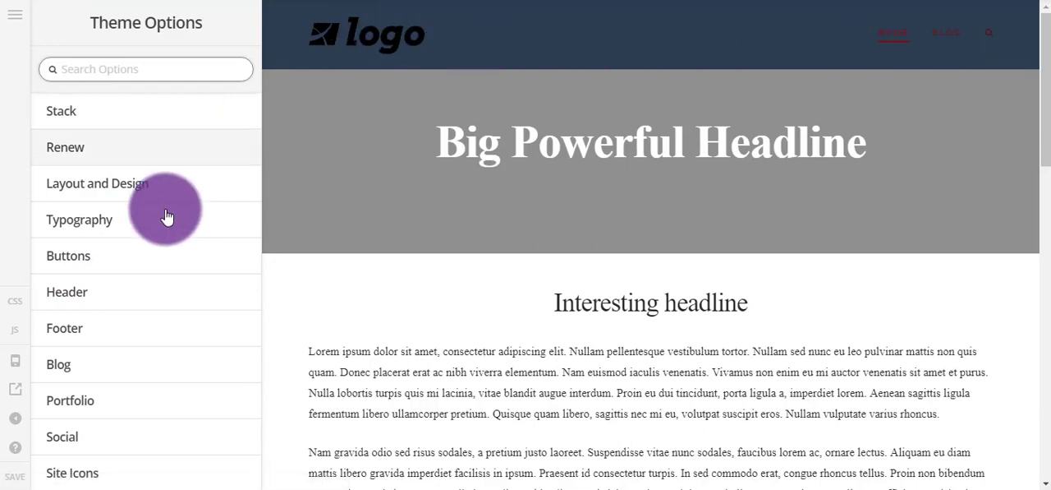
{"action": "scroll", "scroll_direction": "down", "scroll_amount": 3}
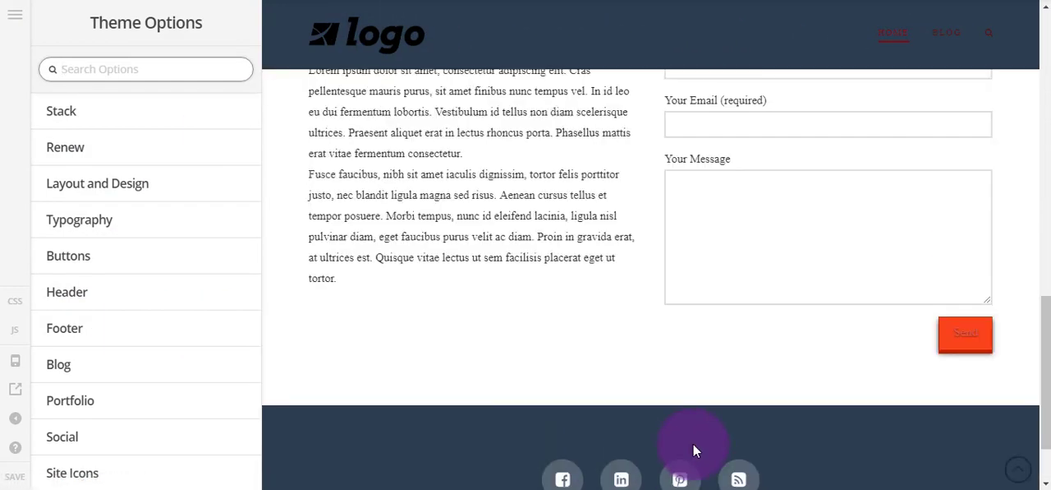
{"action": "scroll", "scroll_direction": "down", "scroll_amount": 3}
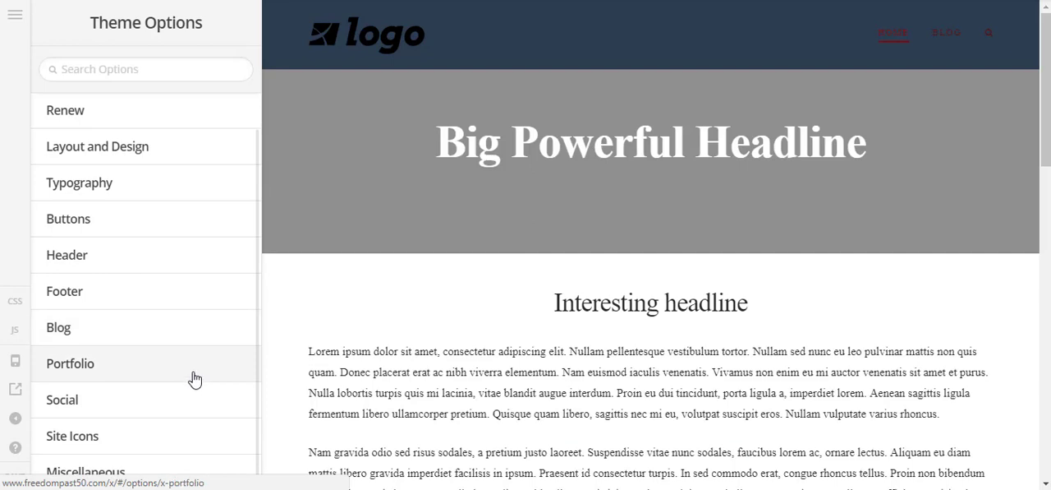
{"action": "mouse_move", "coordinate": [181, 379]}
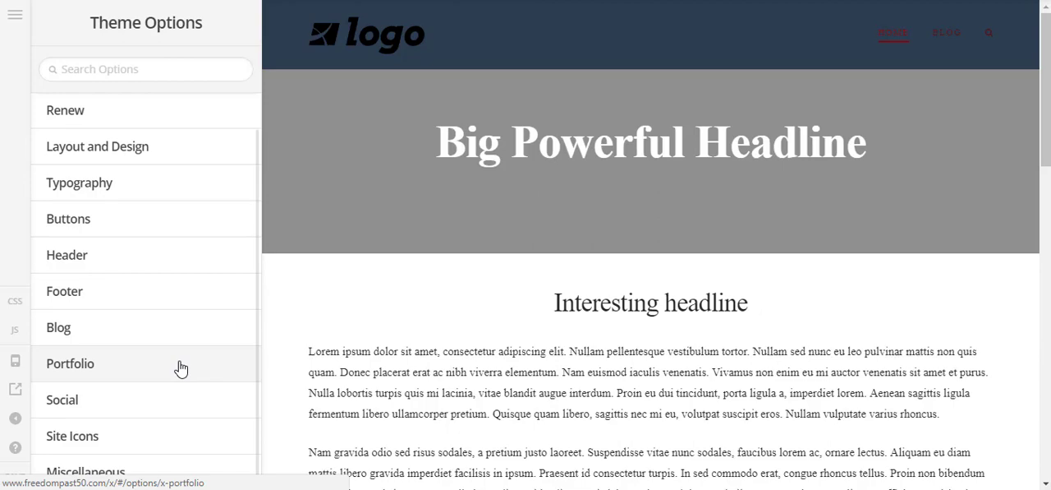
{"action": "mouse_move", "coordinate": [178, 414]}
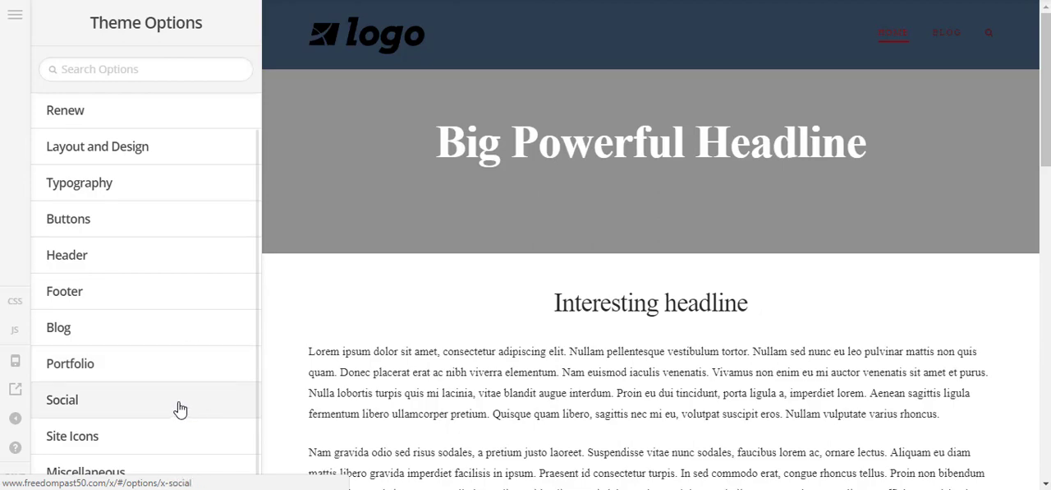
Step: Browse the Social profile URL and Open Graph settings down to the footer icons, then return to Theme Options
{"action": "left_click", "coordinate": [62, 400]}
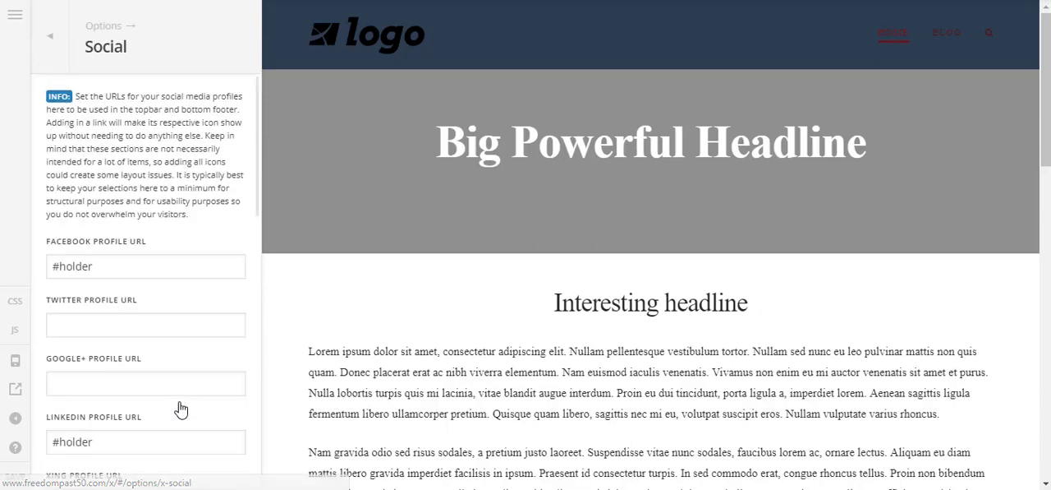
{"action": "scroll", "scroll_direction": "down", "scroll_amount": 3}
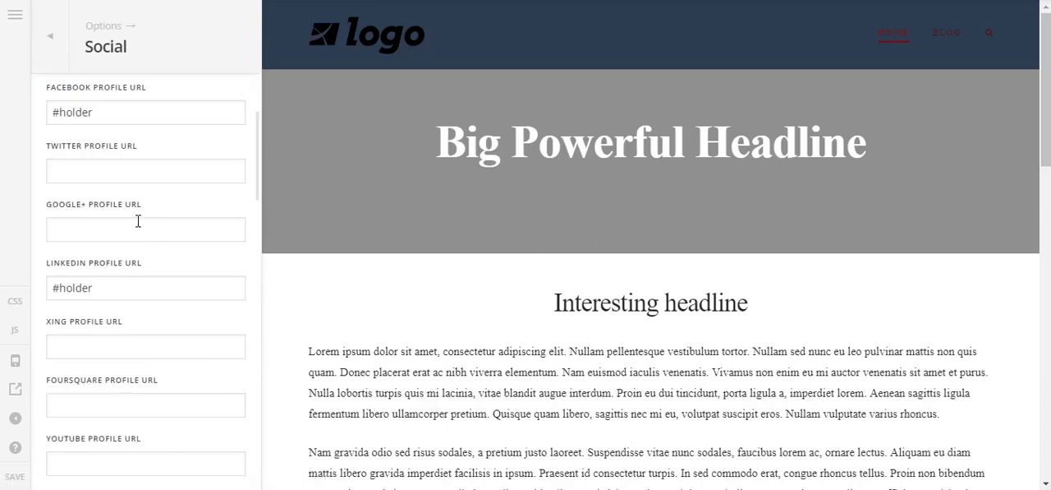
{"action": "scroll", "scroll_direction": "down", "scroll_amount": 3}
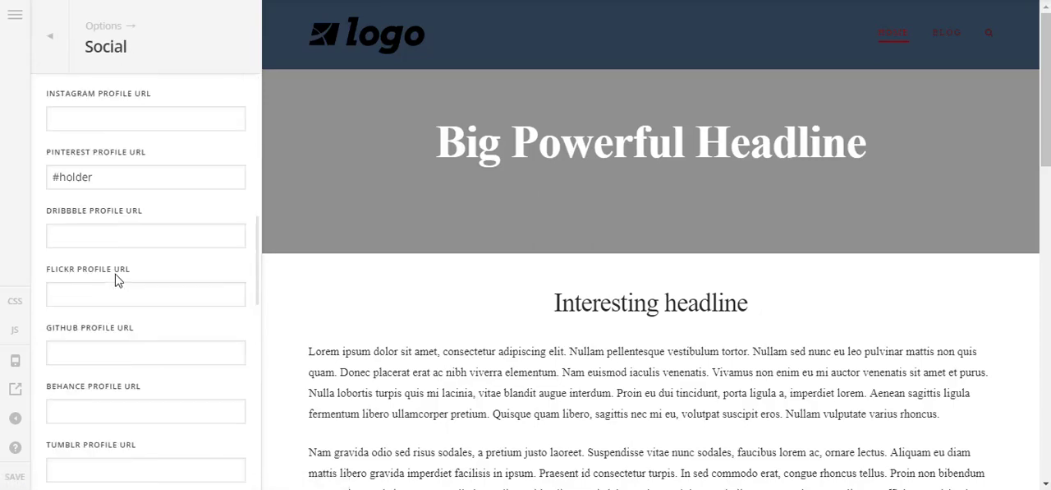
{"action": "scroll", "scroll_direction": "down", "scroll_amount": 3}
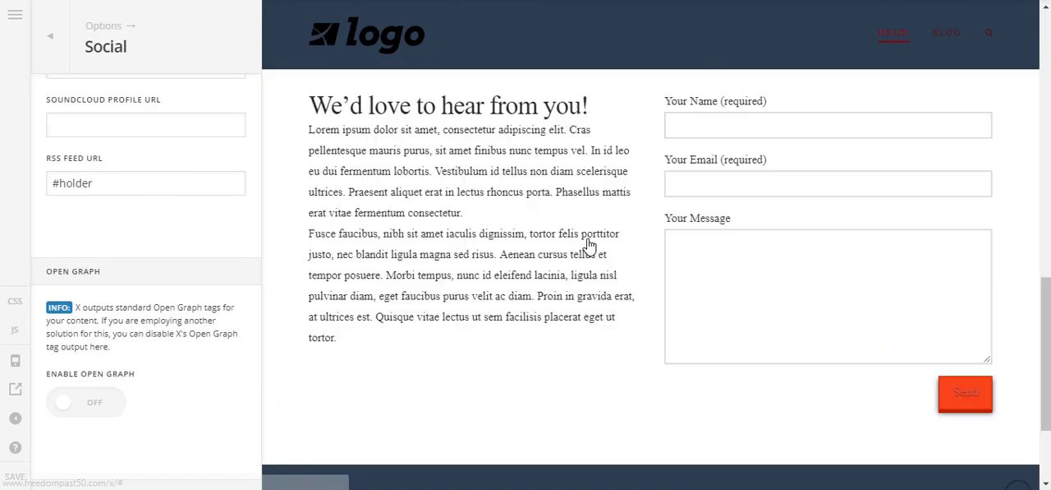
{"action": "scroll", "scroll_direction": "down", "scroll_amount": 3}
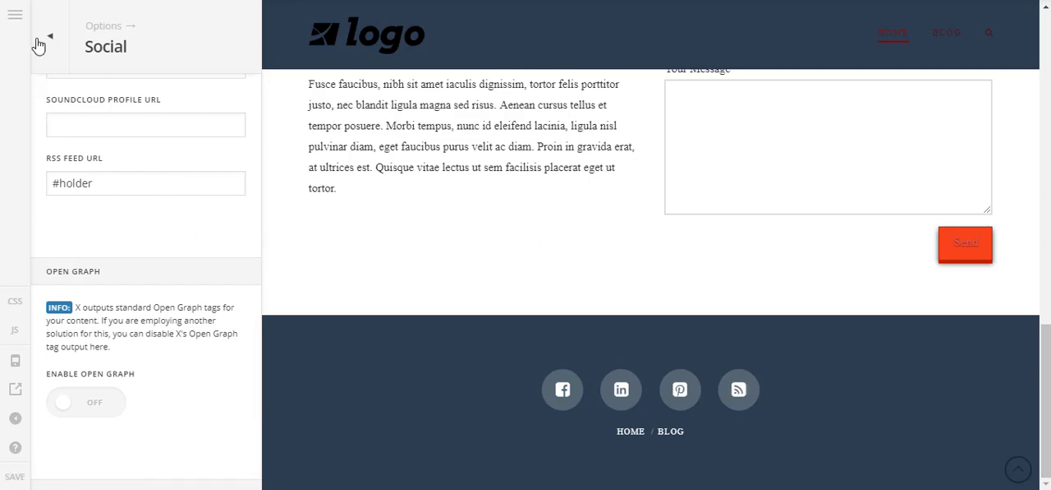
{"action": "left_click", "coordinate": [48, 36]}
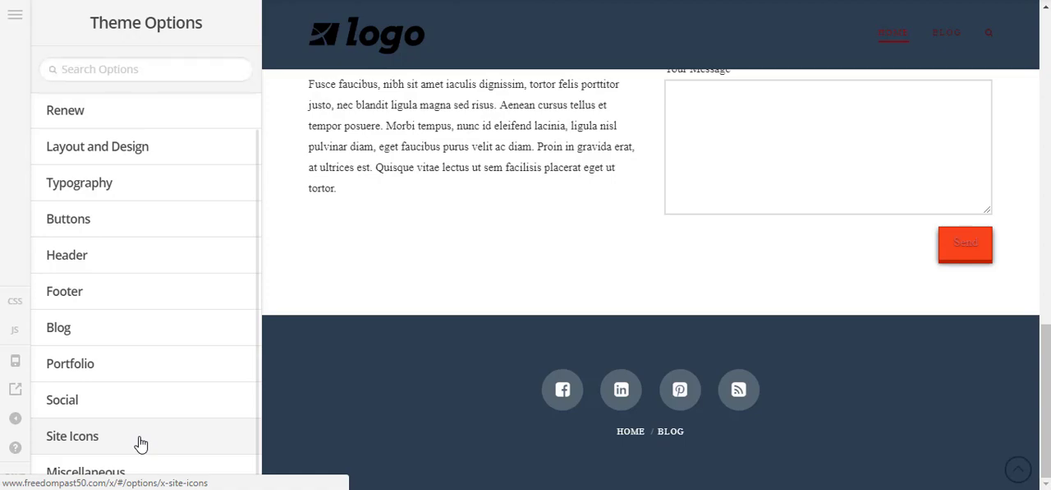
{"action": "left_click", "coordinate": [72, 436]}
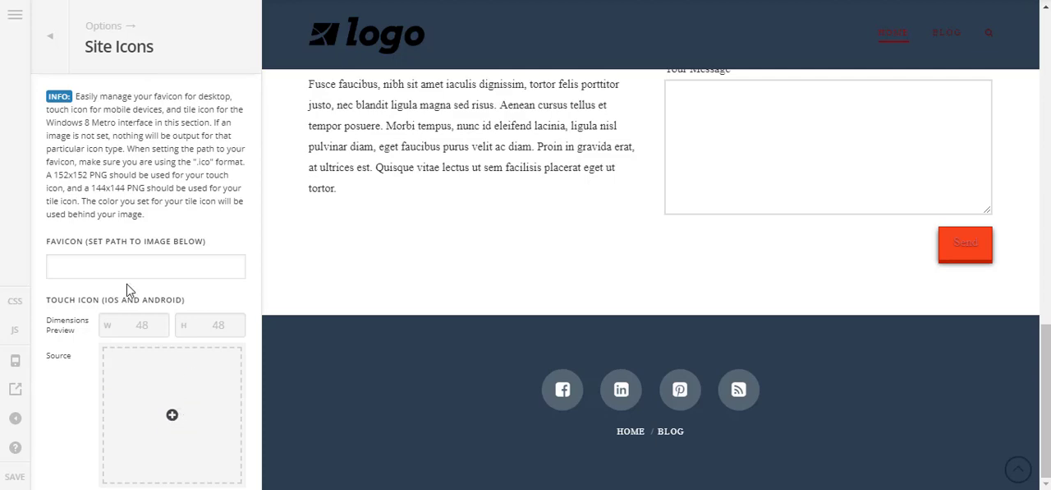
{"action": "mouse_move", "coordinate": [69, 259]}
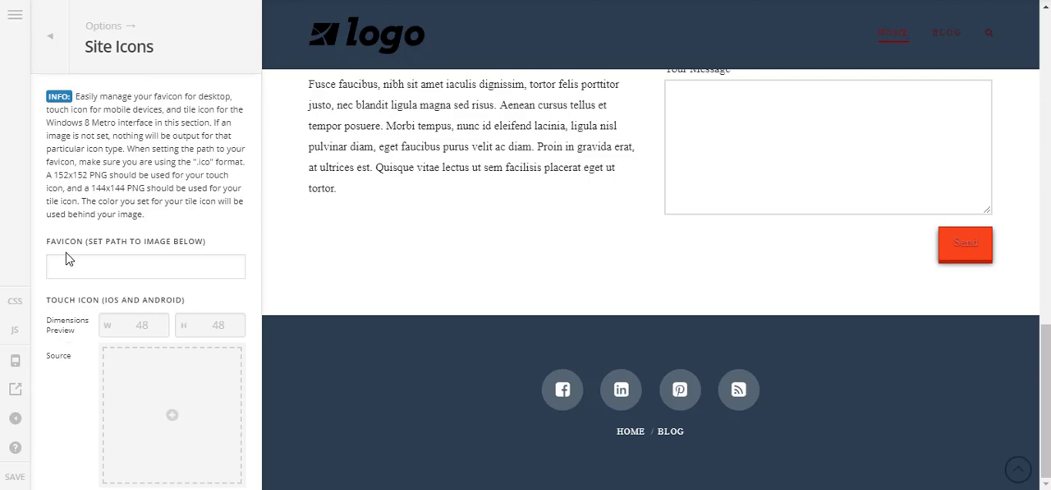
{"action": "mouse_move", "coordinate": [90, 248]}
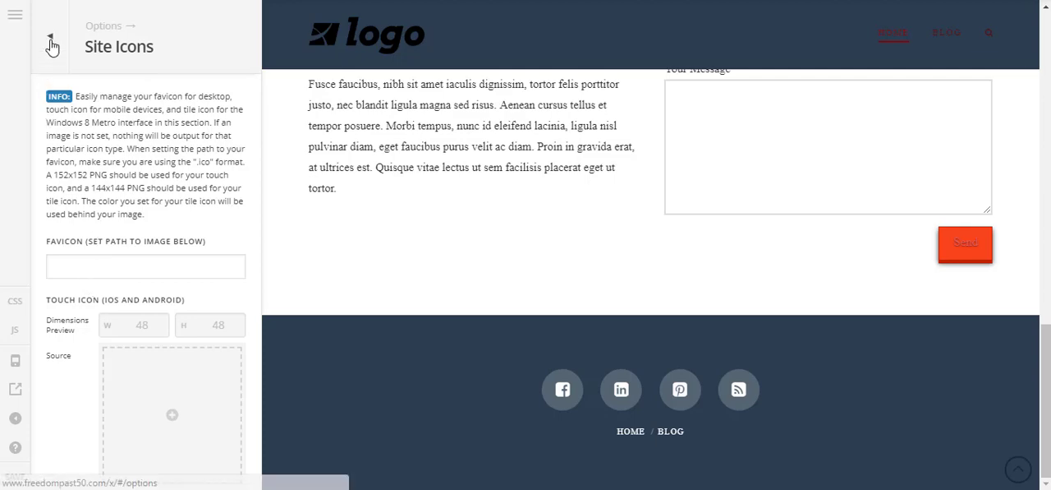
{"action": "left_click", "coordinate": [51, 42]}
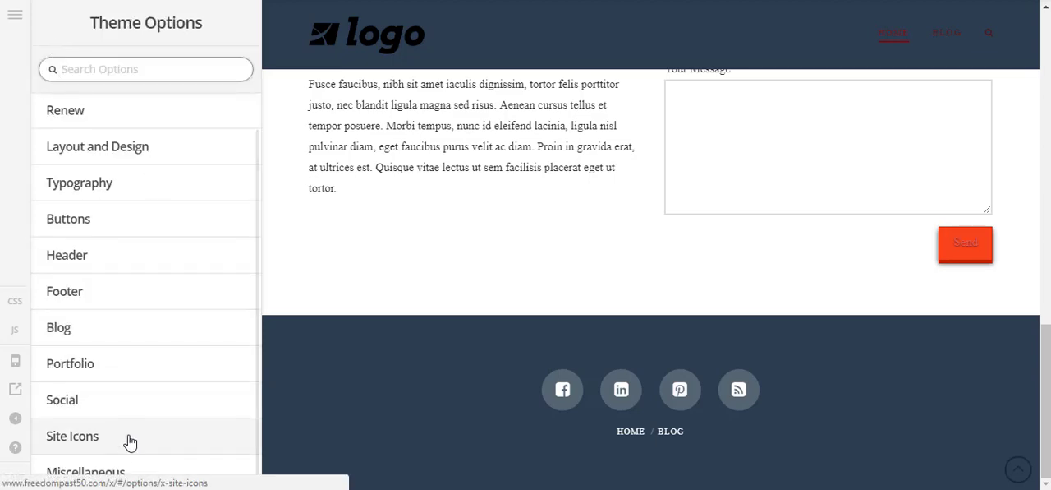
{"action": "mouse_move", "coordinate": [86, 470]}
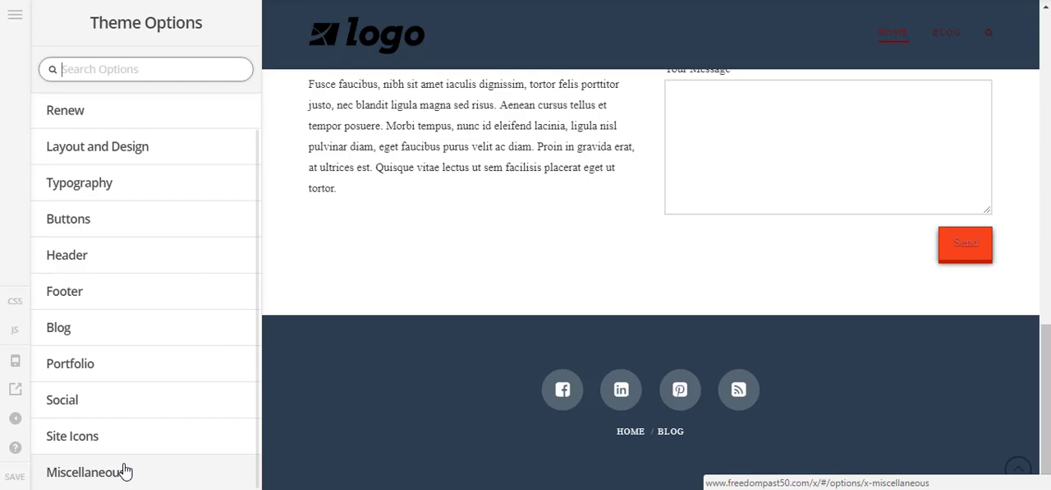
{"action": "mouse_move", "coordinate": [156, 474]}
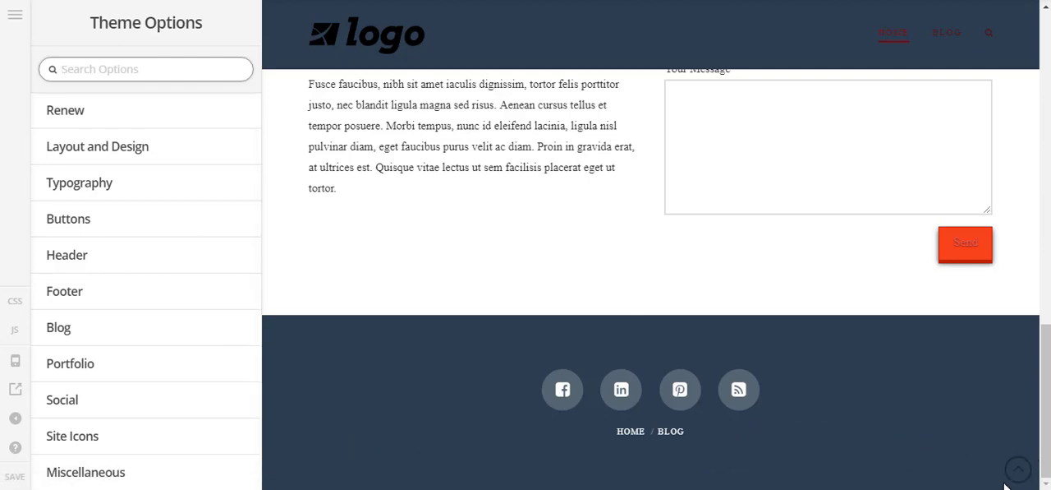
{"action": "mouse_move", "coordinate": [1019, 475]}
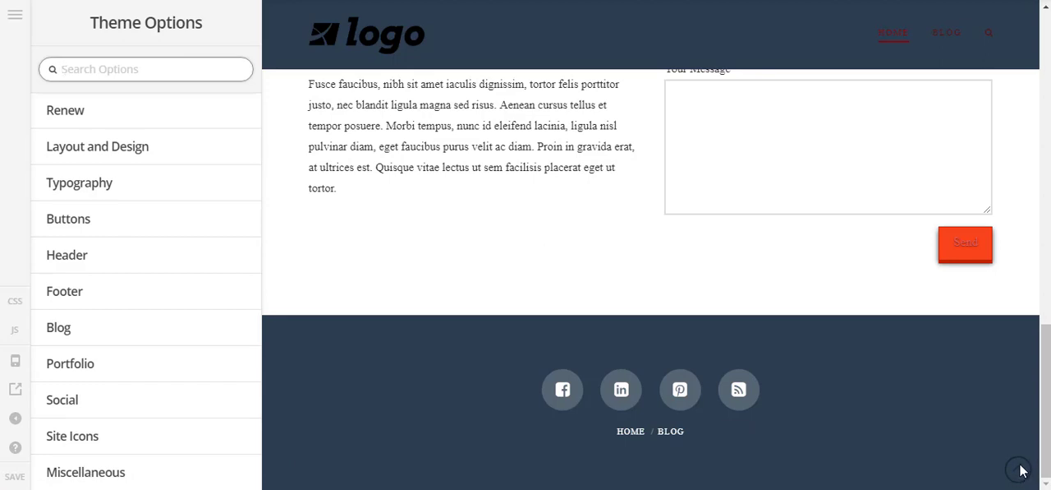
{"action": "mouse_move", "coordinate": [355, 376]}
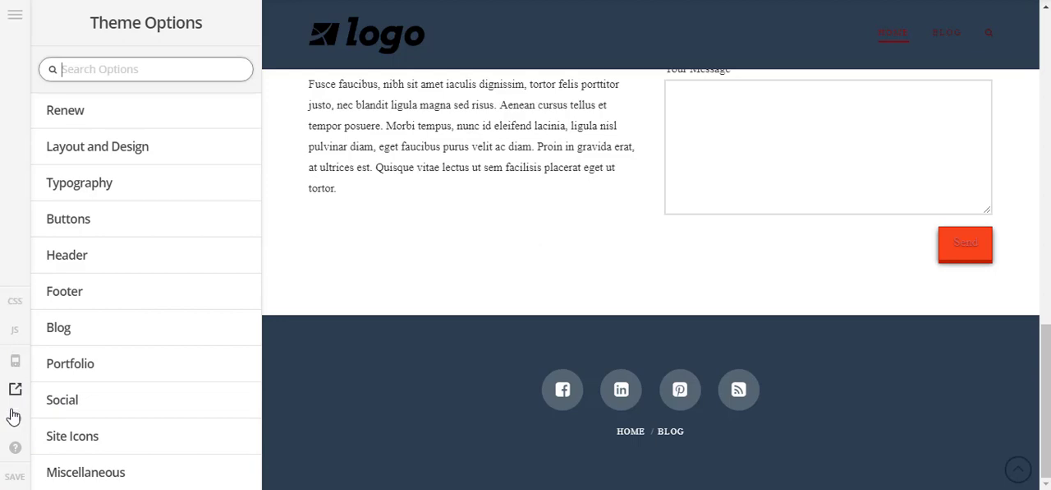
{"action": "mouse_move", "coordinate": [20, 309]}
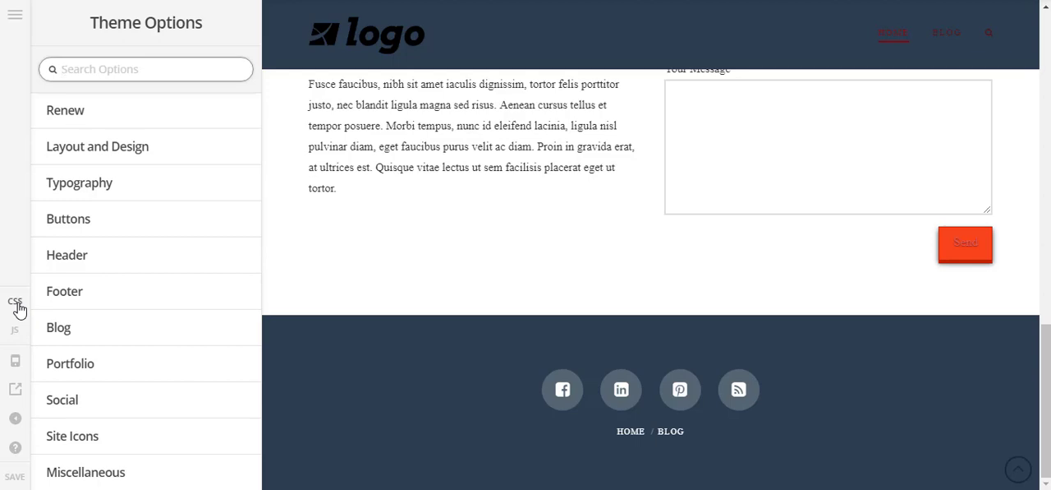
{"action": "left_click", "coordinate": [14, 304]}
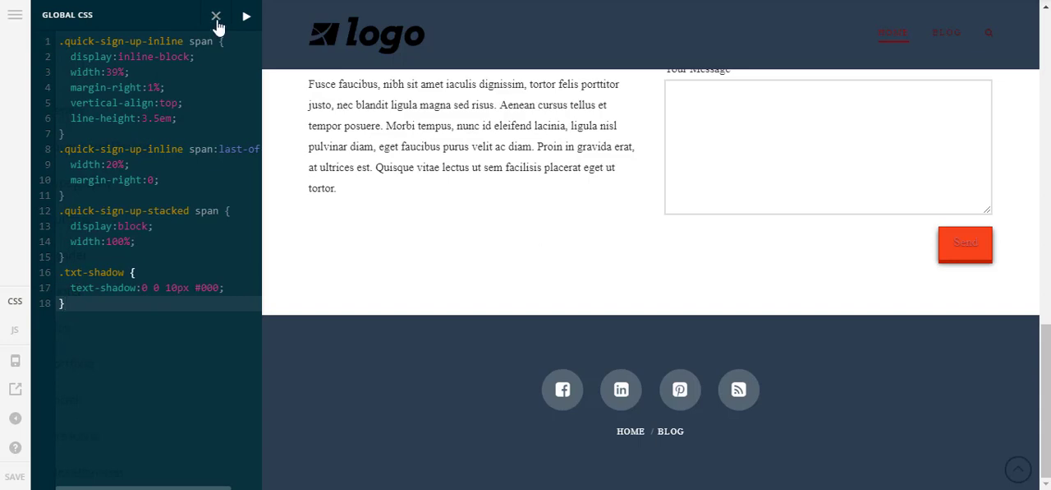
{"action": "left_click", "coordinate": [217, 16]}
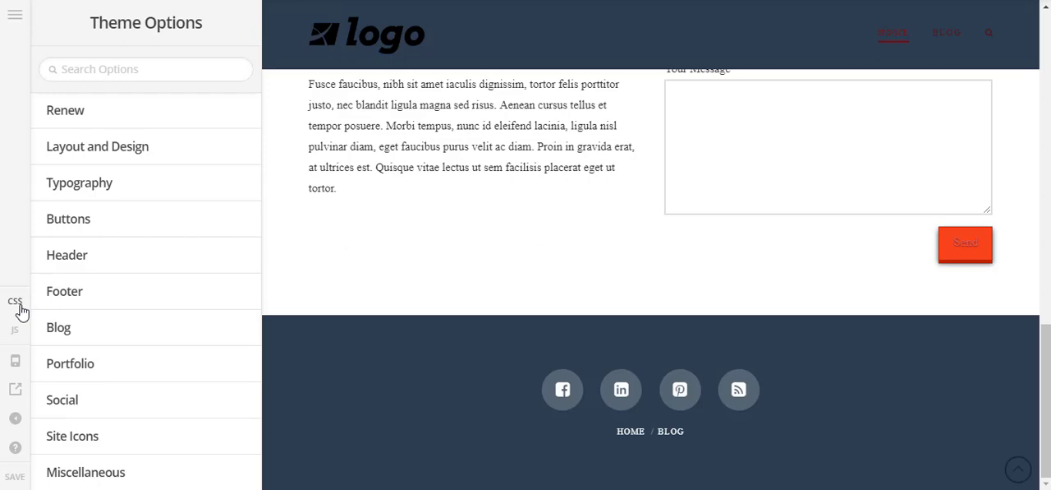
{"action": "mouse_move", "coordinate": [15, 335]}
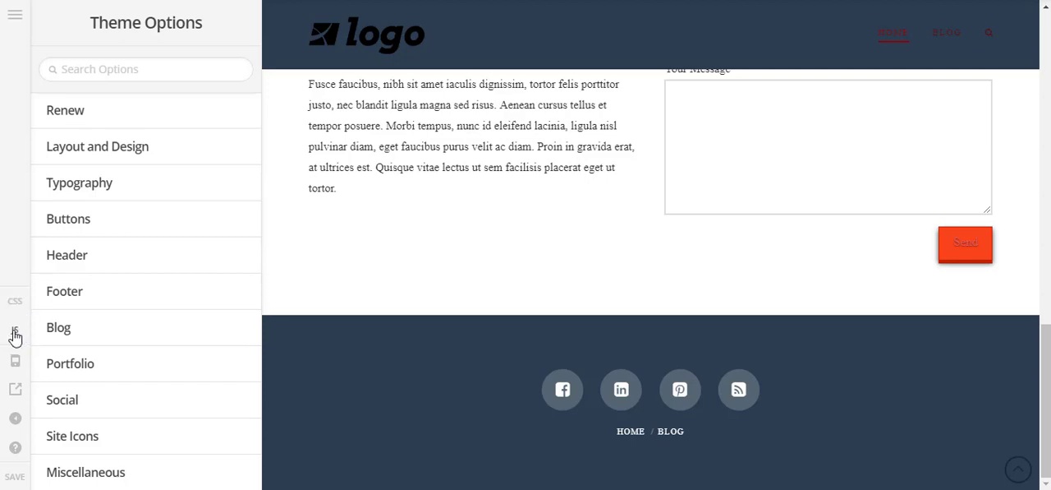
Step: Show the empty Global JS editor beside the site preview
{"action": "left_click", "coordinate": [14, 332]}
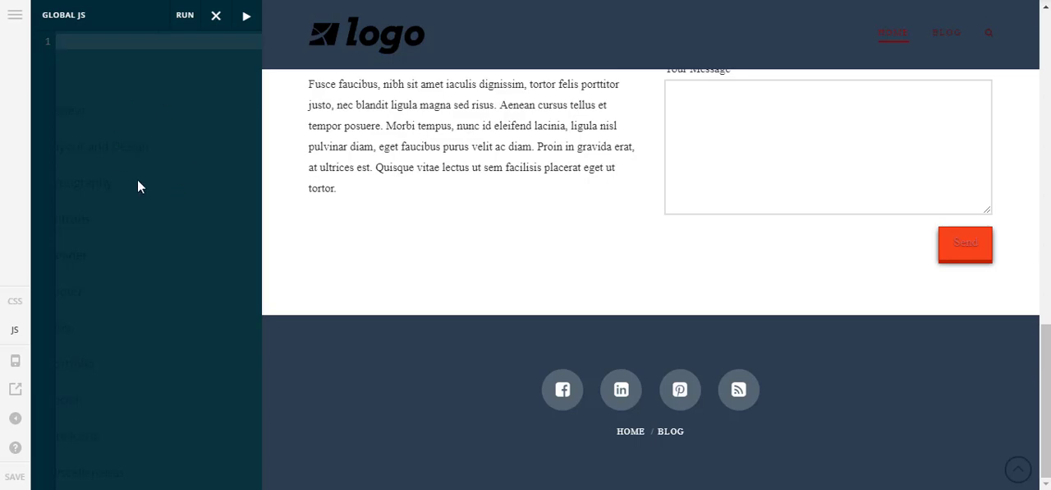
{"action": "mouse_move", "coordinate": [111, 230]}
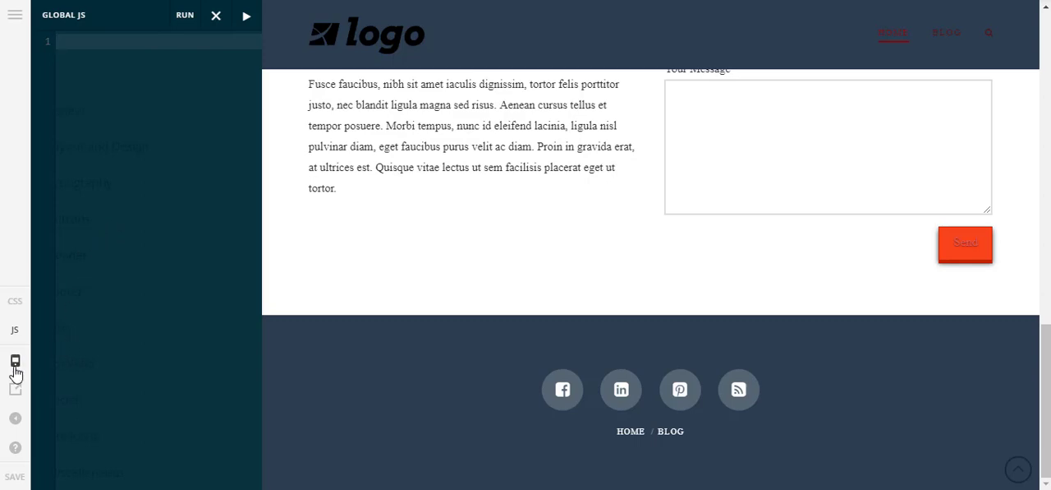
Step: Preview the site at 481–767px and then 480px & Smaller, and close the Global JS editor
{"action": "left_click", "coordinate": [15, 362]}
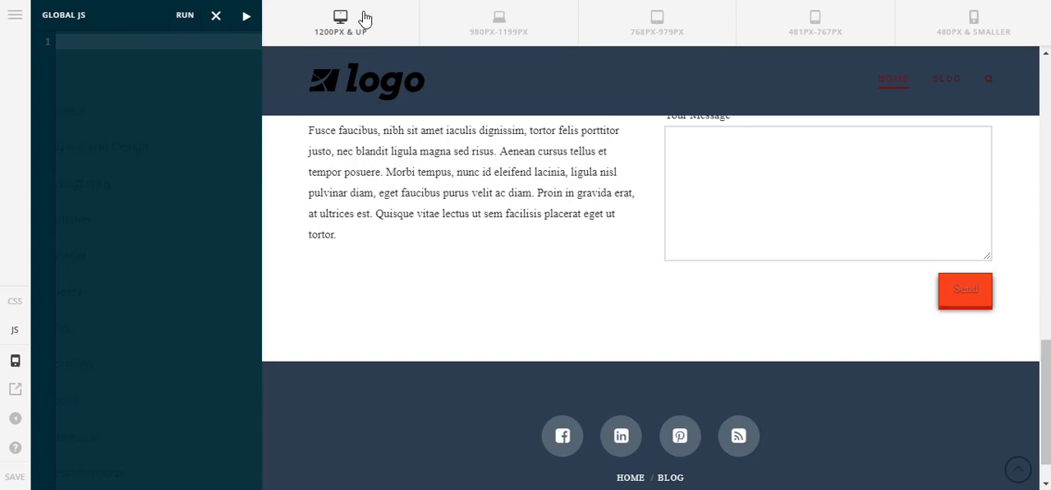
{"action": "mouse_move", "coordinate": [814, 18]}
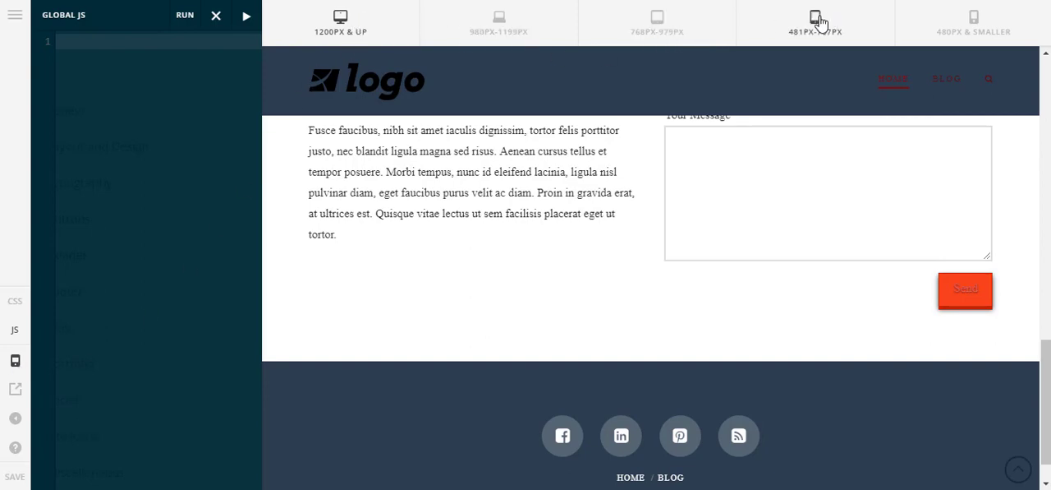
{"action": "left_click", "coordinate": [814, 19]}
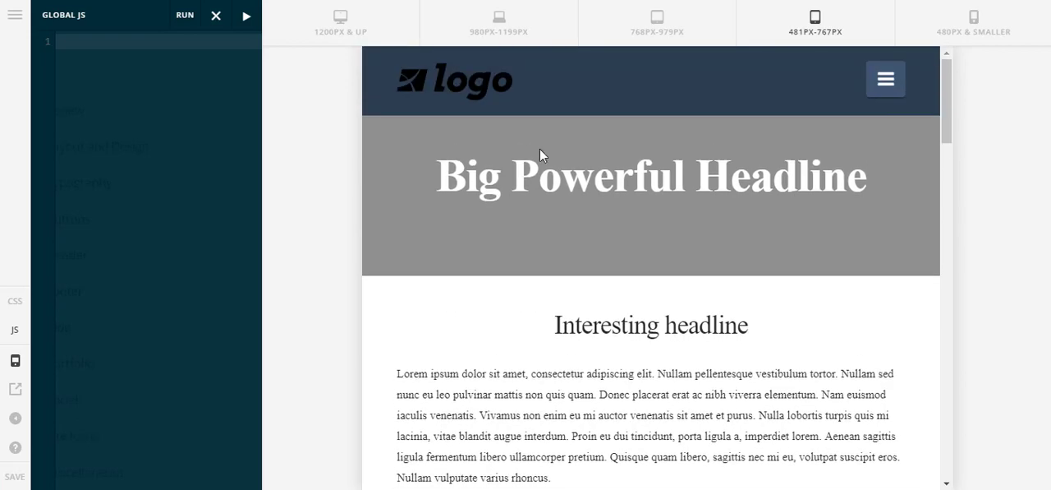
{"action": "mouse_move", "coordinate": [571, 125]}
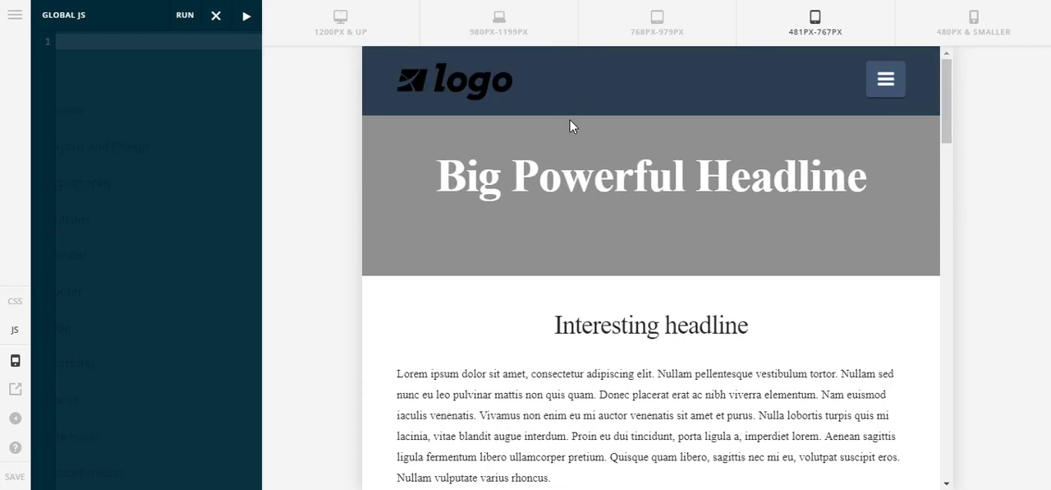
{"action": "mouse_move", "coordinate": [974, 18]}
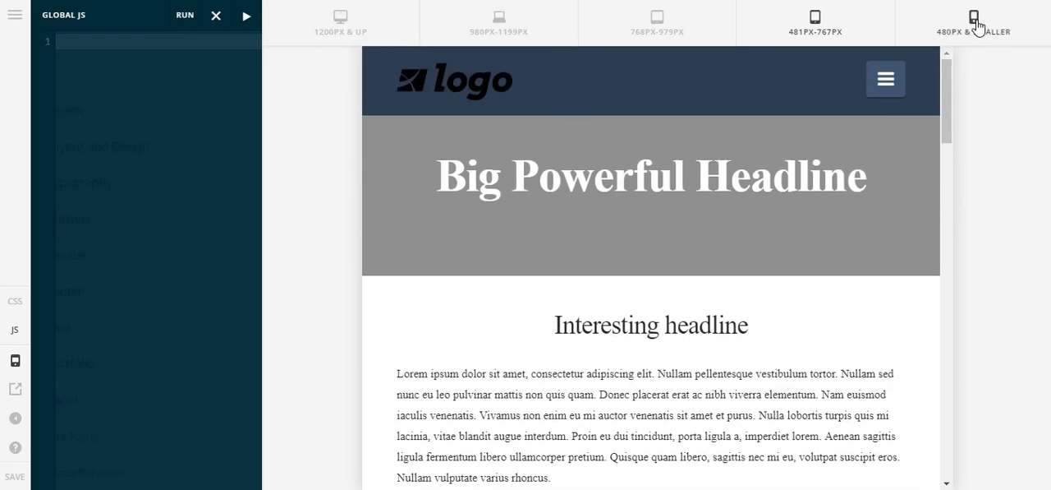
{"action": "left_click", "coordinate": [973, 16]}
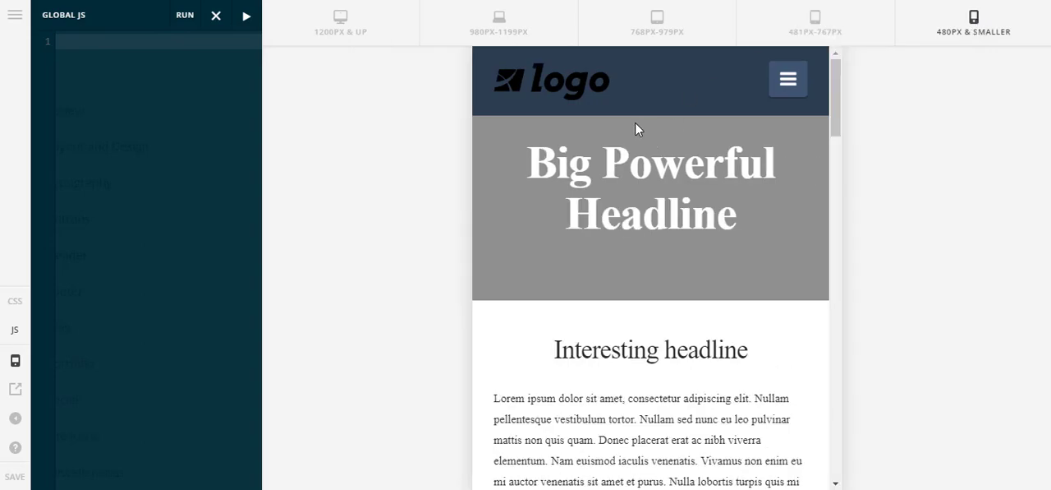
{"action": "scroll", "scroll_direction": "down", "scroll_amount": 3}
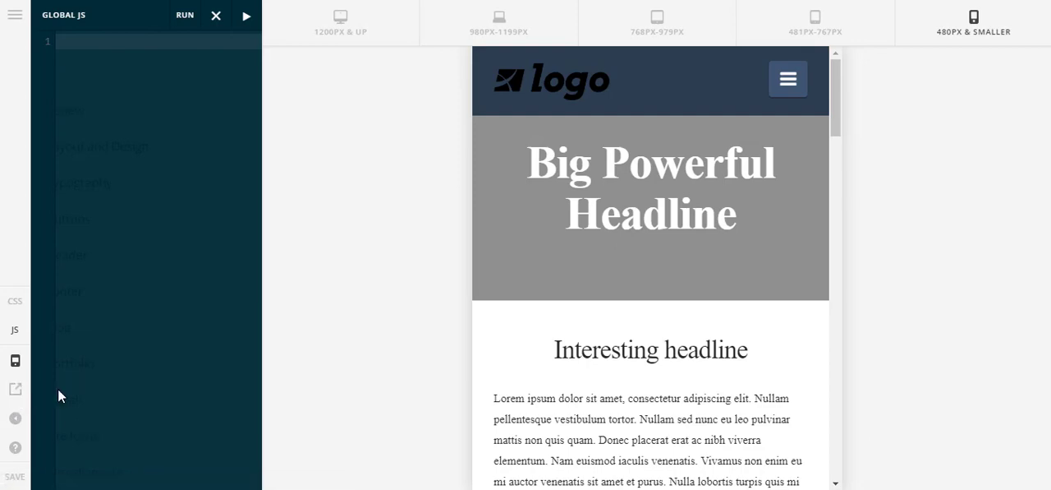
{"action": "mouse_move", "coordinate": [36, 394]}
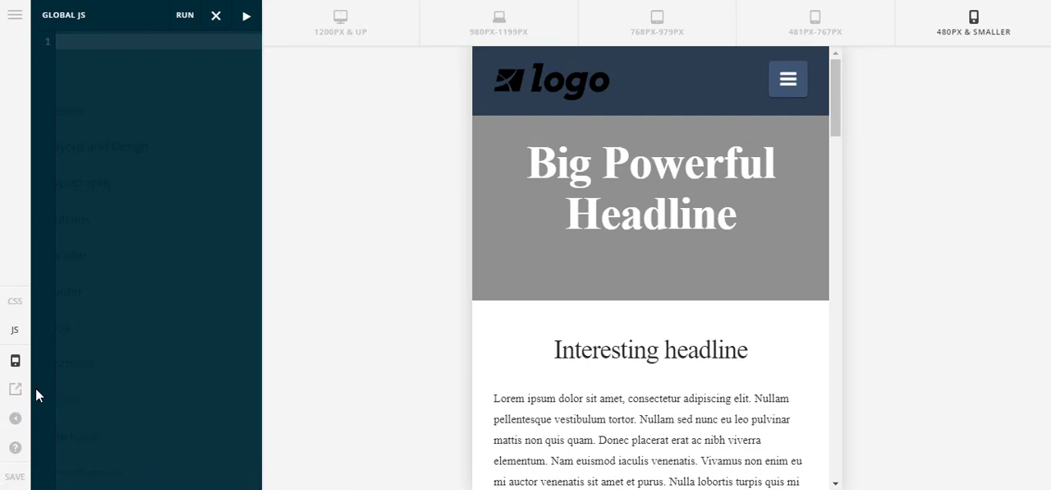
{"action": "mouse_move", "coordinate": [113, 406]}
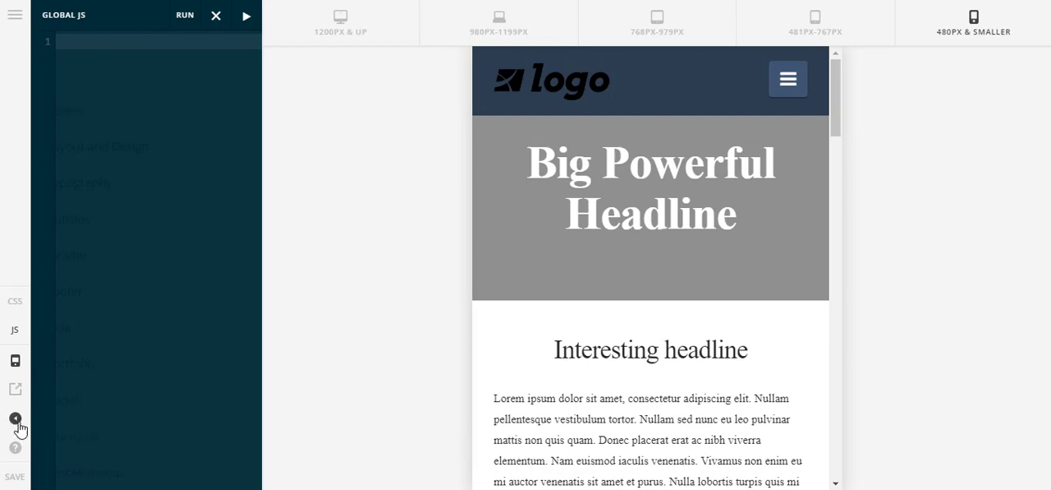
{"action": "mouse_move", "coordinate": [15, 450]}
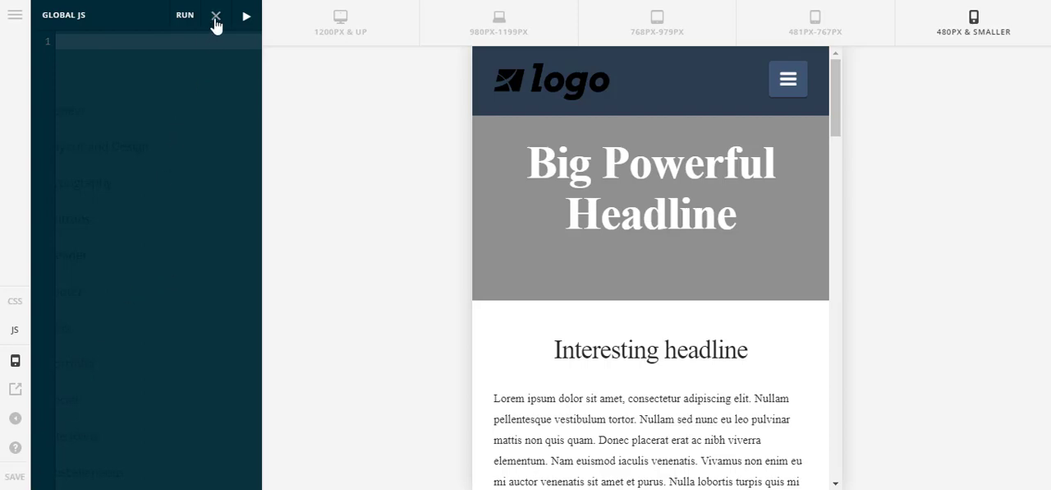
{"action": "left_click", "coordinate": [216, 15]}
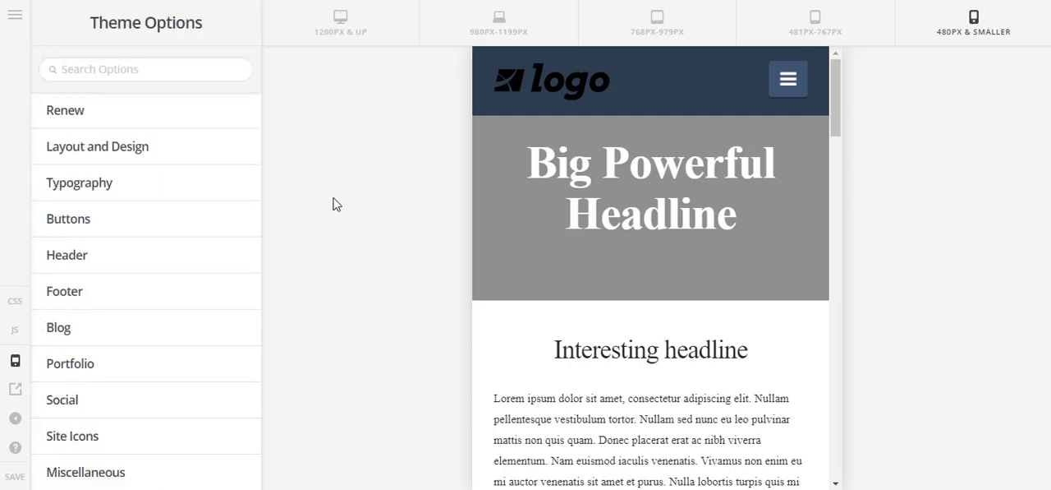